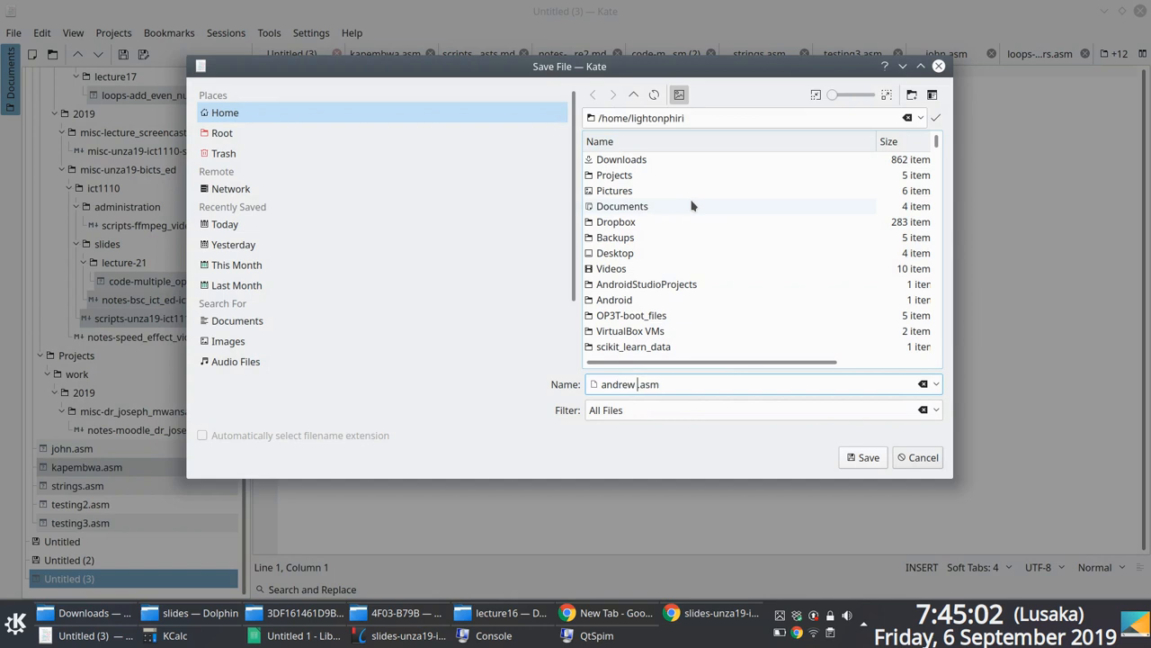
# Step: Confirm the Save dialog to store the empty file as andrew.asm
pyautogui.click(862, 457)
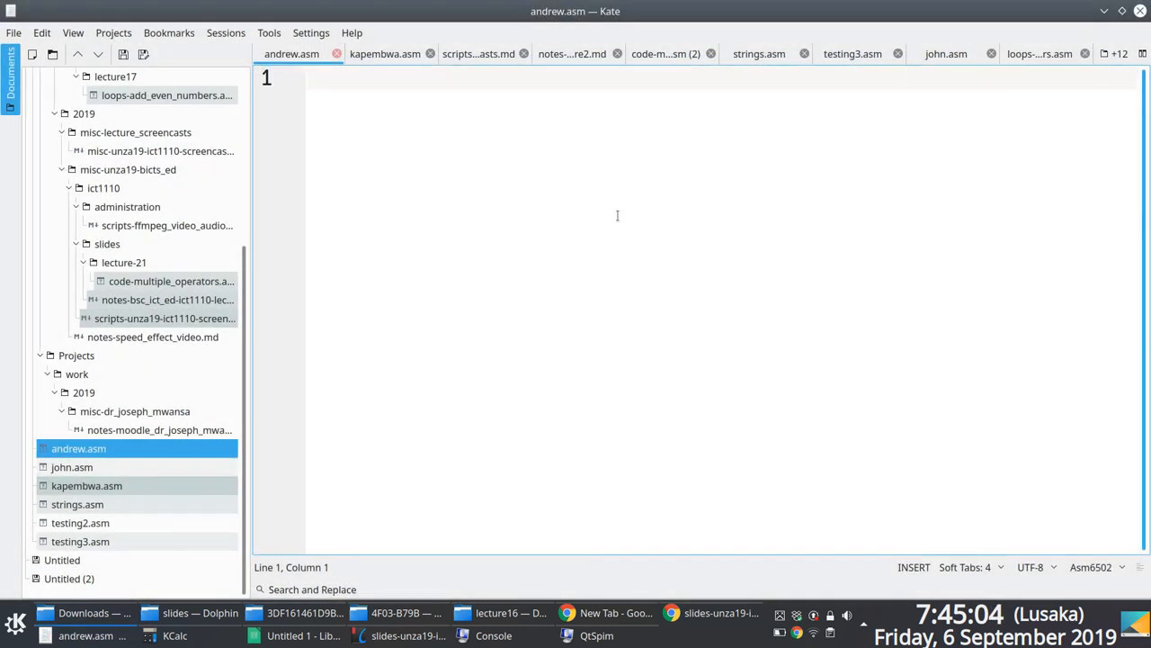
# Step: Write the header comment '# Program to accept string'
pyautogui.write('# Progra')
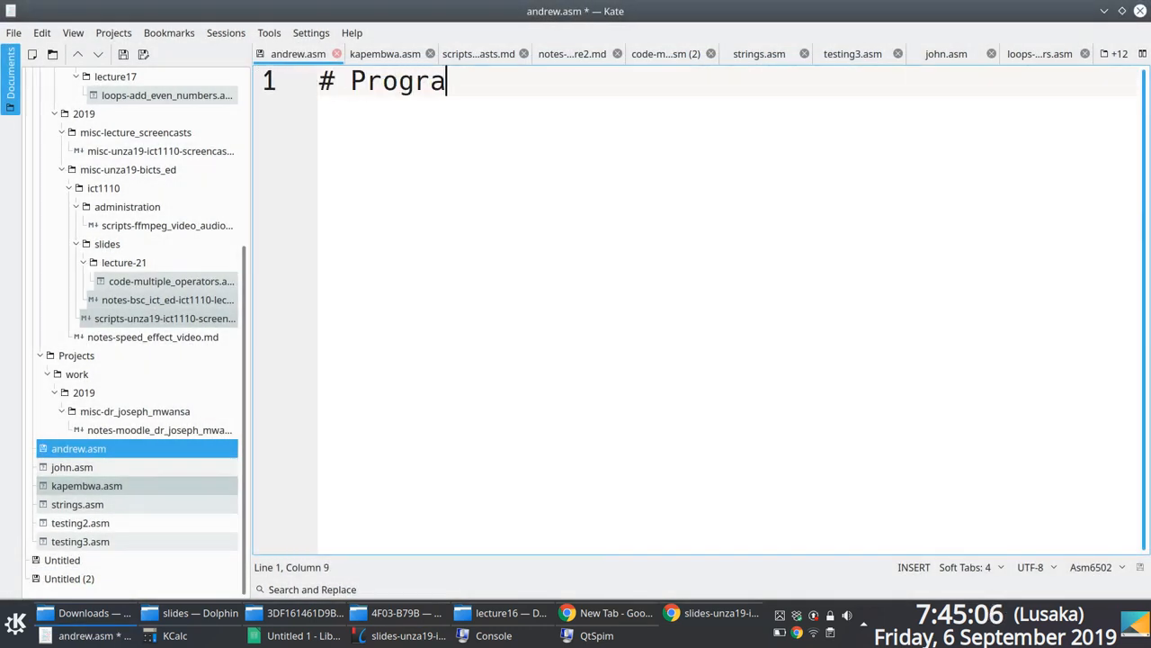
pyautogui.write('m to')
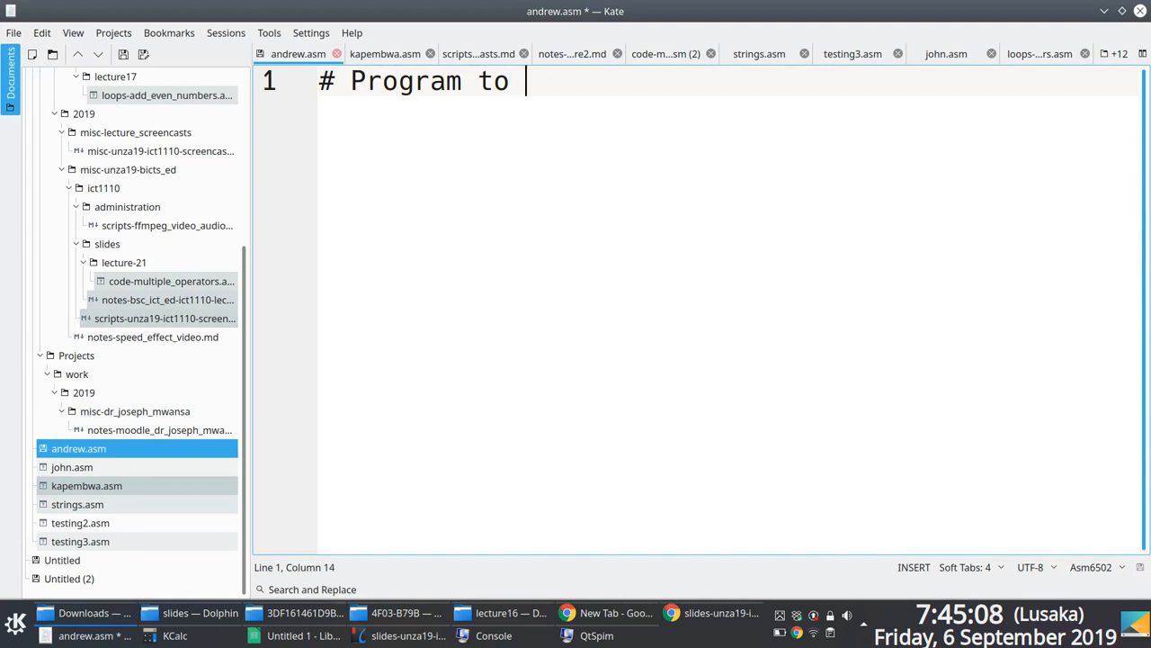
pyautogui.write('accept st')
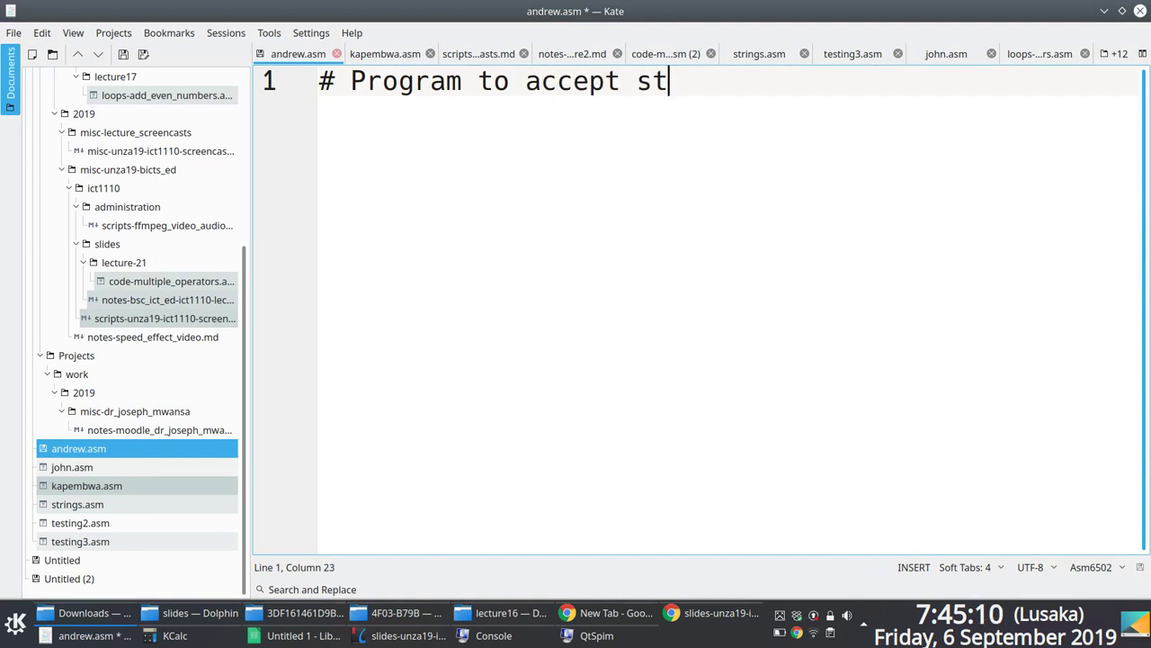
pyautogui.write('ring input')
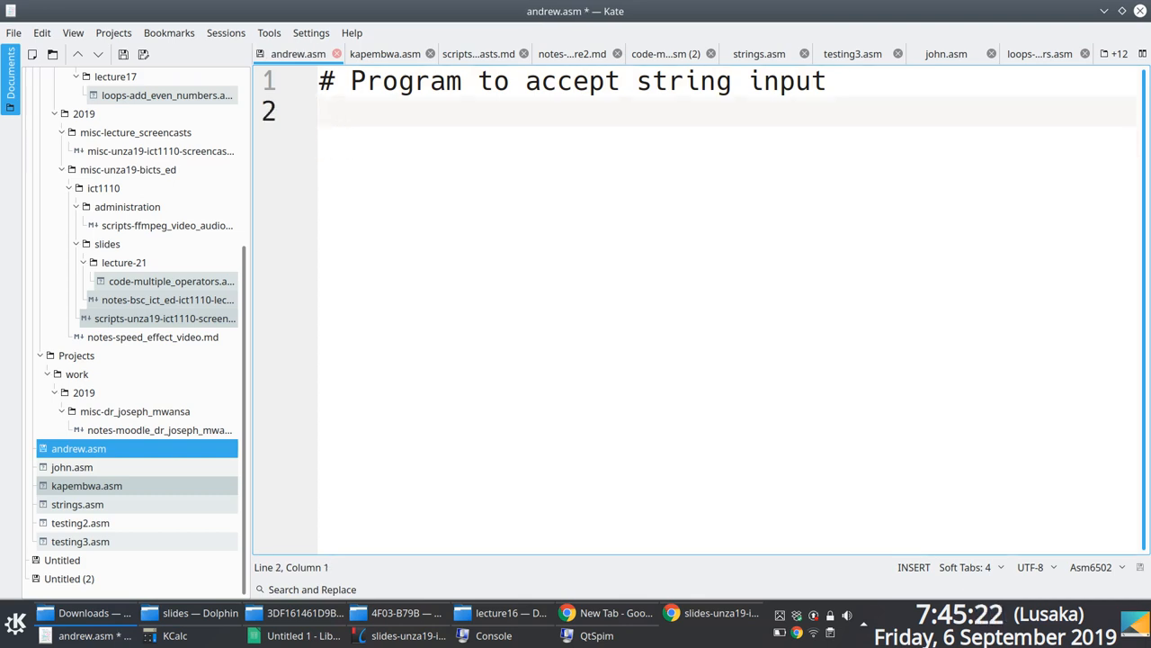
# Step: Add the .data, .globl main and main: lines, with the cursor placed under .data
pyautogui.write('.data')
pyautogui.write('.text')
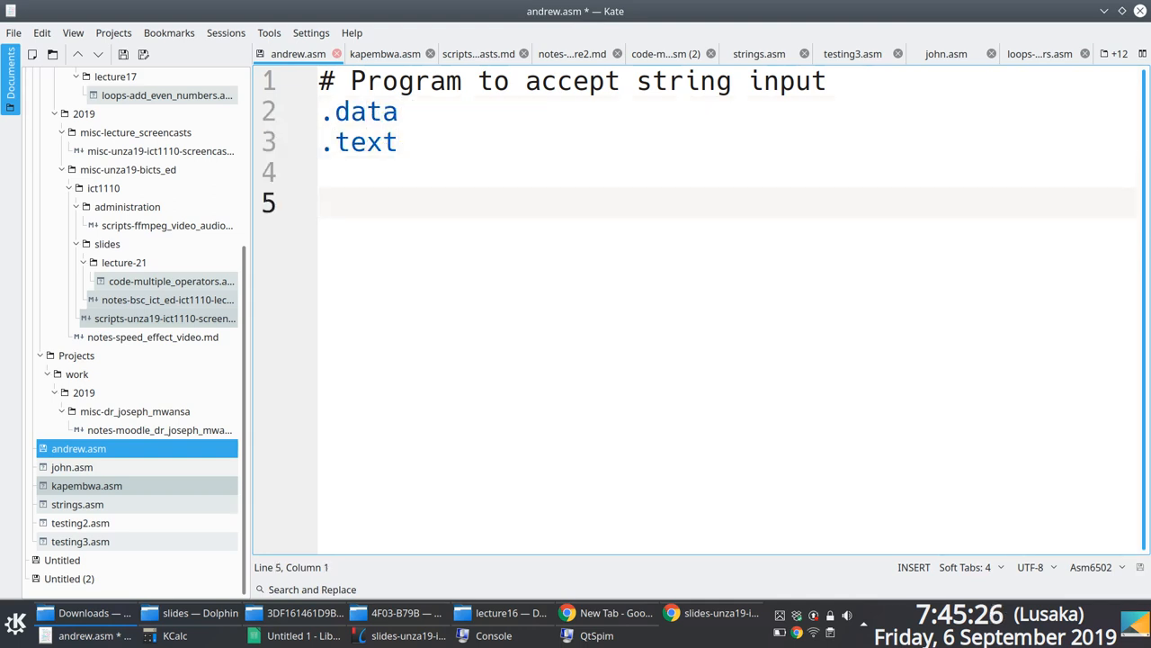
pyautogui.write('.globl main=')
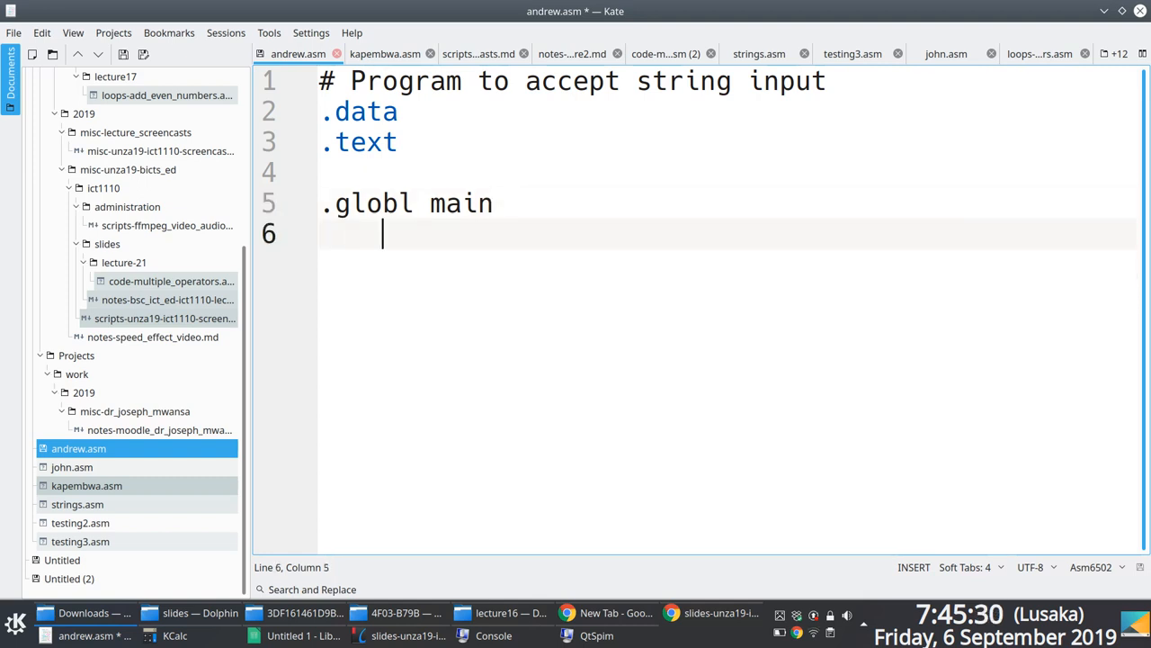
pyautogui.write('main:')
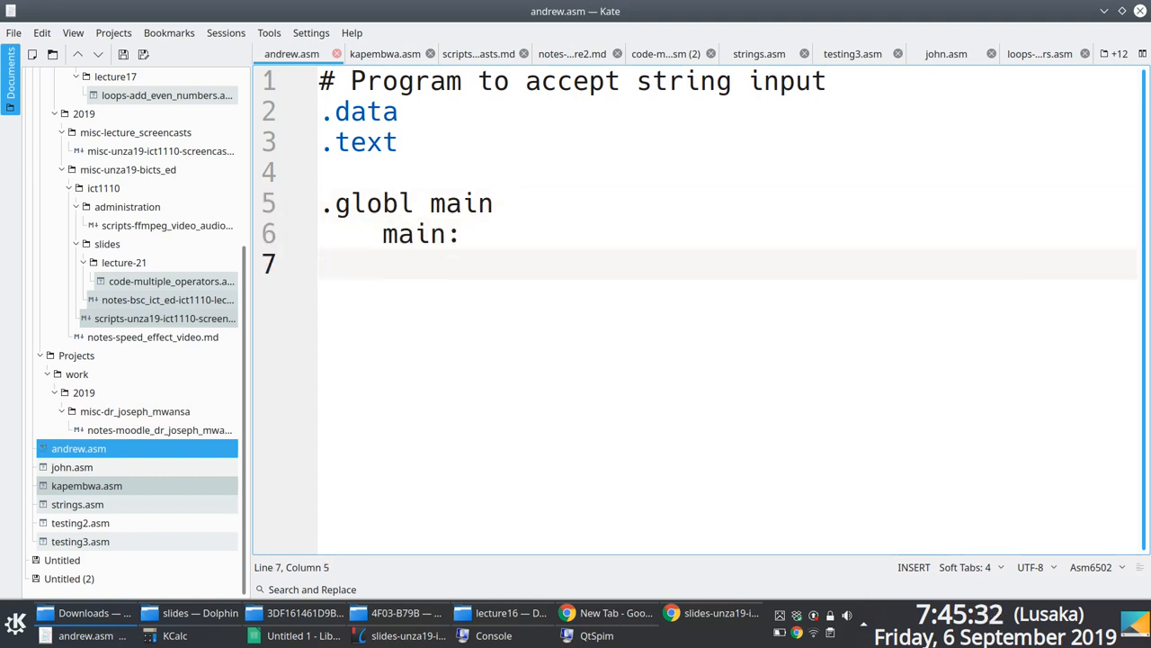
pyautogui.click(399, 112)
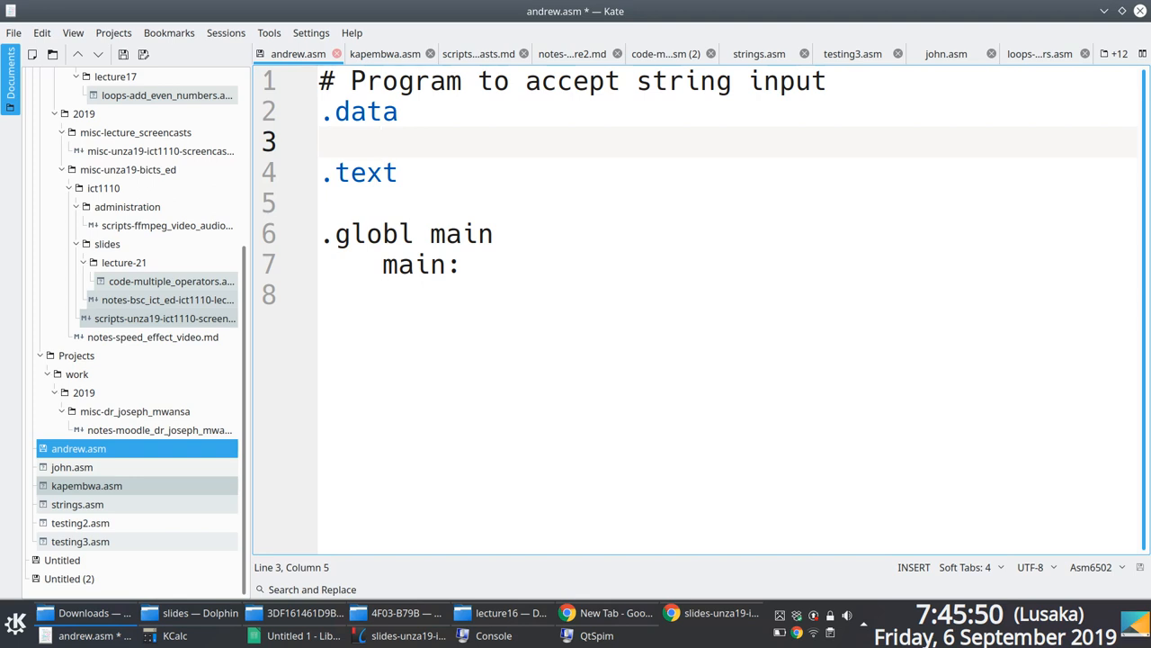
# Step: Declare 'var_input_string: .space 100' under .data, saving partway through
pyautogui.write('var_')
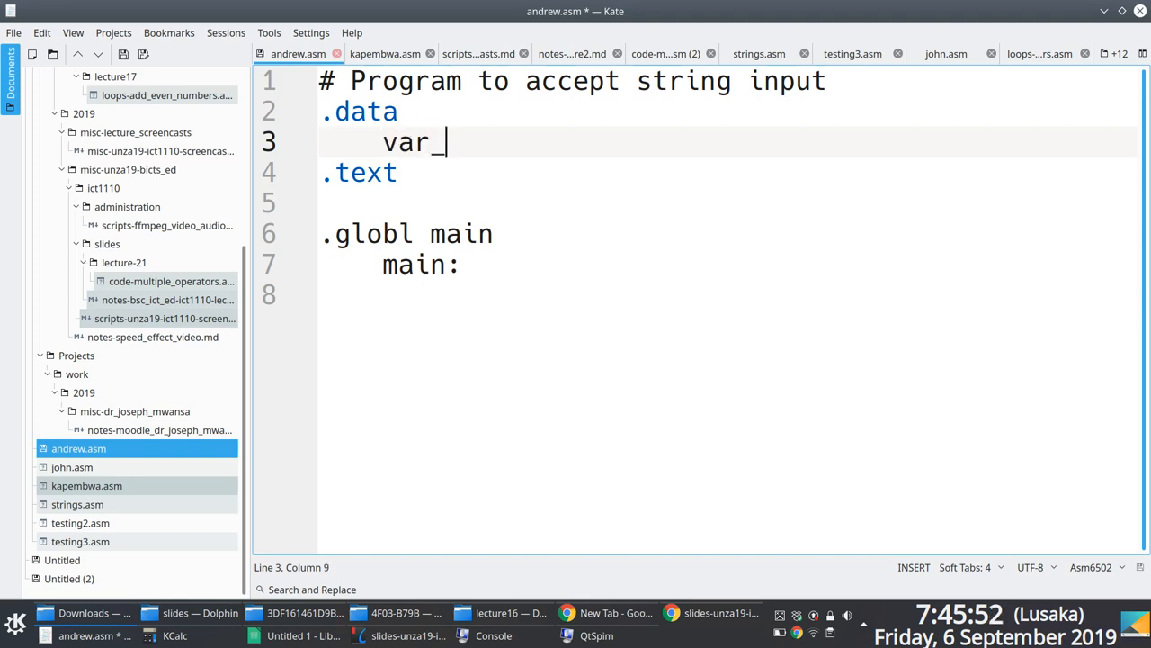
pyautogui.write('input')
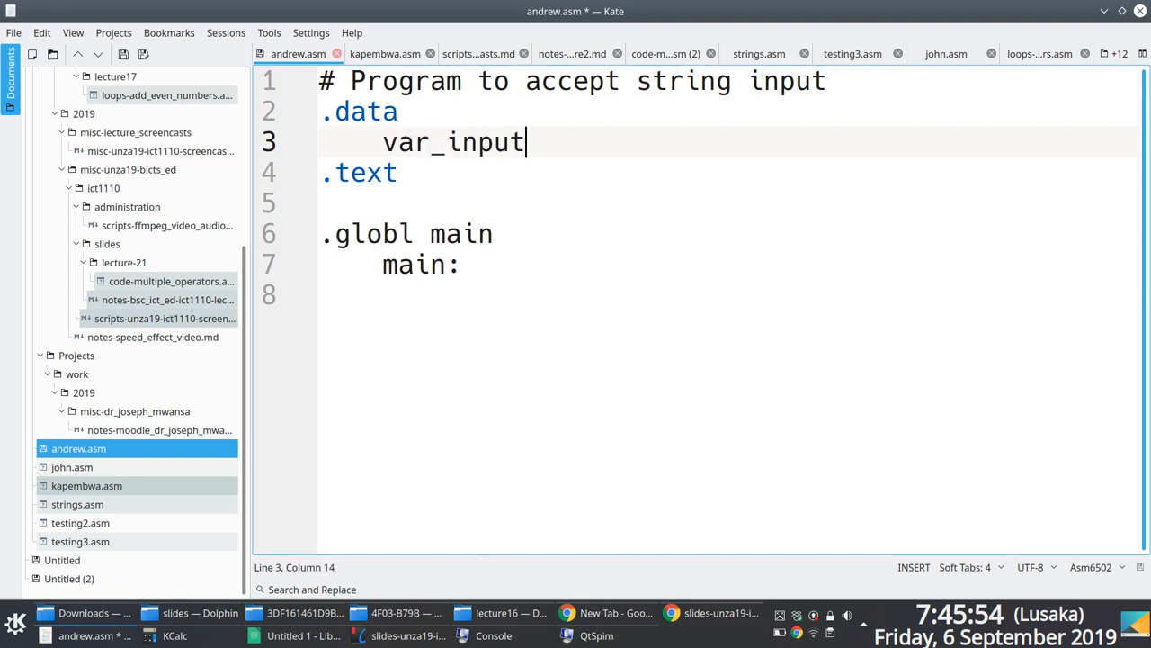
pyautogui.write('_string:')
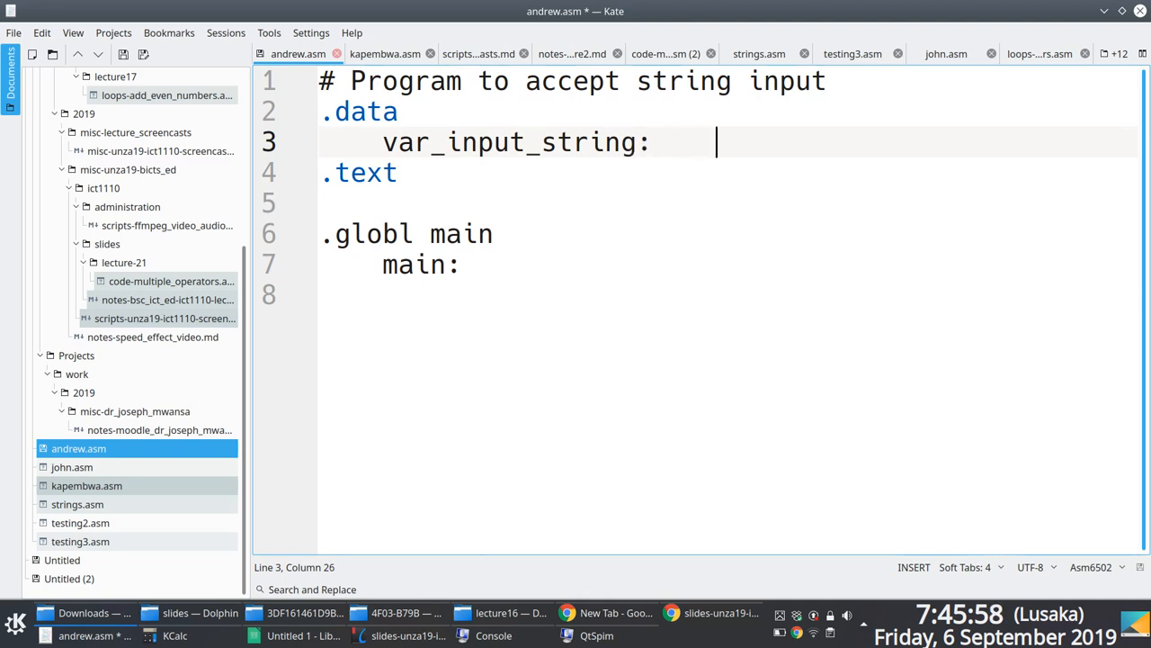
pyautogui.write('.')
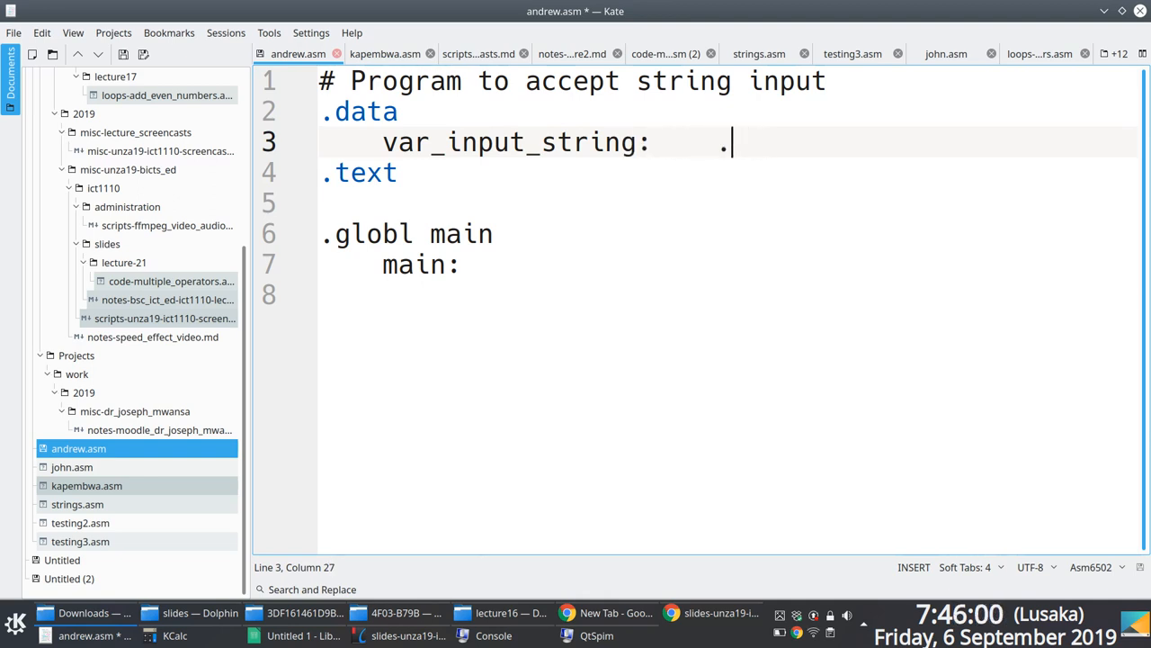
pyautogui.write('space')
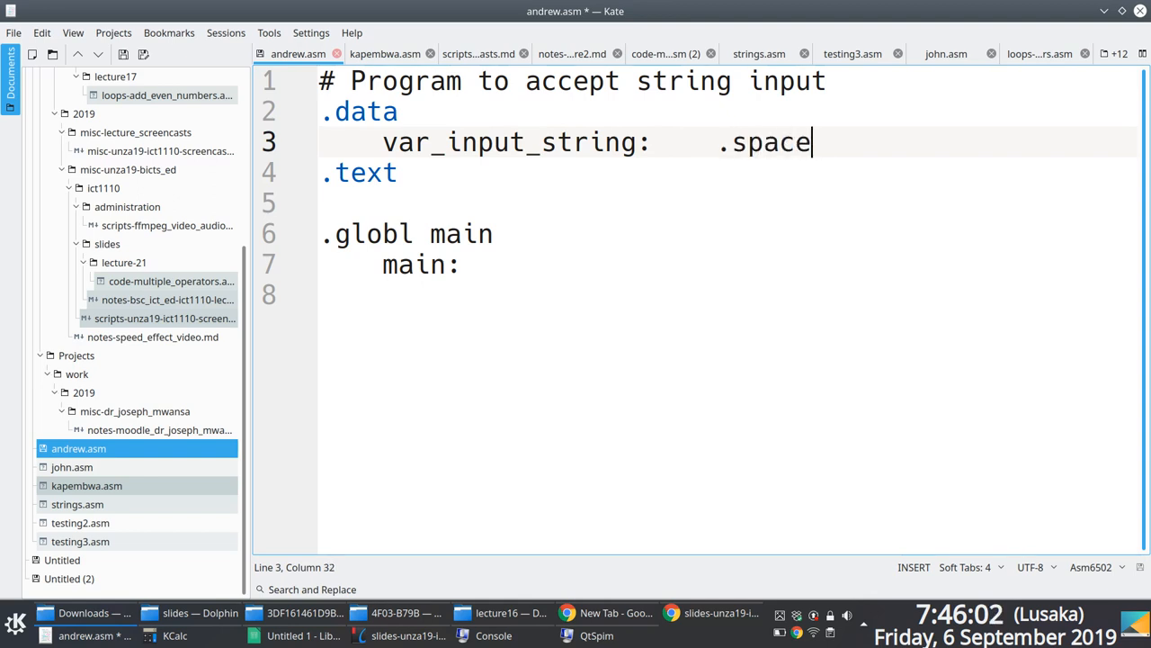
pyautogui.write('"    "')
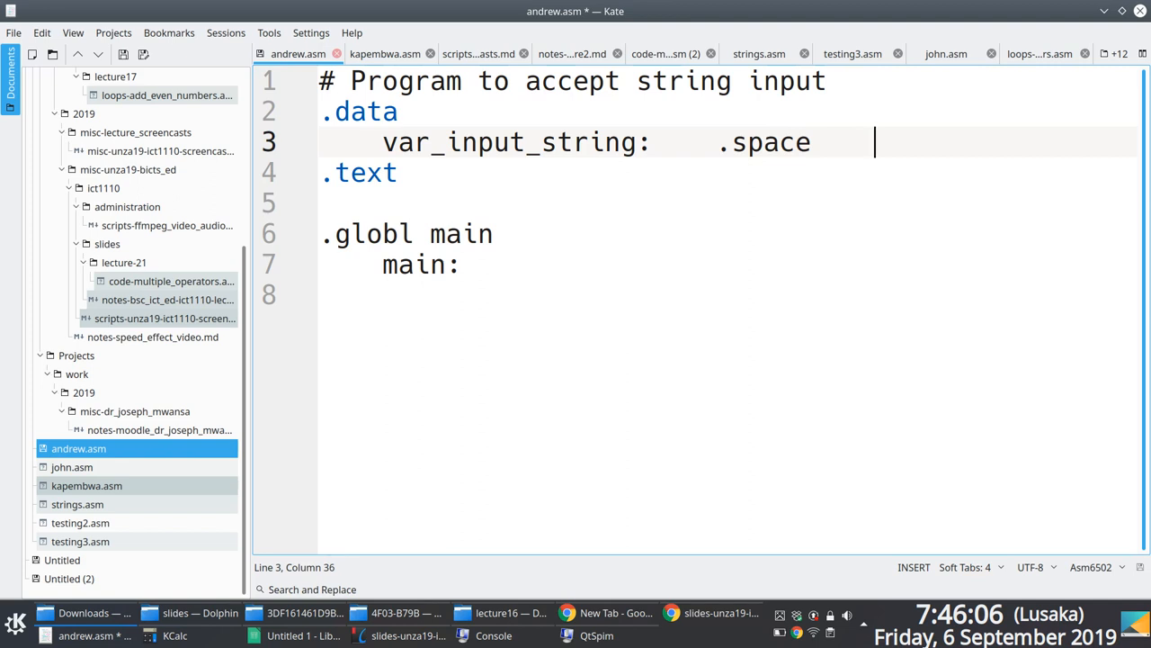
pyautogui.press('ctrl+s')
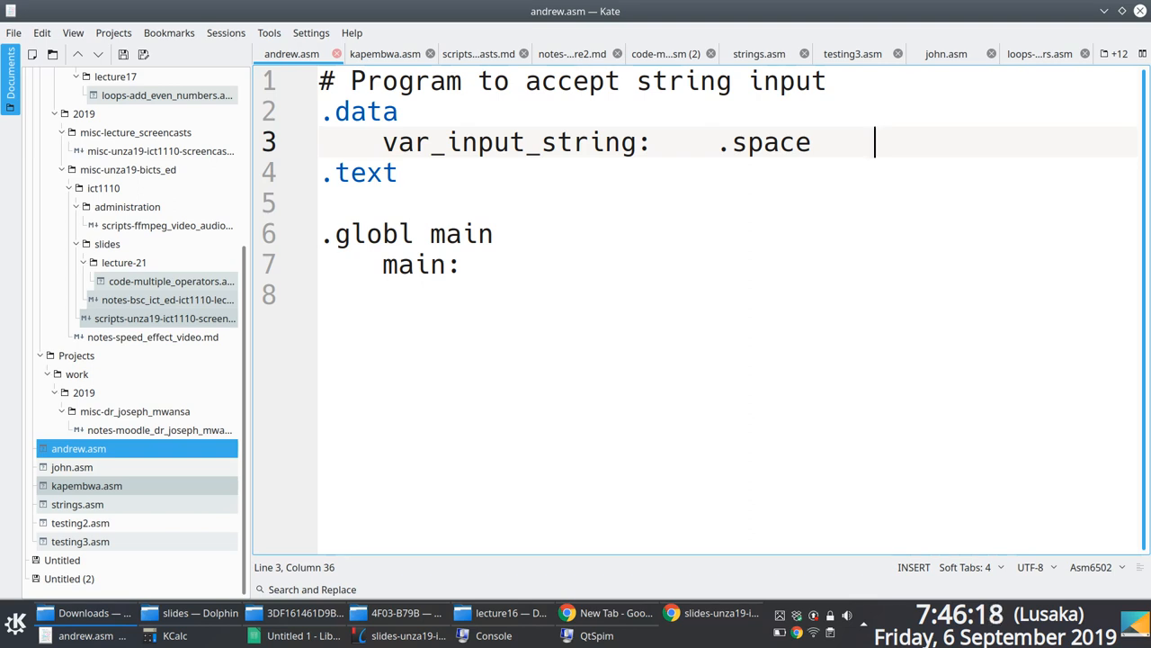
pyautogui.write('1')
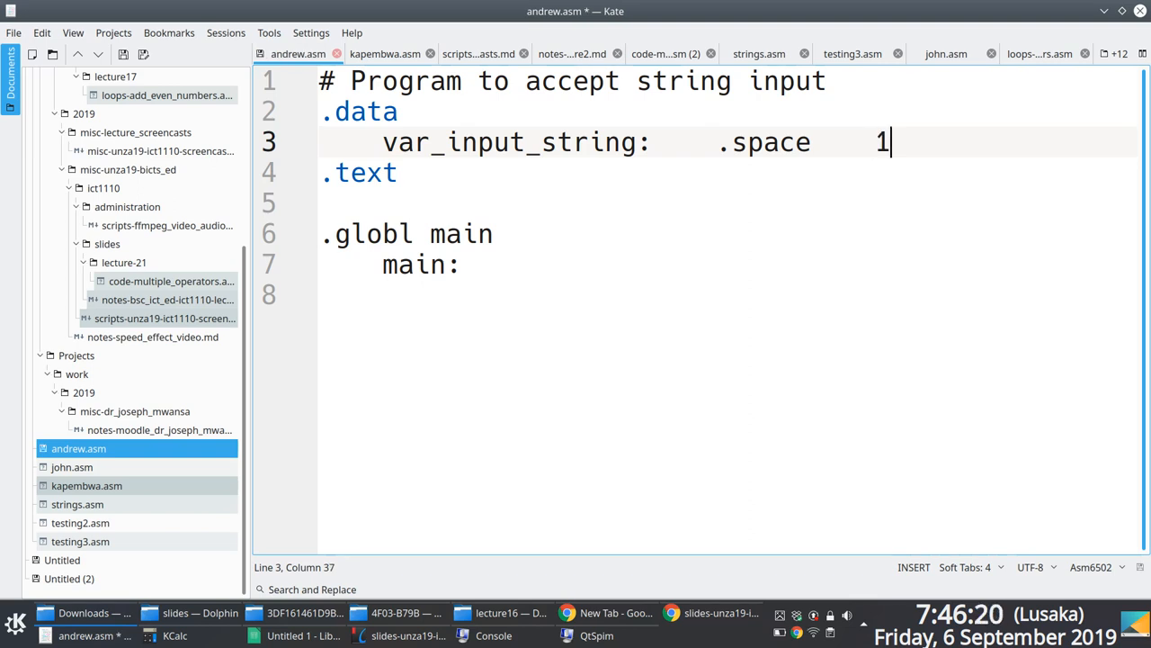
pyautogui.write('00')
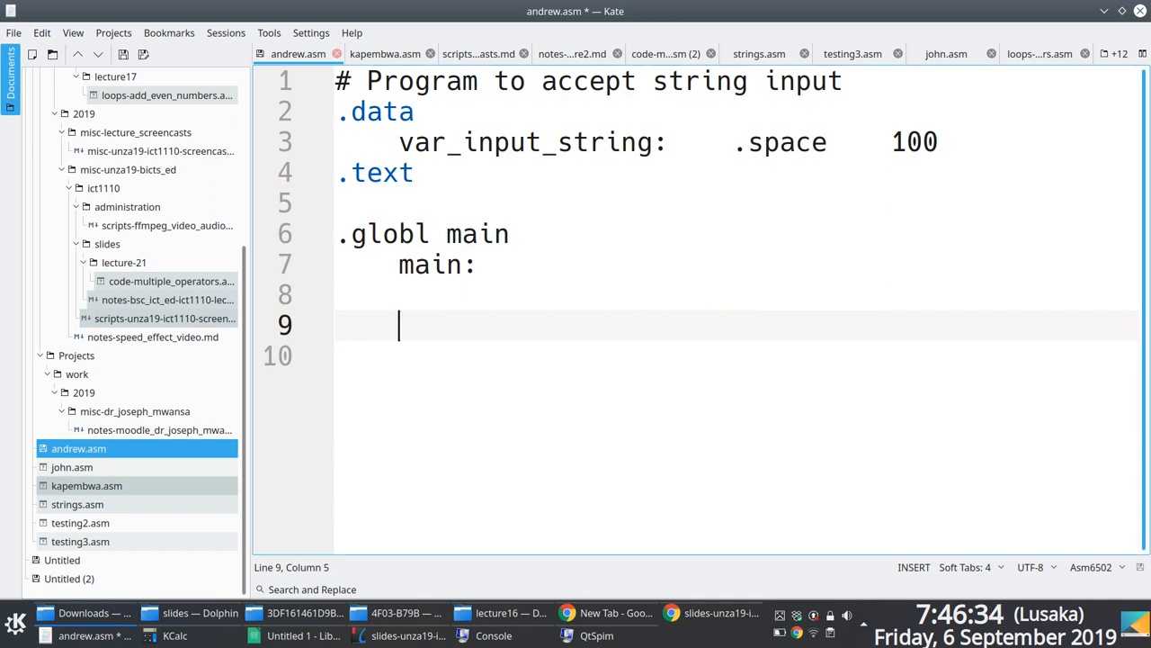
# Step: Type 'addi $v0, $0, 8' under main after deleting a stray #
pyautogui.write('#')
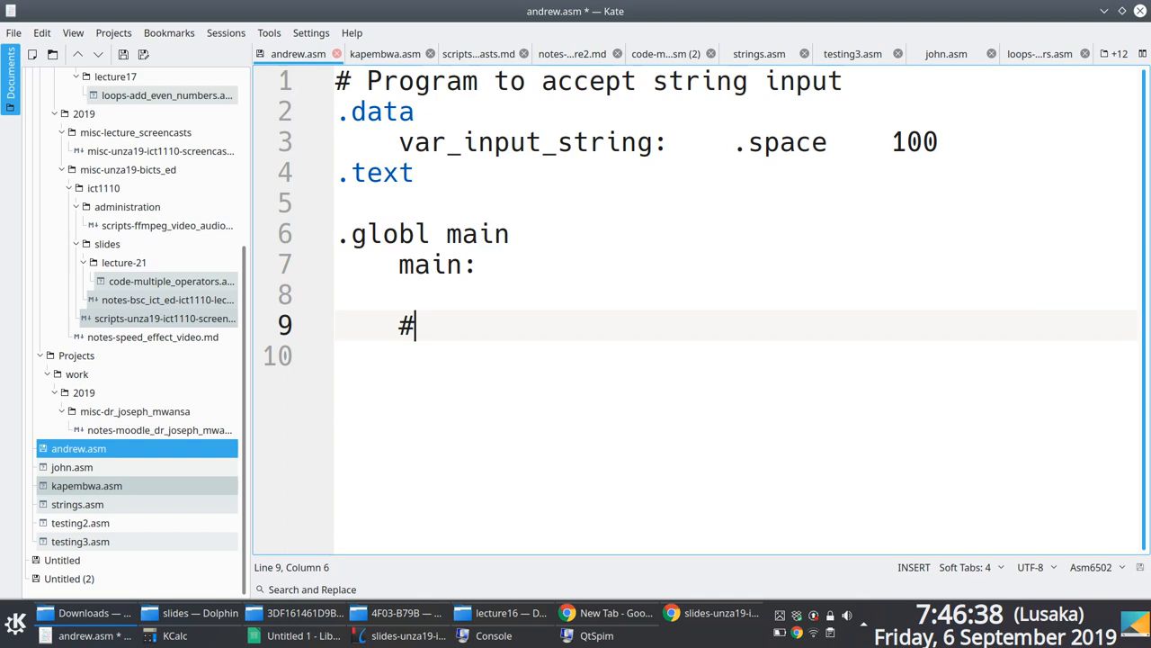
pyautogui.press('BackSpace')
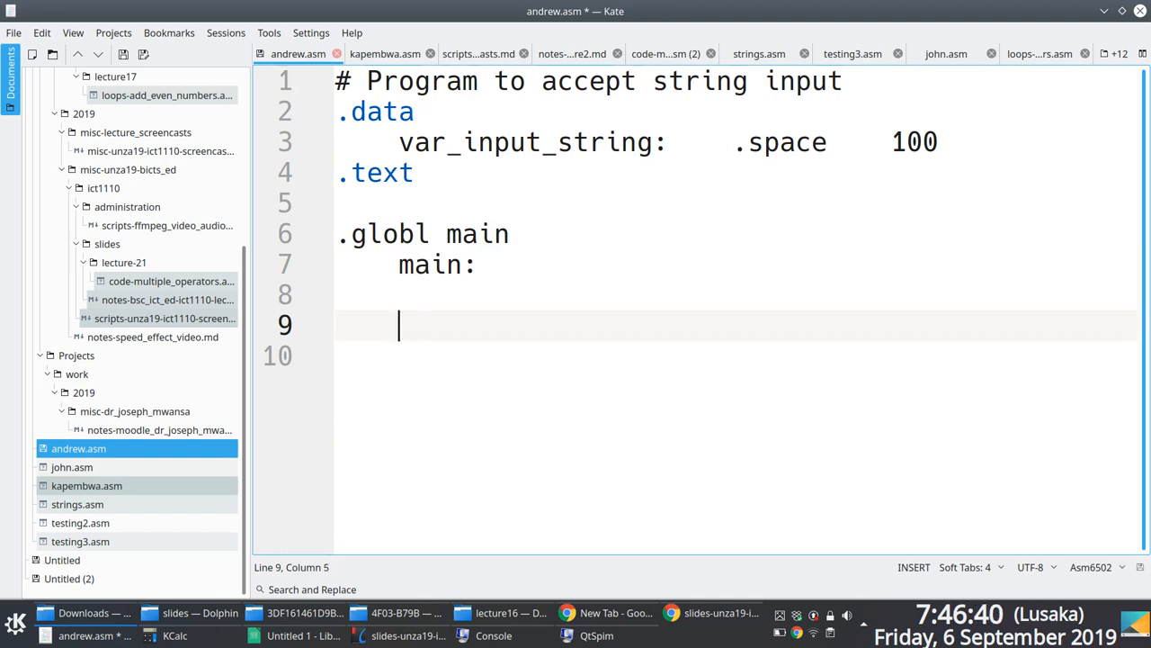
pyautogui.write('addi 4')
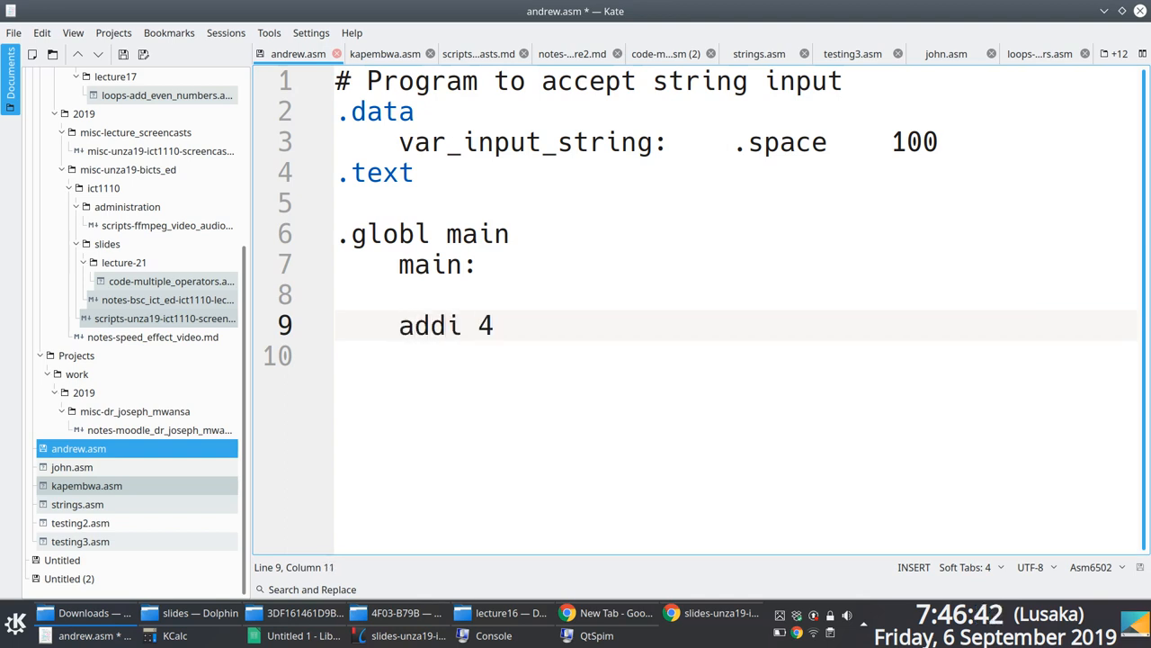
pyautogui.write('$')
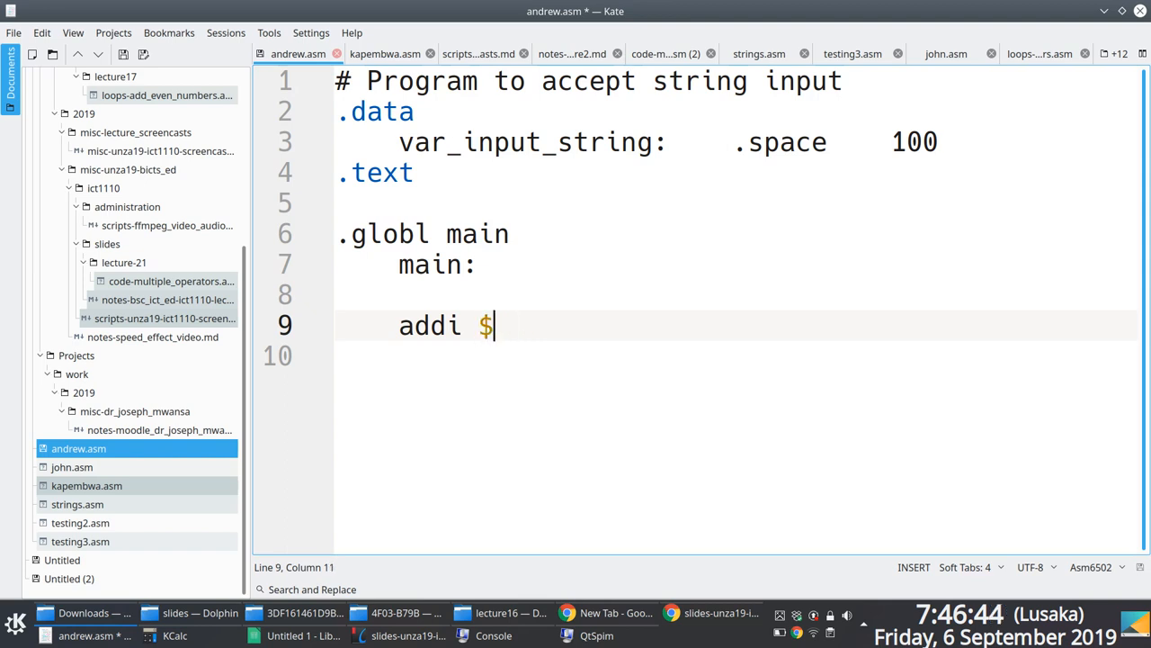
pyautogui.write('v0,')
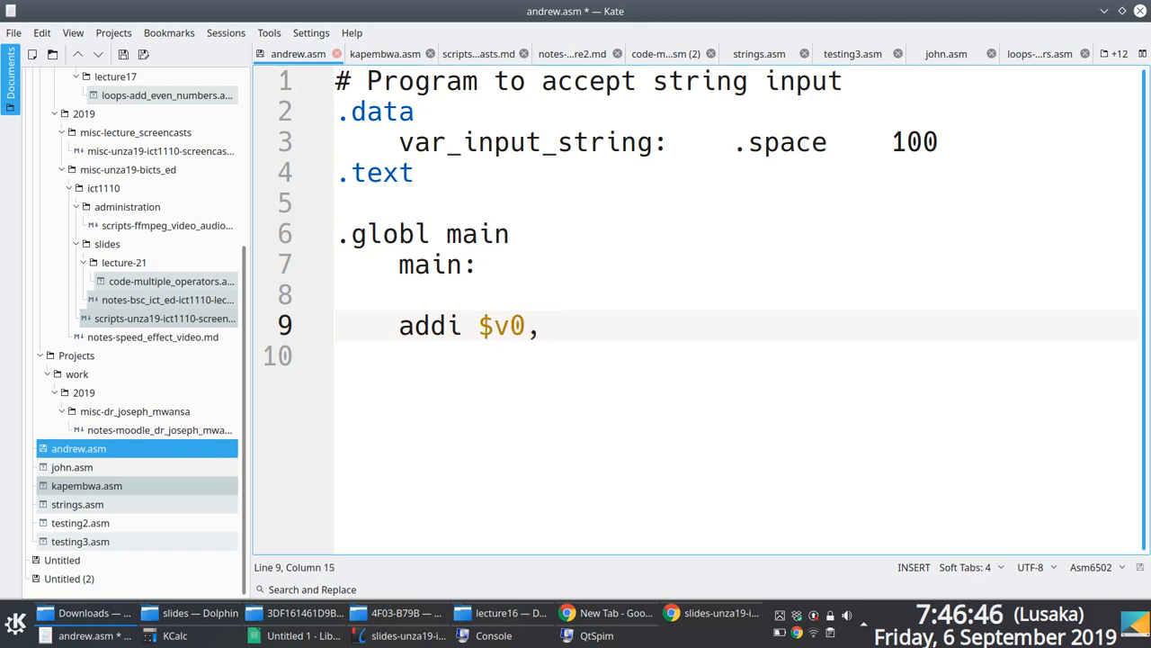
pyautogui.write('$0')
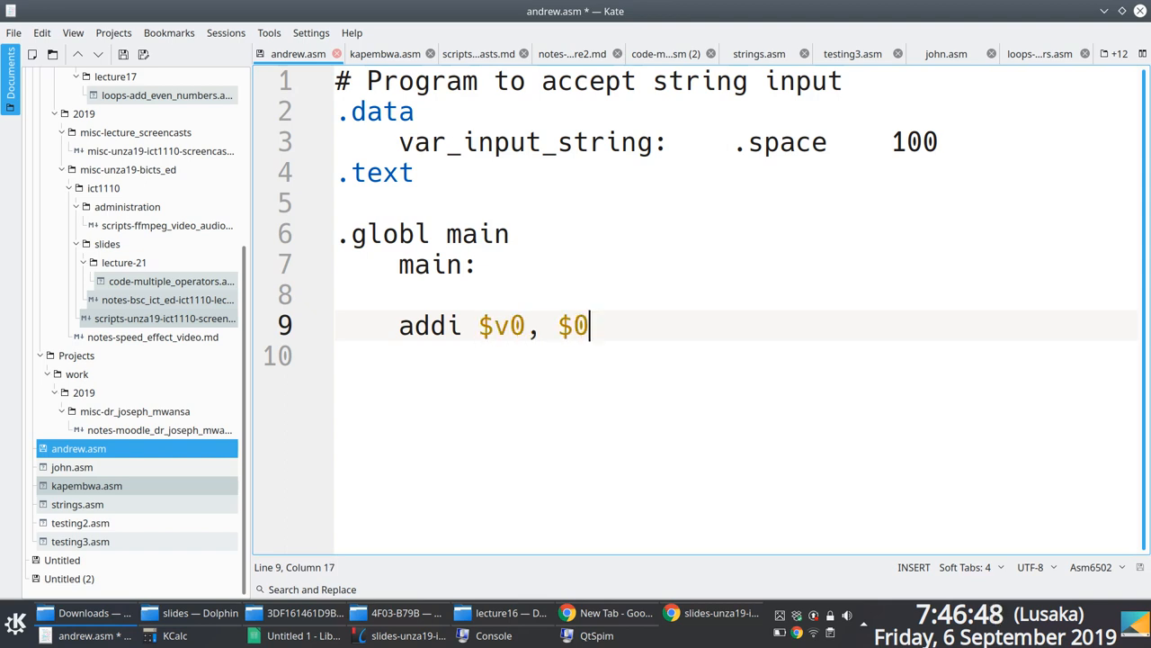
pyautogui.write(', 8')
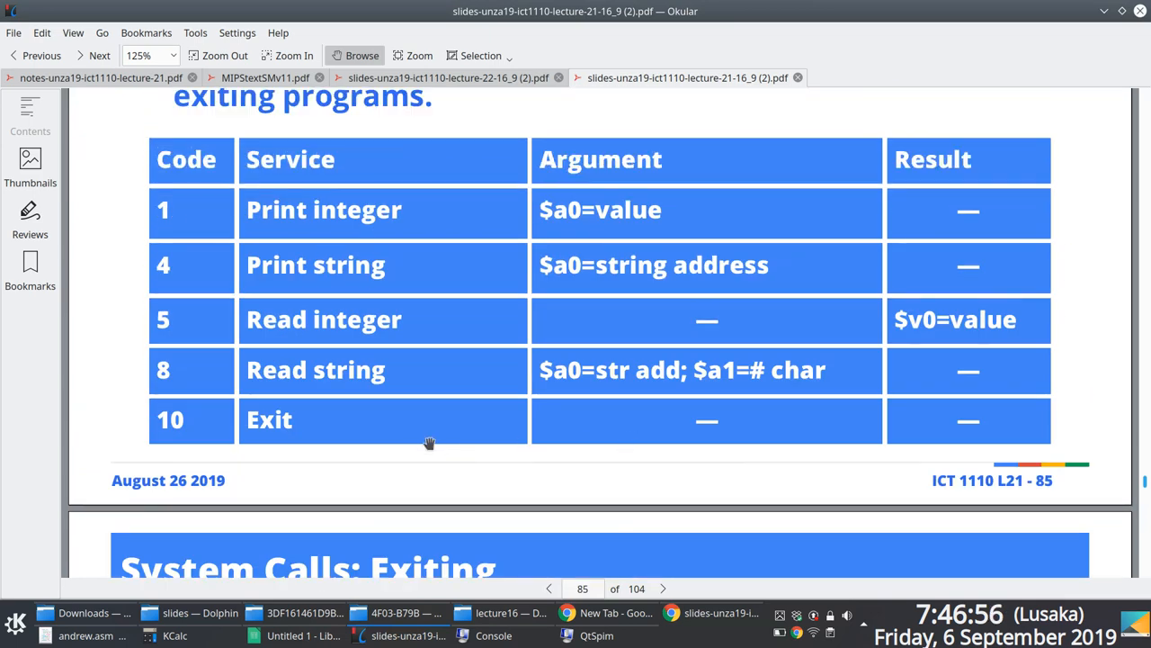
pyautogui.moveTo(317, 376)
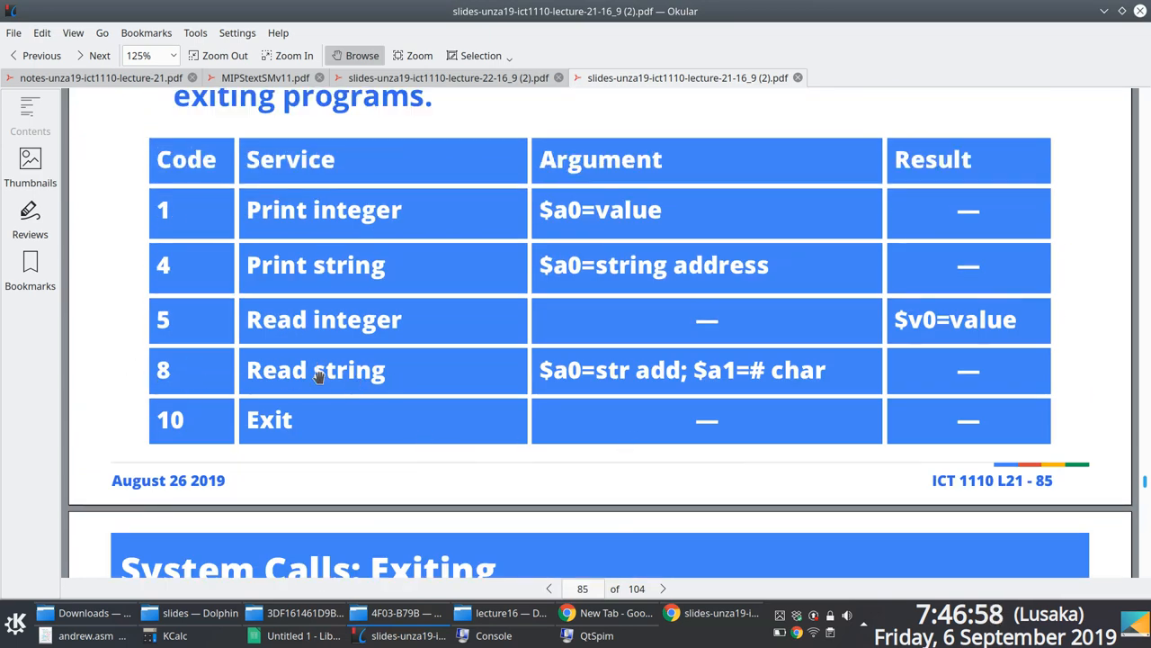
pyautogui.moveTo(195, 369)
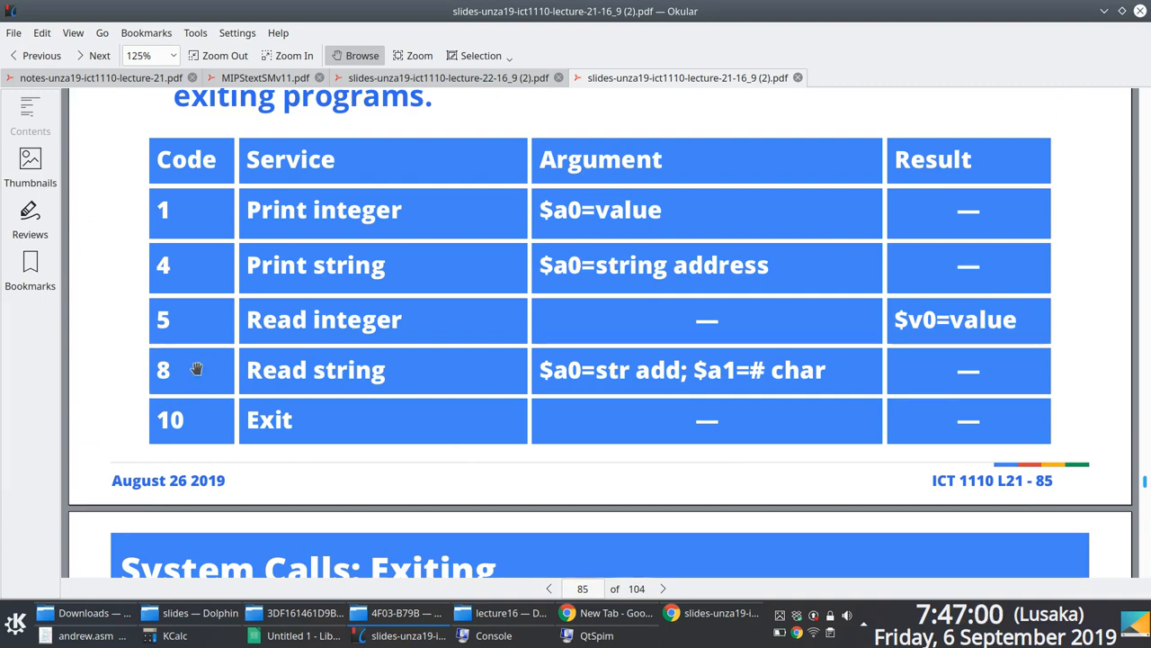
pyautogui.moveTo(141, 306)
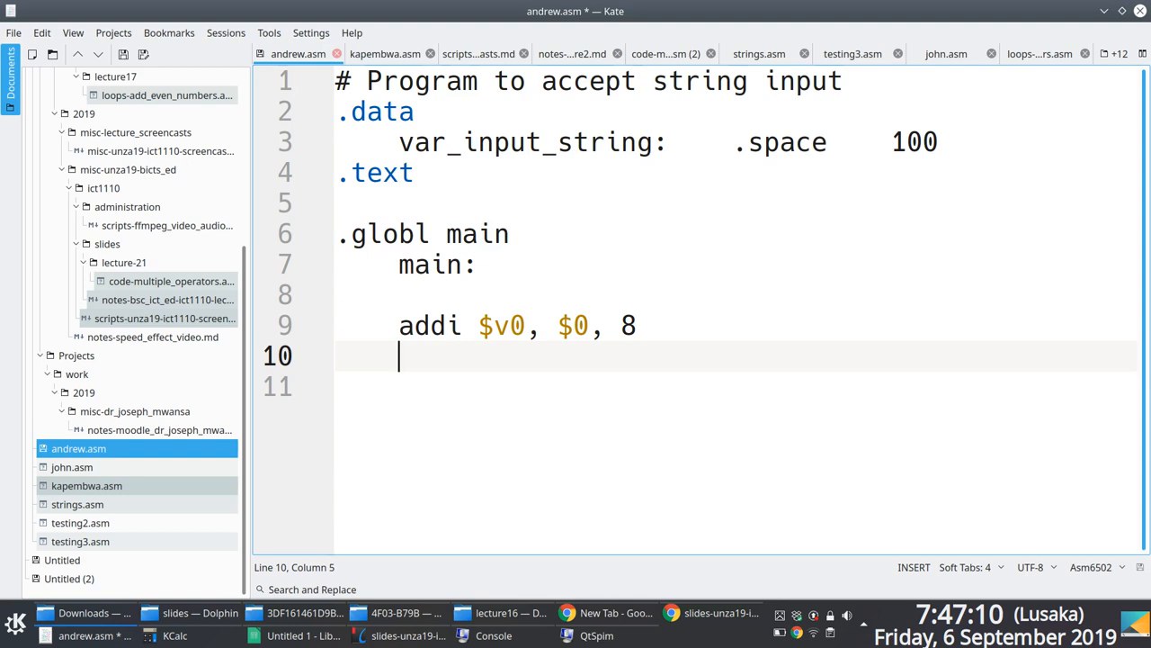
# Step: Save, add 'la $a0, var_input_string', then start the 'li' line with 100
pyautogui.press('ctrl+s')
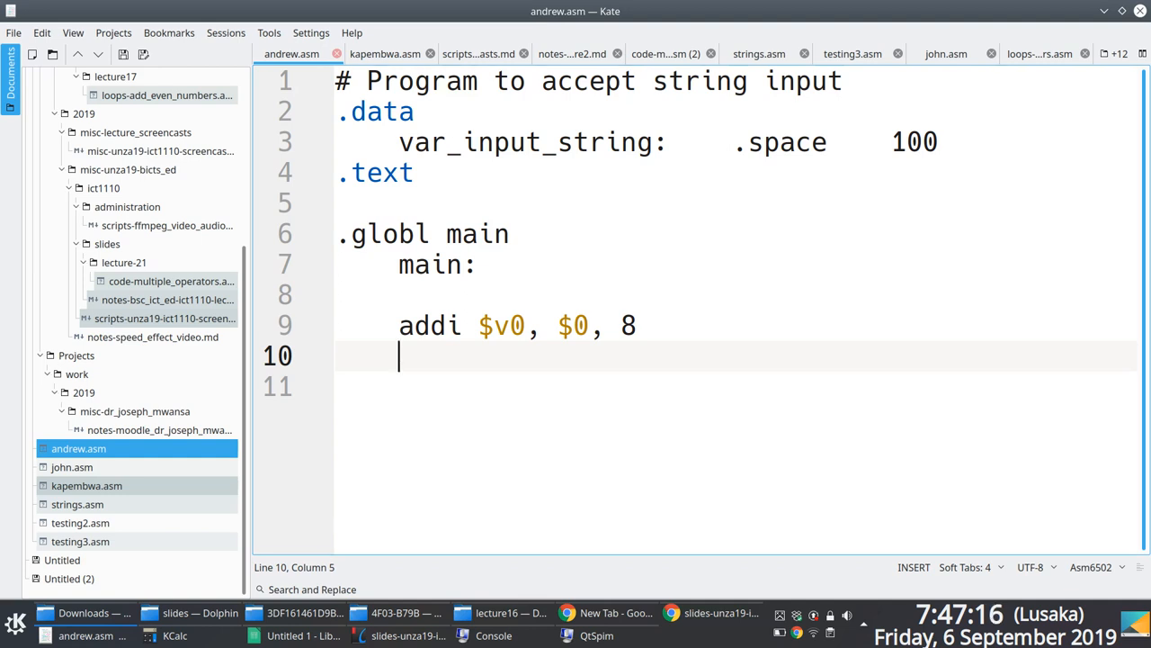
pyautogui.write('la')
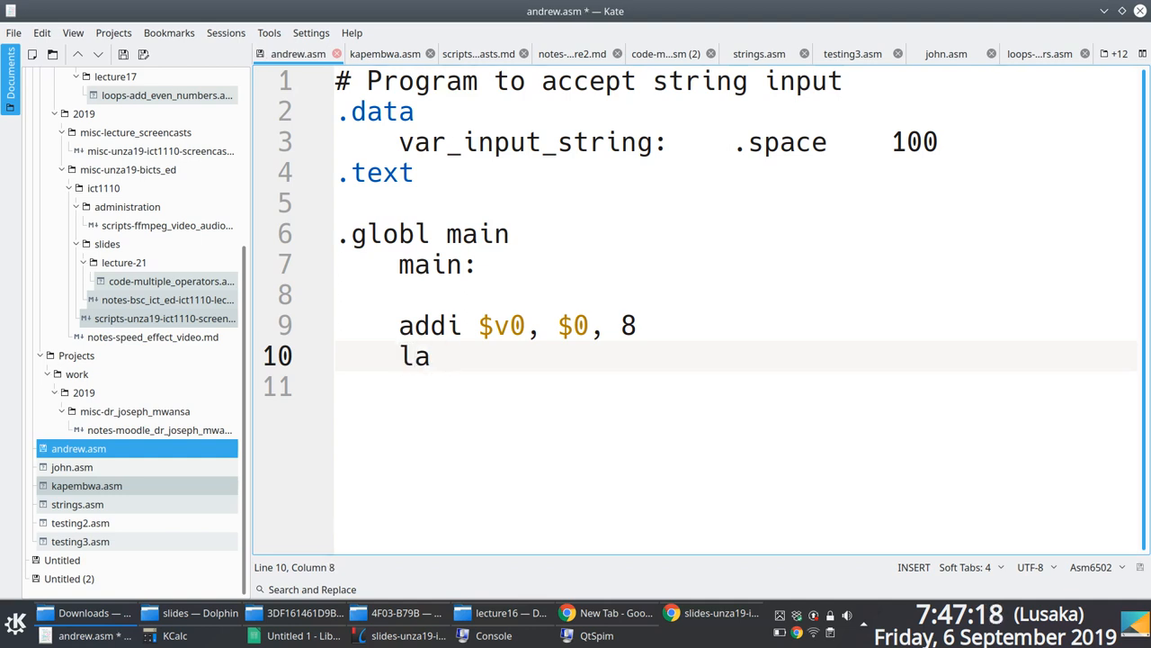
pyautogui.write('$')
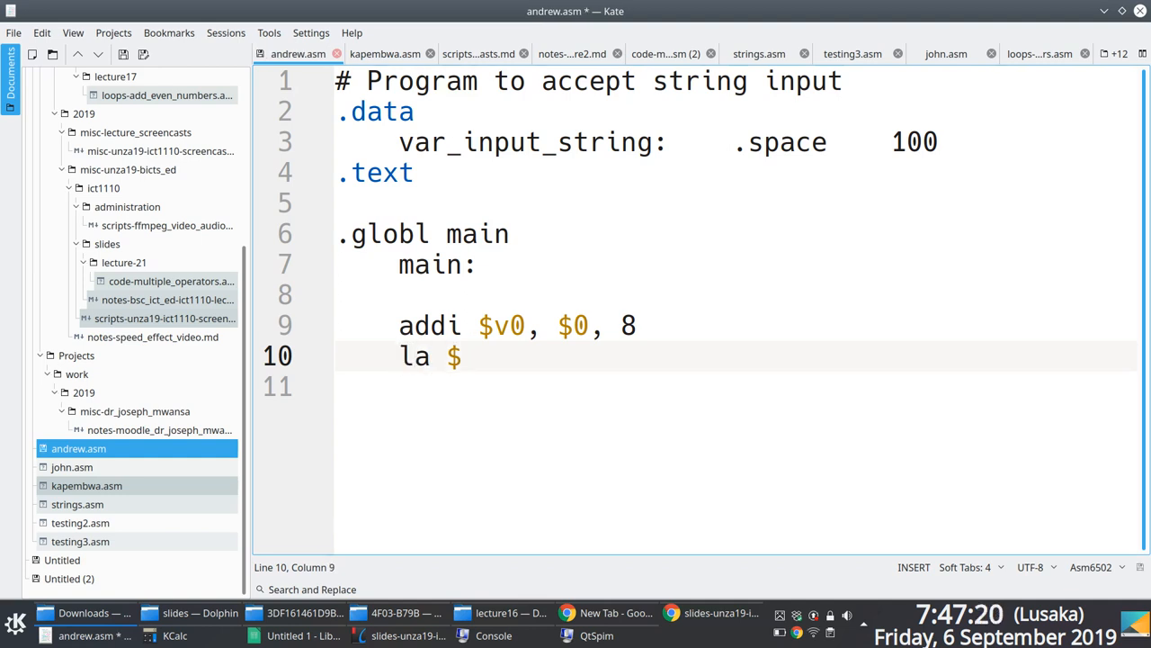
pyautogui.write('a0,')
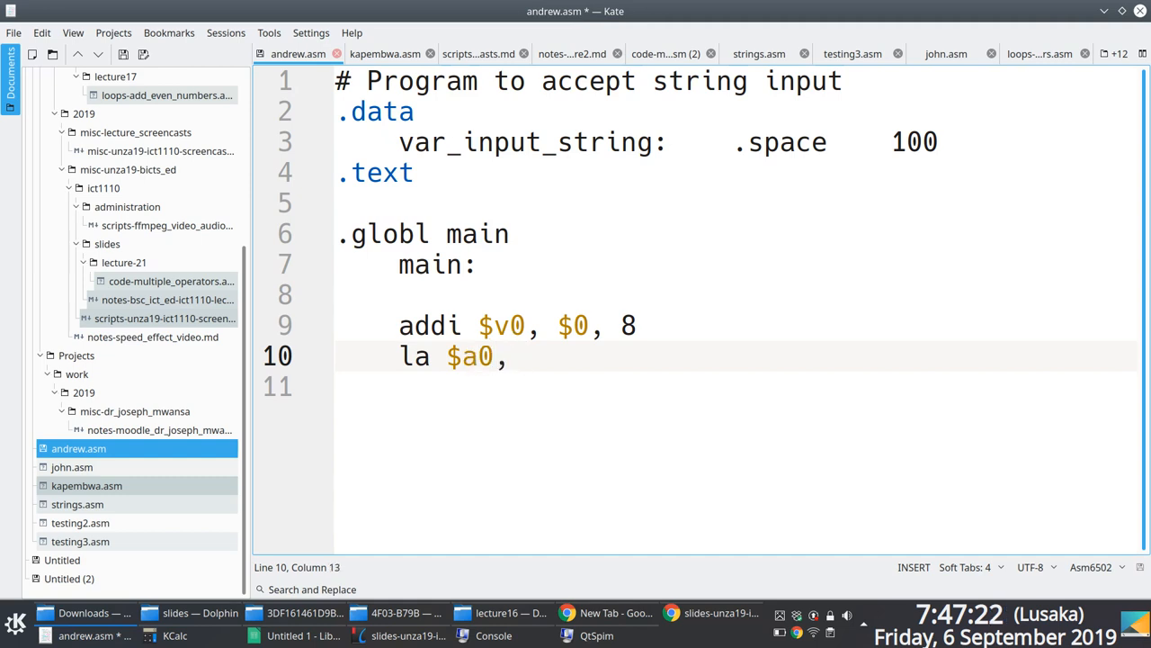
pyautogui.write('var_input_string')
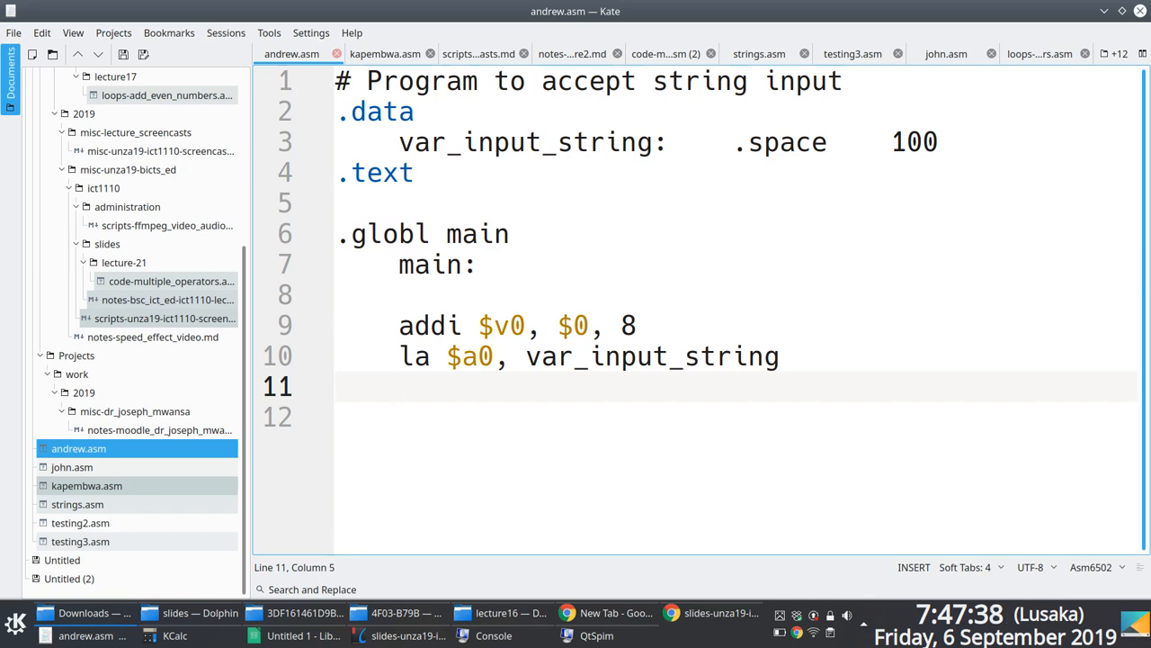
pyautogui.write('li $a0')
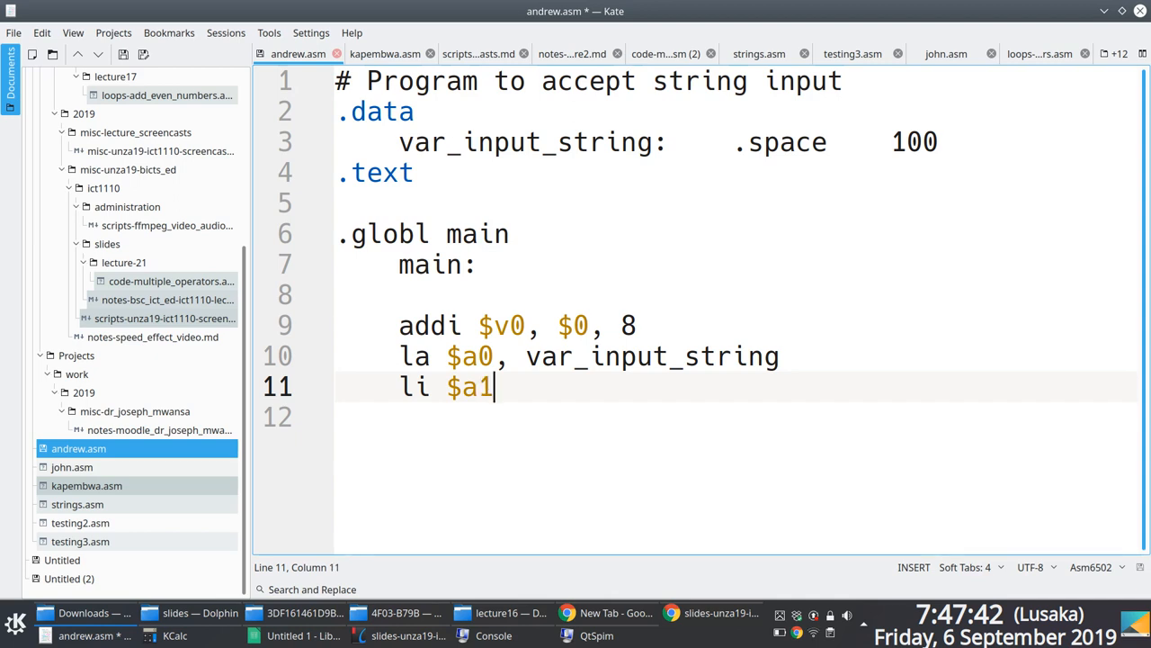
pyautogui.write(', 100')
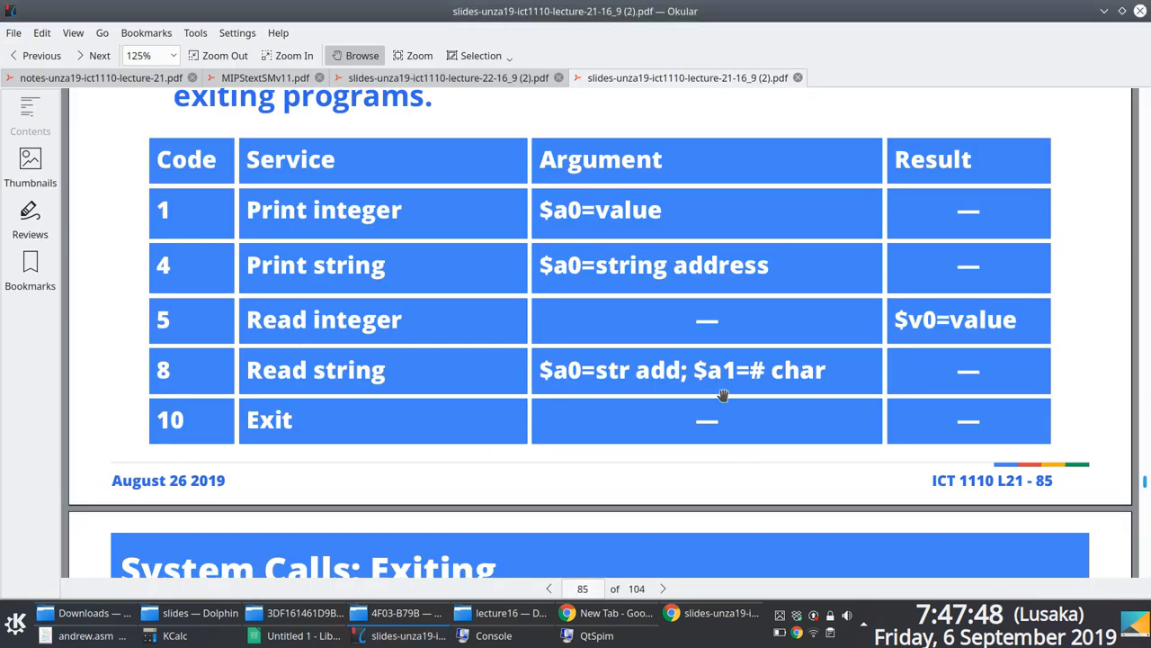
pyautogui.moveTo(774, 377)
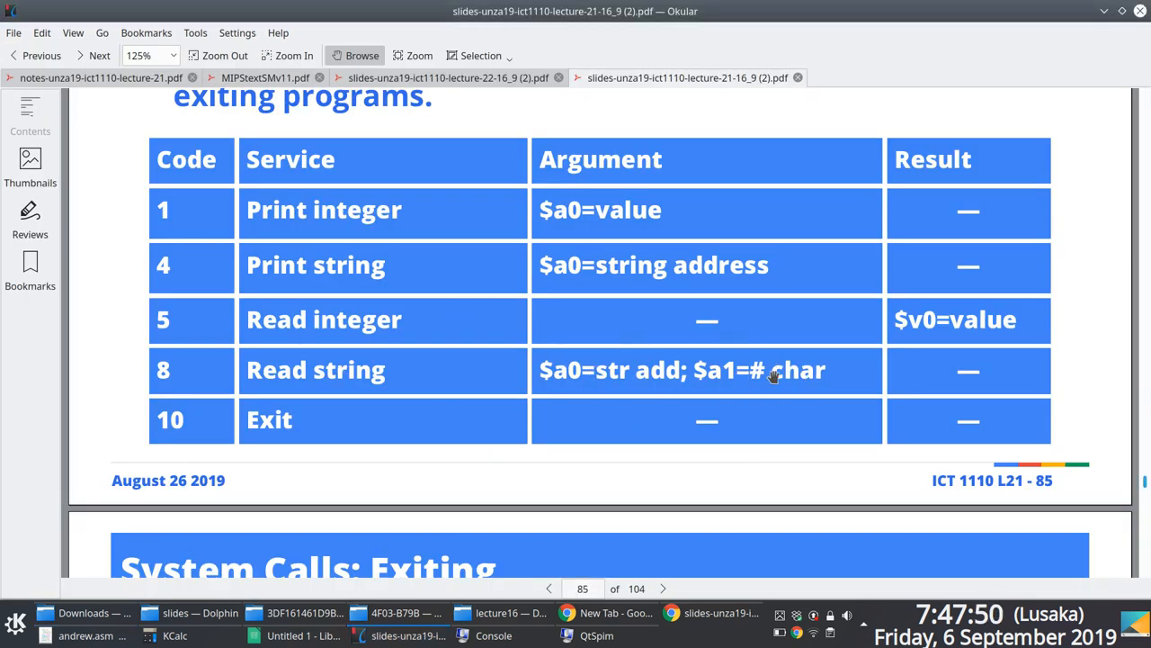
pyautogui.moveTo(626, 374)
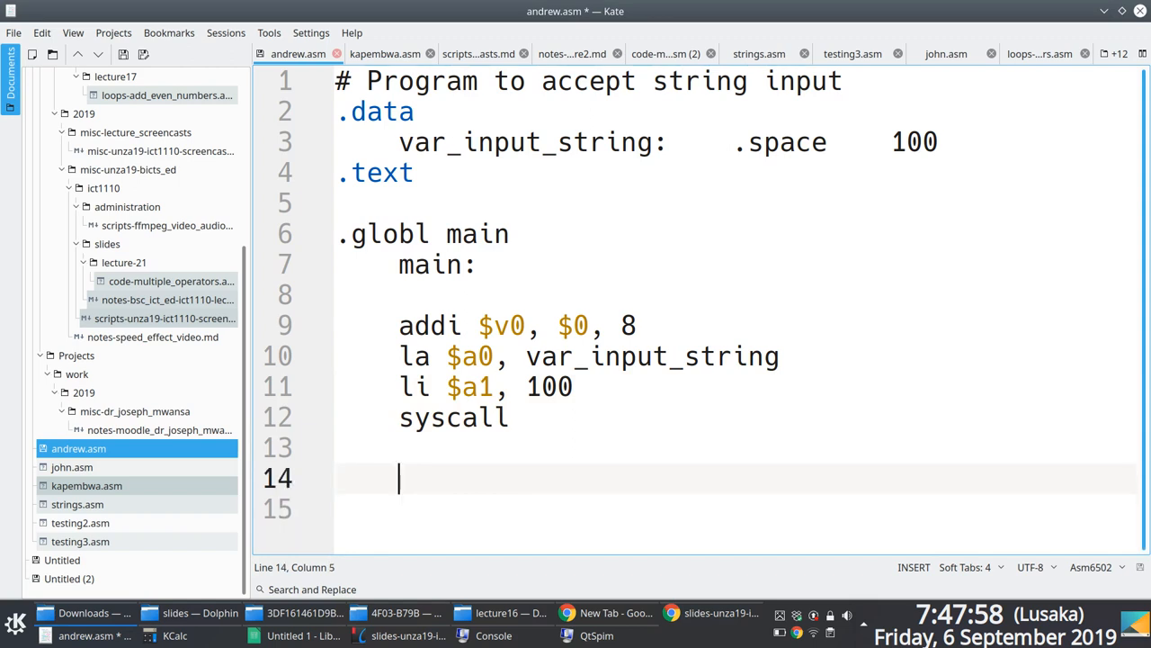
# Step: Begin the next 'li $' line for the exit code and click back into the editor
pyautogui.write('li $v0, 10')
pyautogui.click(736, 509)
pyautogui.write('syscall')
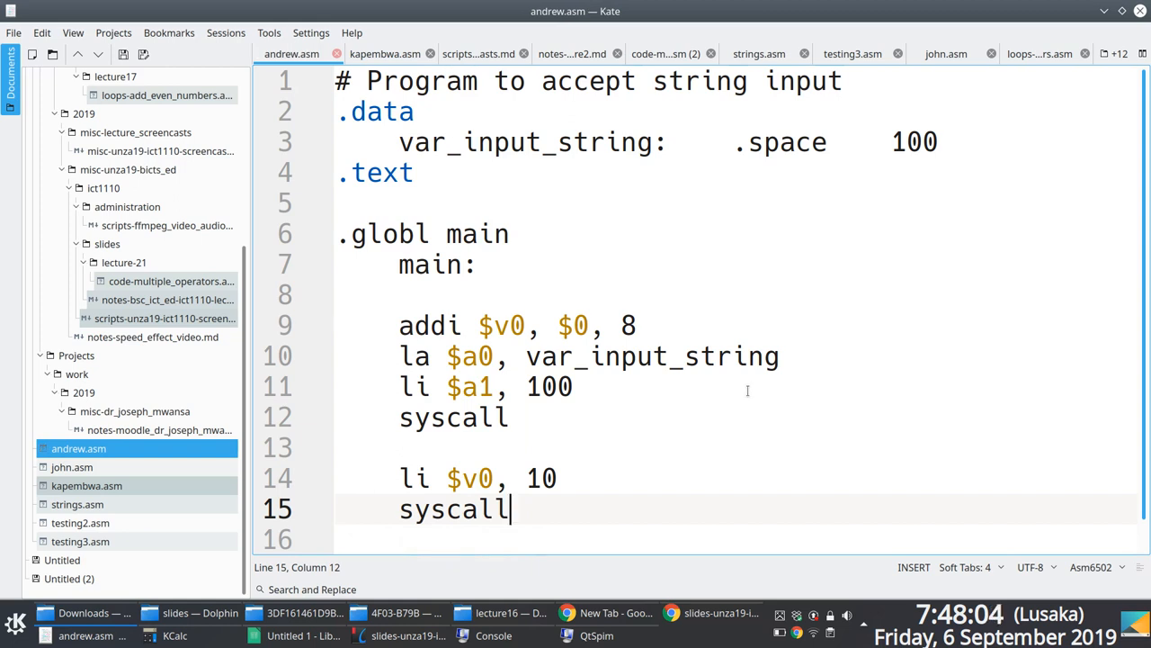
pyautogui.moveTo(592, 437)
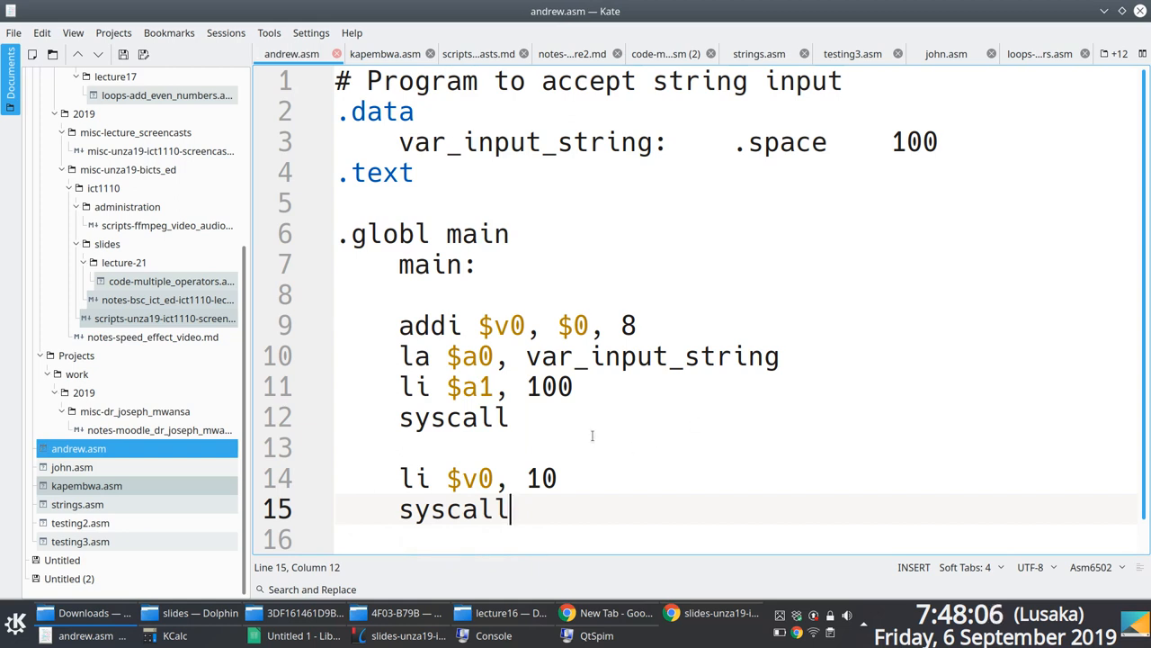
pyautogui.click(580, 423)
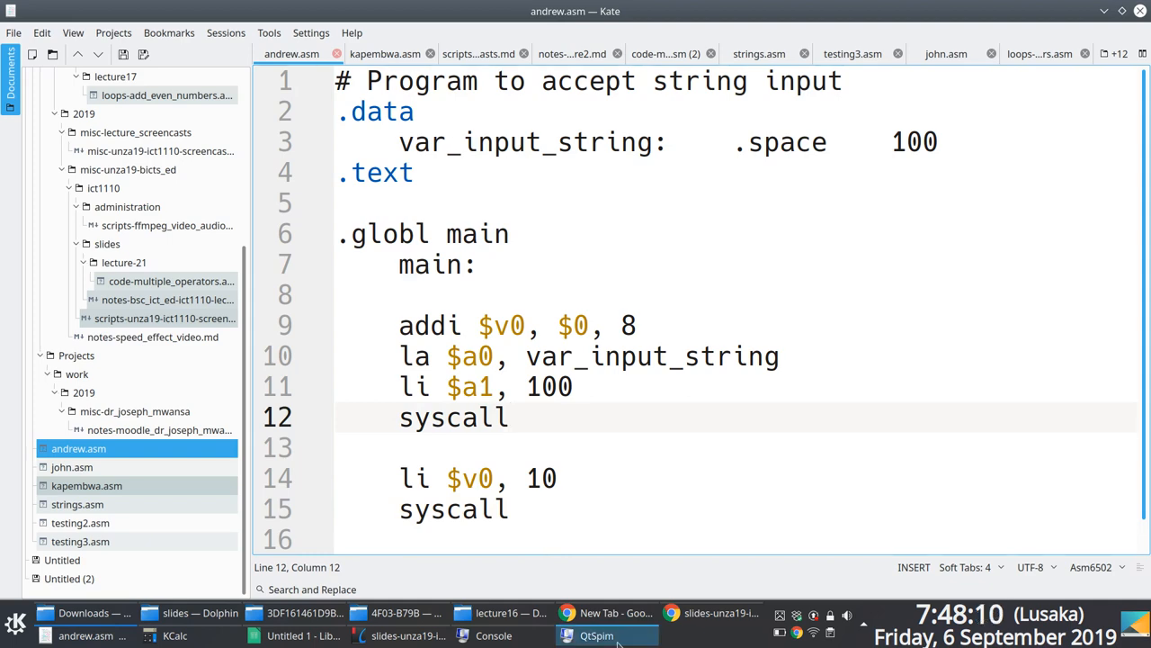
# Step: Load and run andrew.asm in QtSpim with the name 'shaba', then return to the source
pyautogui.click(595, 635)
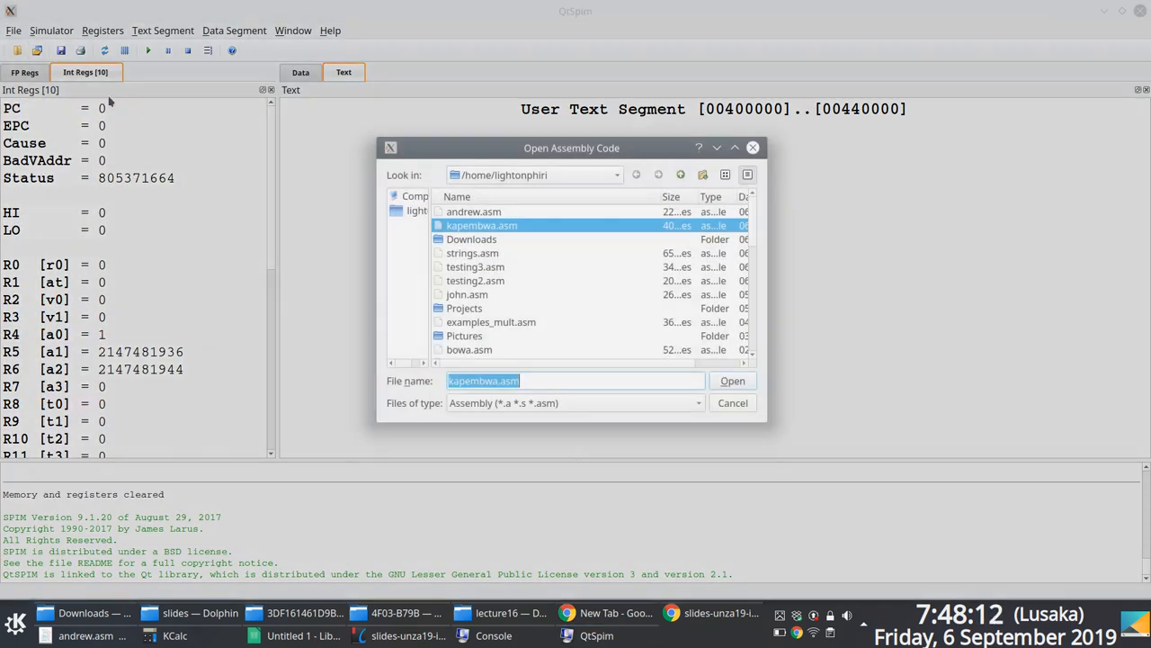
pyautogui.click(732, 380)
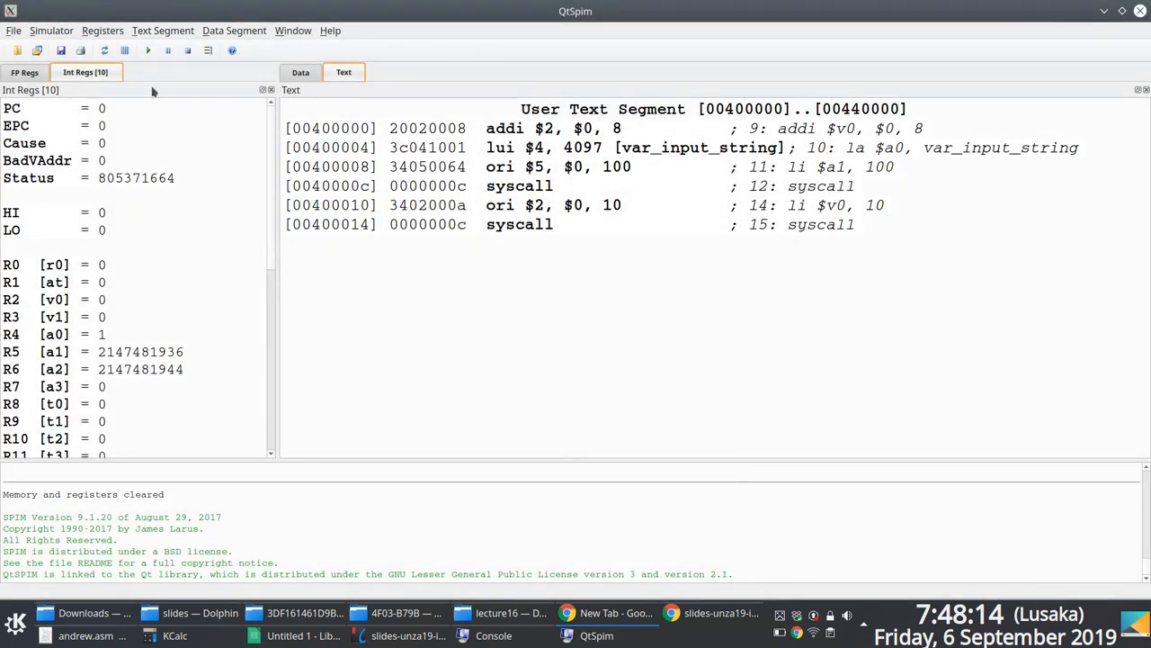
pyautogui.click(151, 50)
pyautogui.write('shaba')
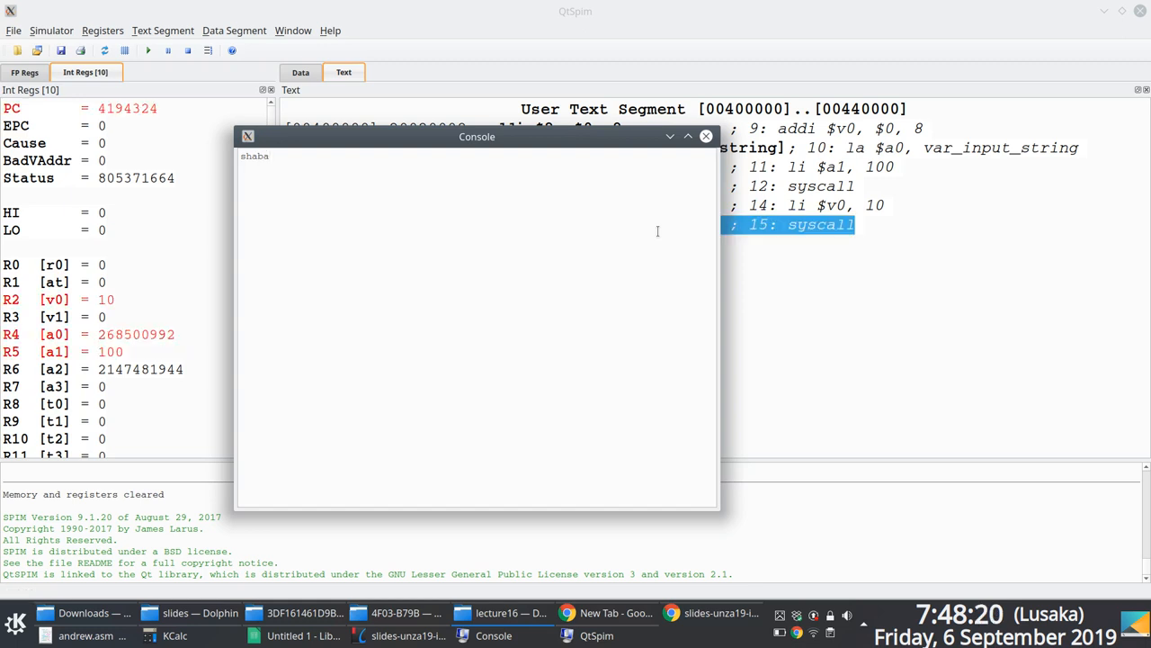
pyautogui.click(706, 136)
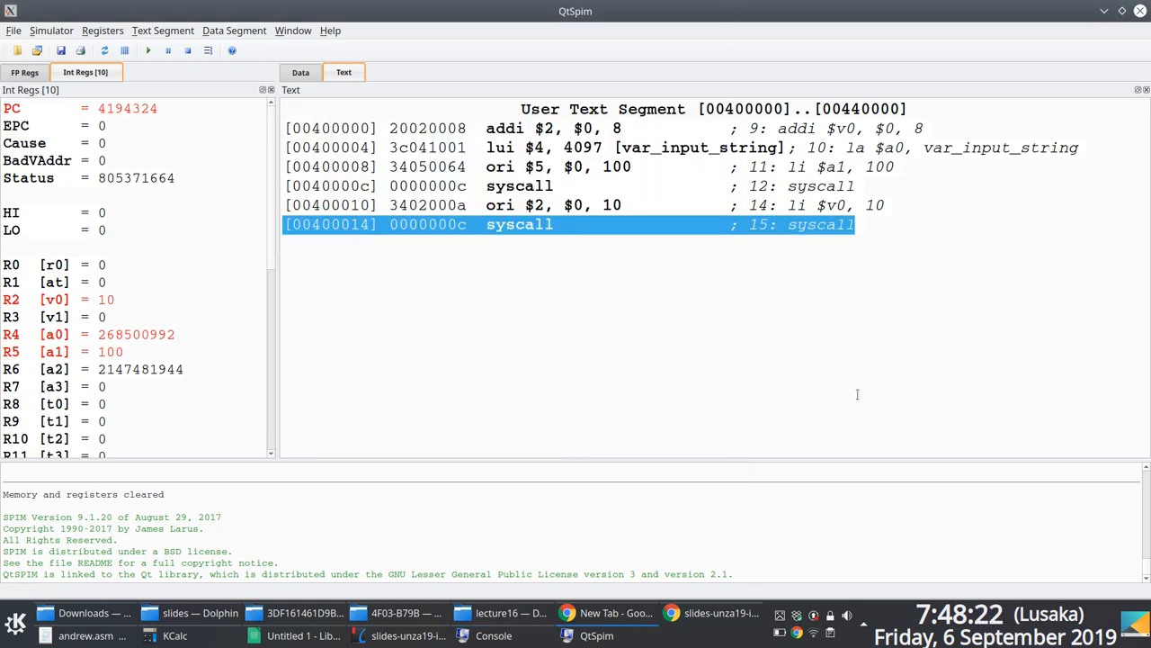
pyautogui.moveTo(607, 612)
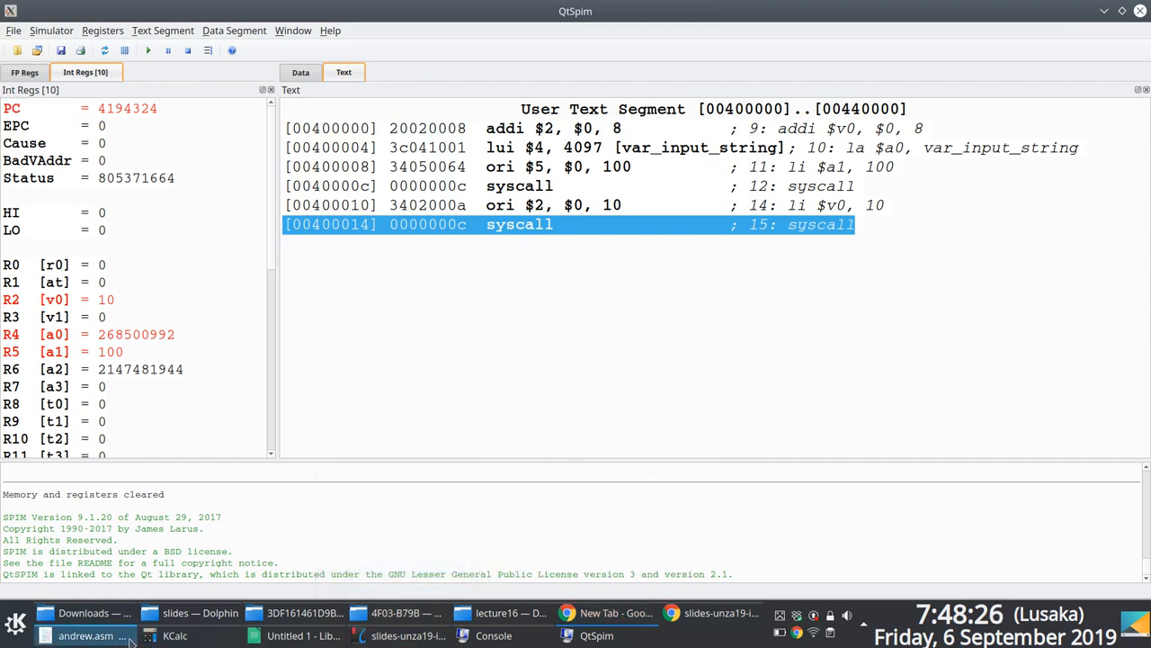
pyautogui.click(84, 634)
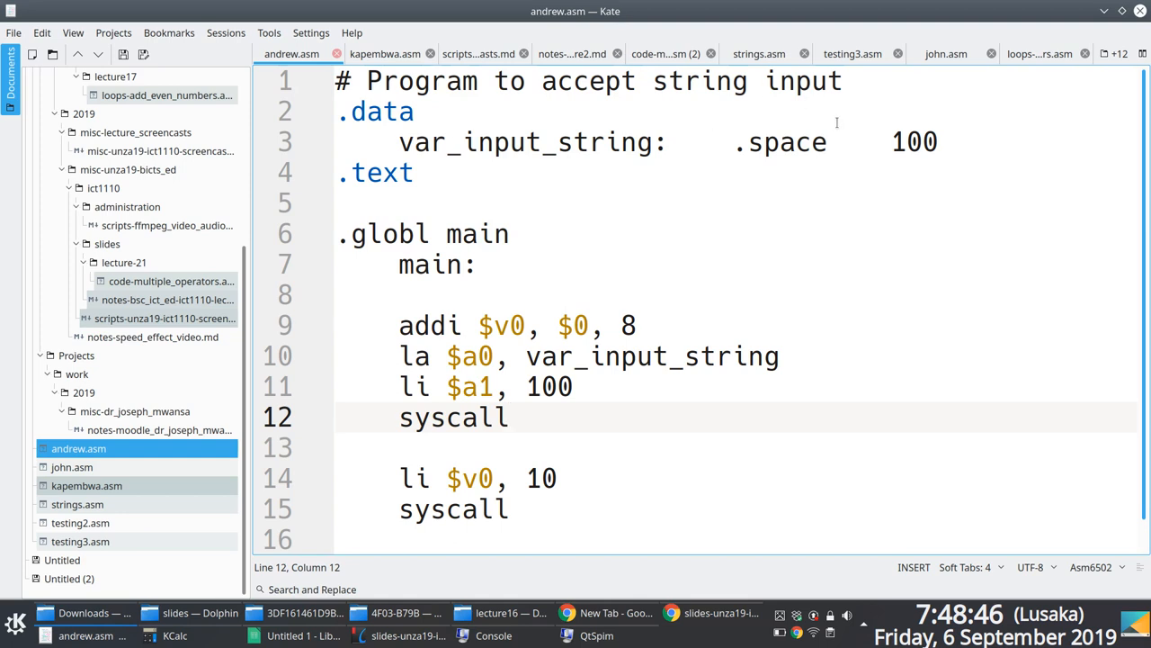
# Step: Type 'var_input2: .ascii "Good morning, "' below line 3
pyautogui.write('var_input2')
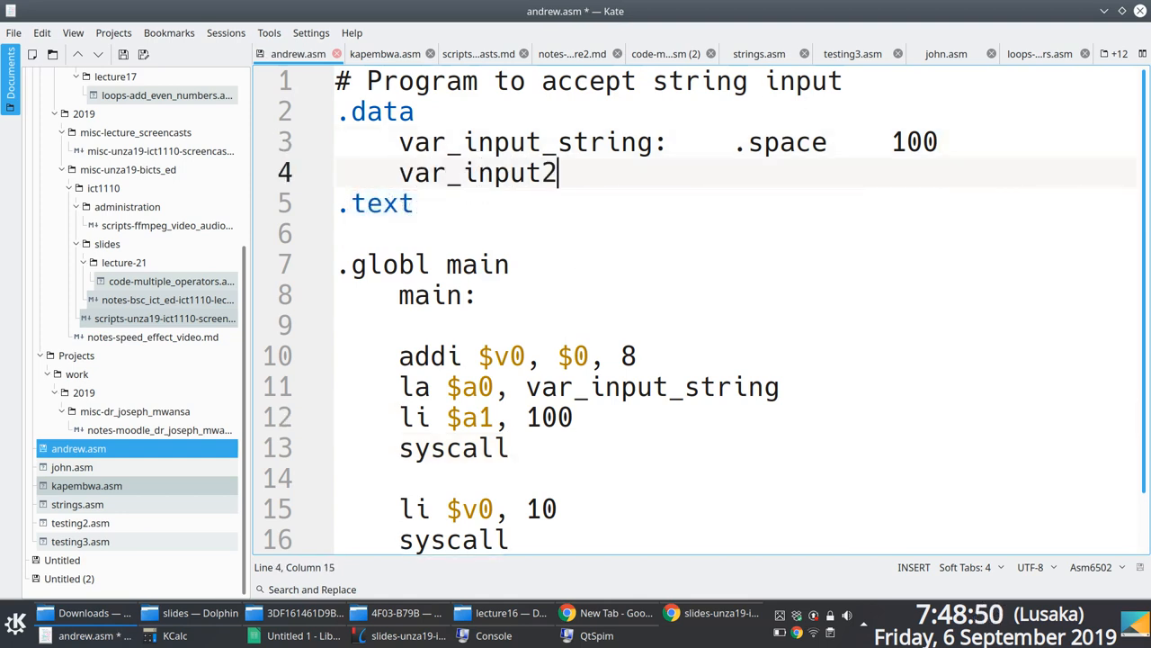
pyautogui.write(':')
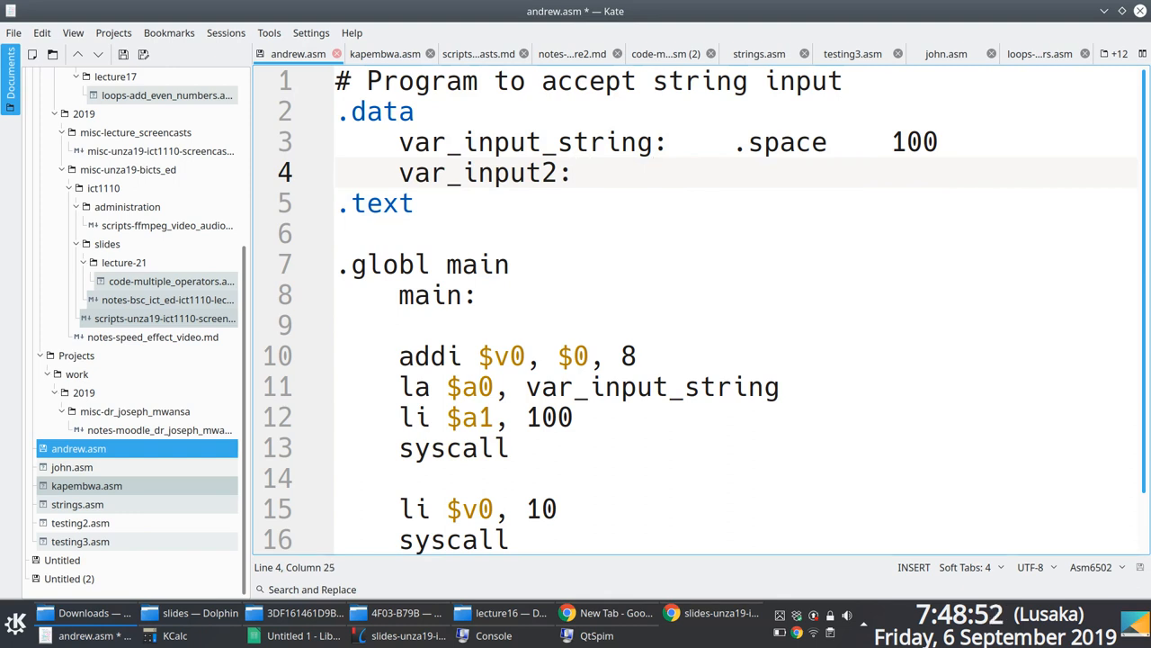
pyautogui.write('.asci')
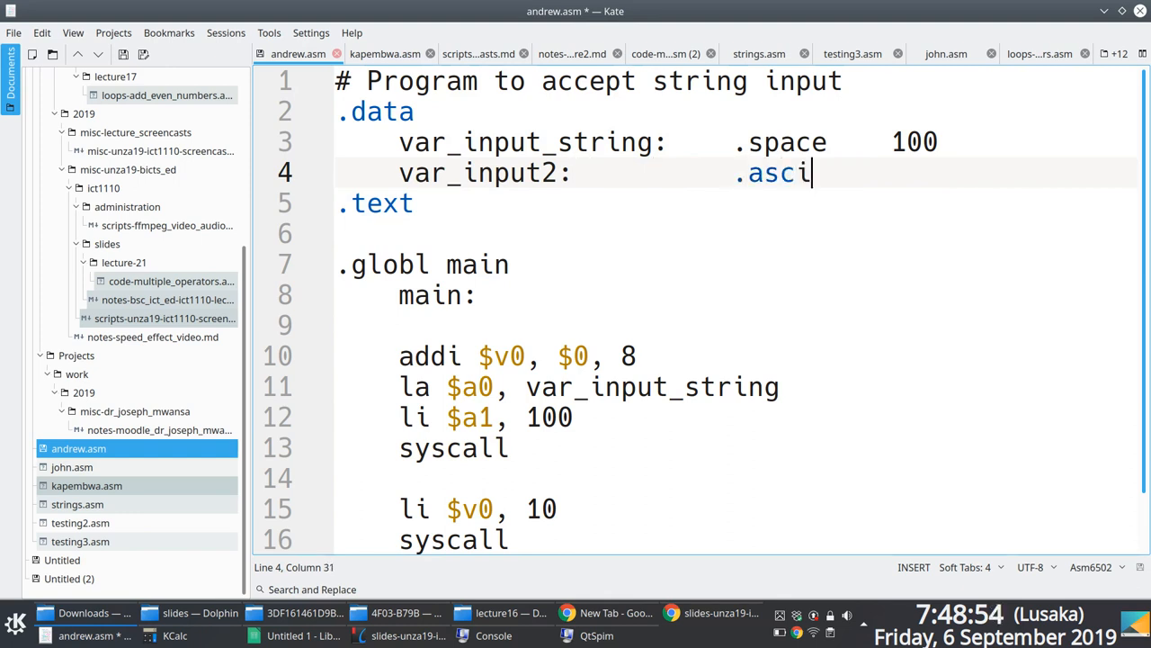
pyautogui.write('i')
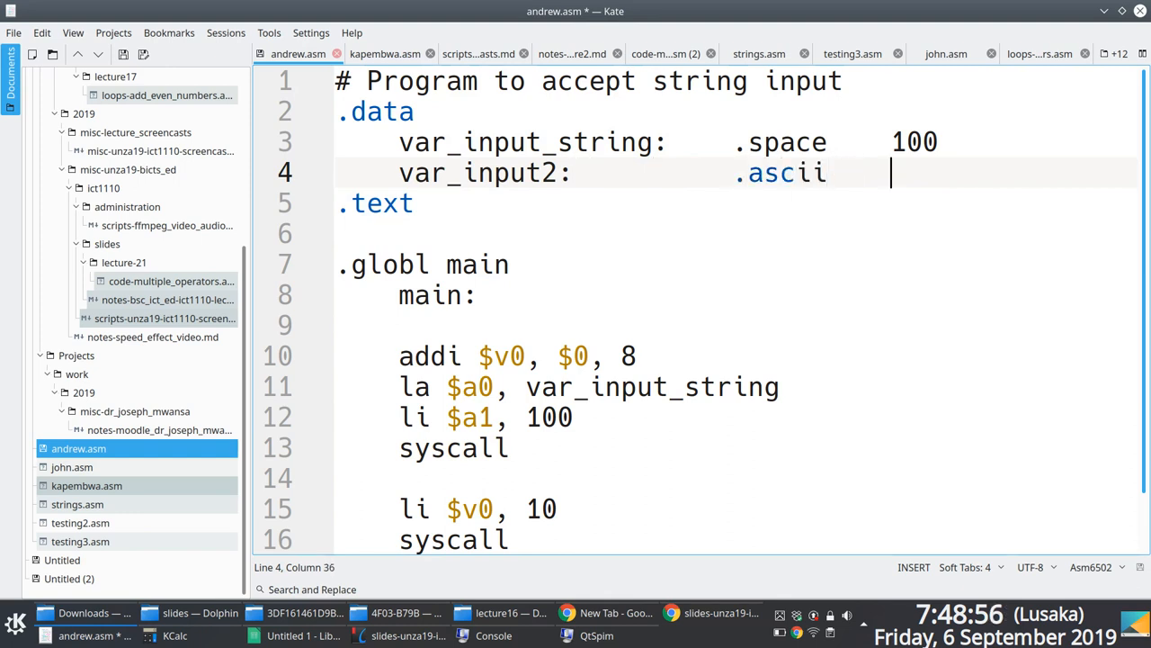
pyautogui.write('""')
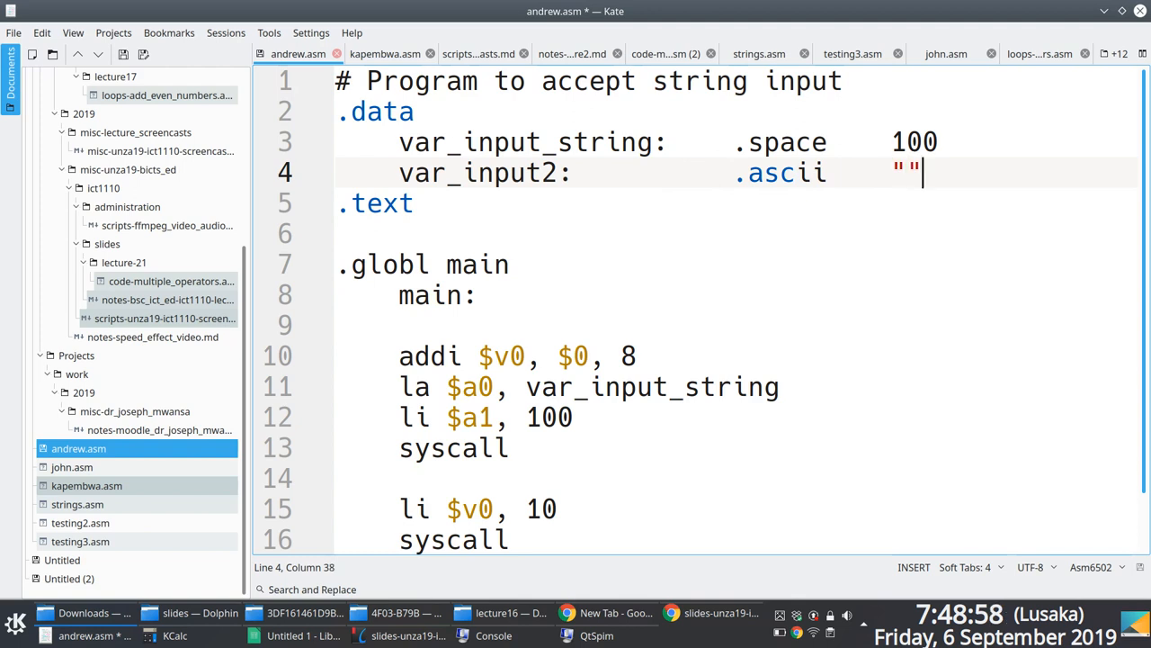
pyautogui.write('Good')
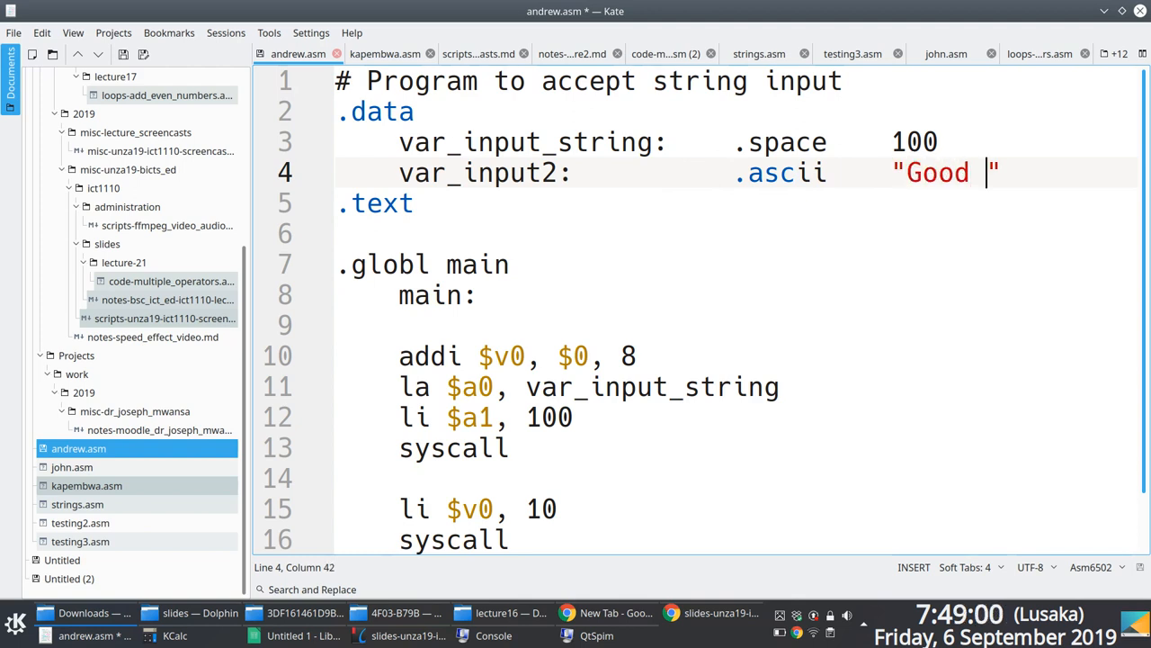
pyautogui.write('morning')
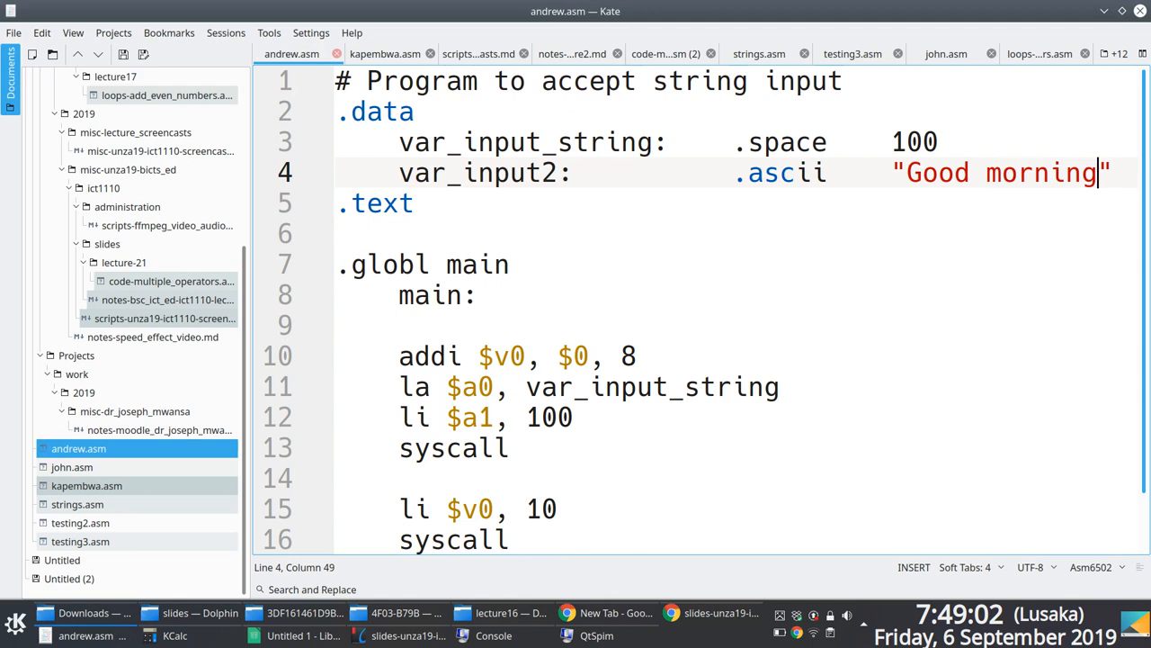
pyautogui.write(',')
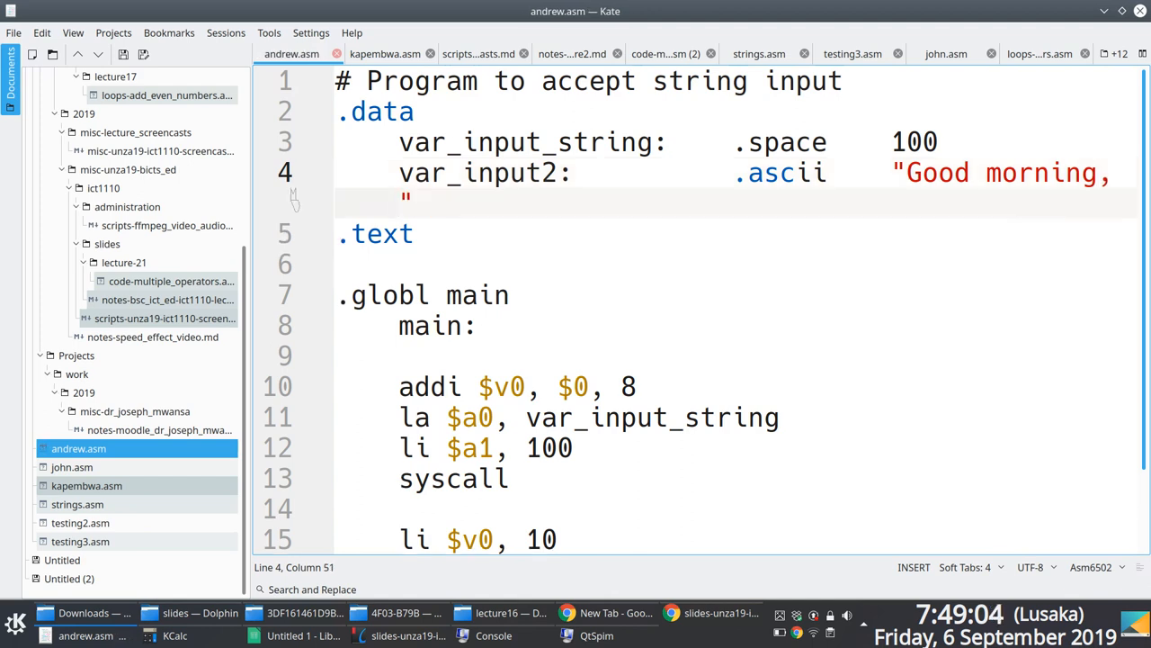
# Step: Add print-string lines 'addi $v0, $0' and 'la $a0, var_input2', then save
pyautogui.scroll(-3)
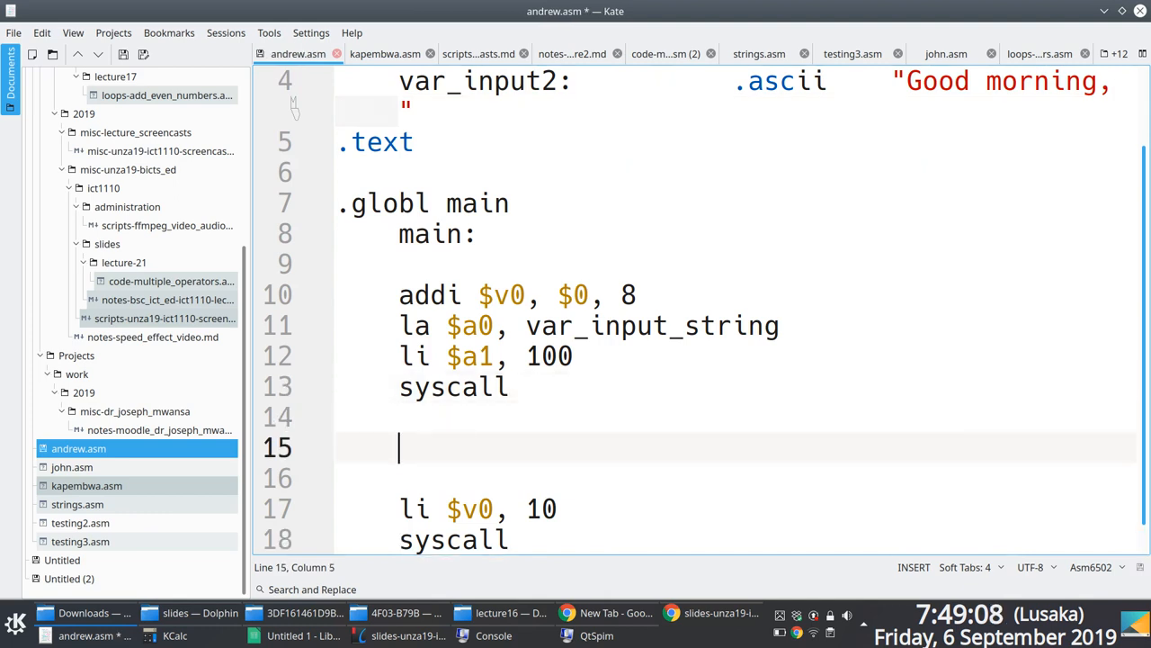
pyautogui.write('addi')
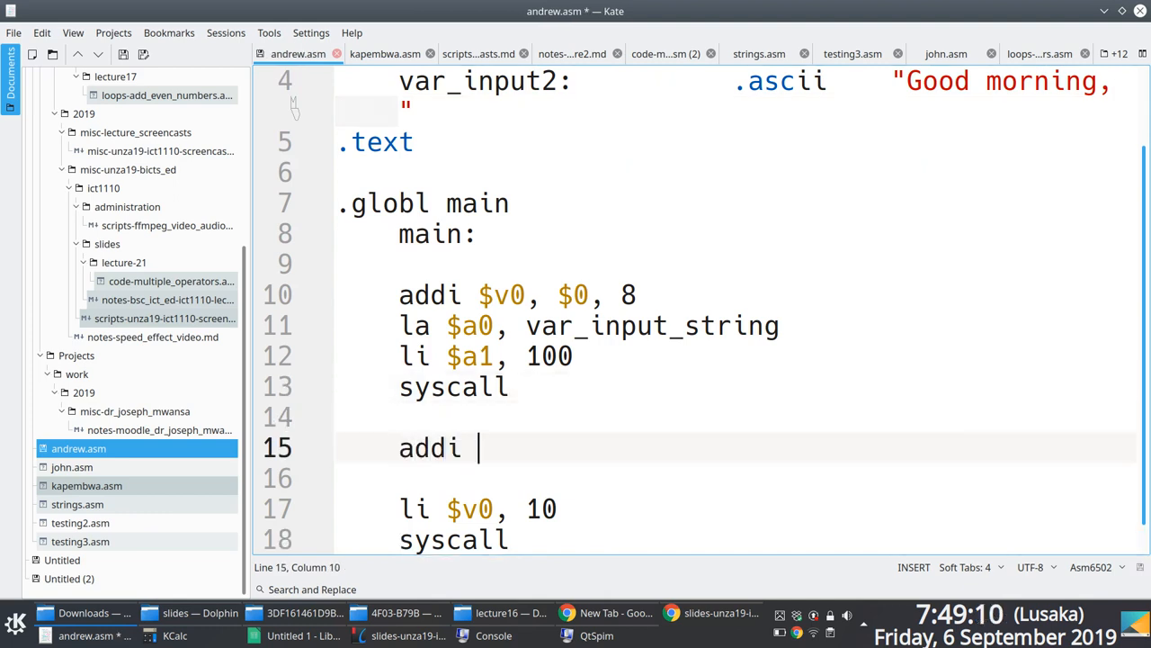
pyautogui.write('$v0, $0, 4')
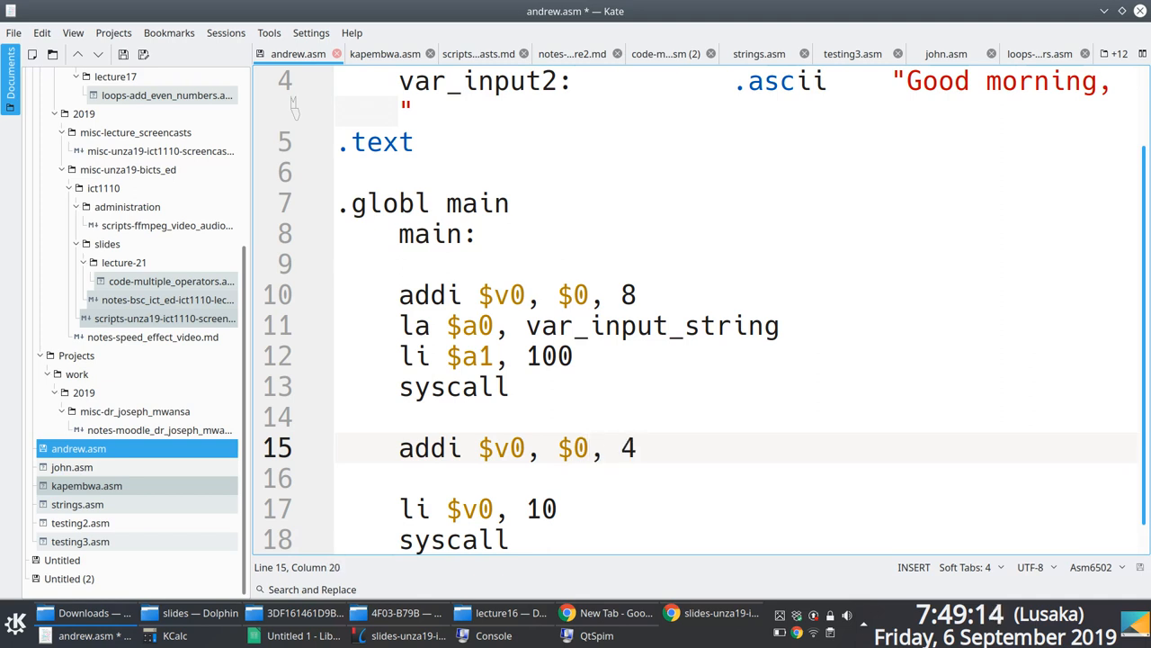
pyautogui.write('la $')
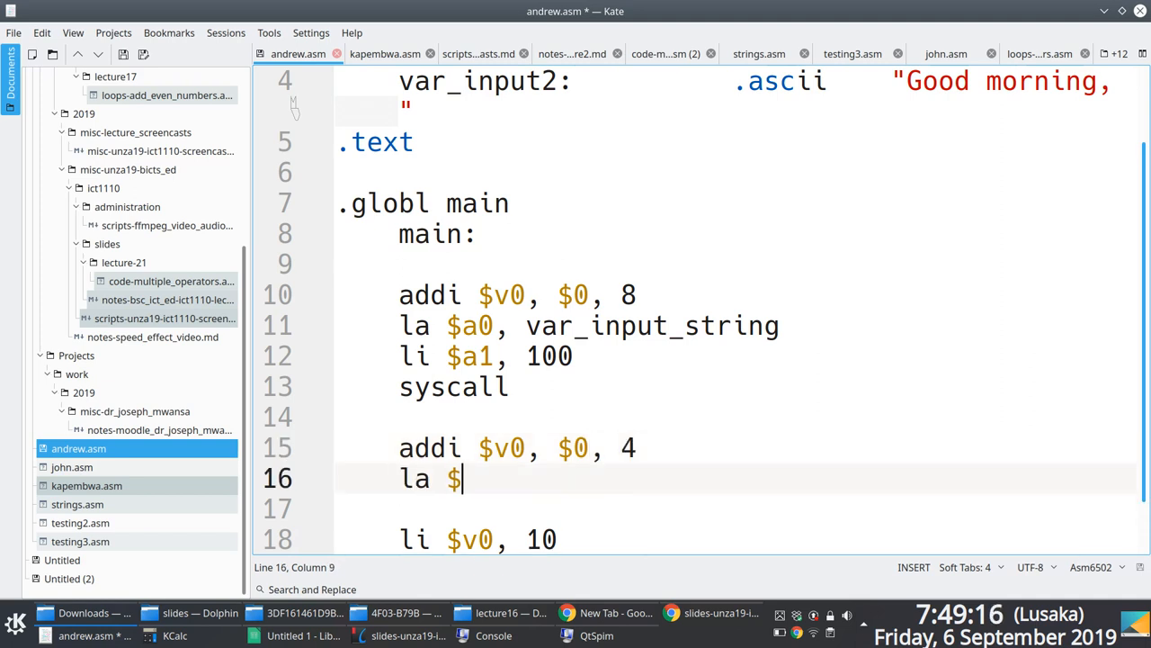
pyautogui.write('a0,')
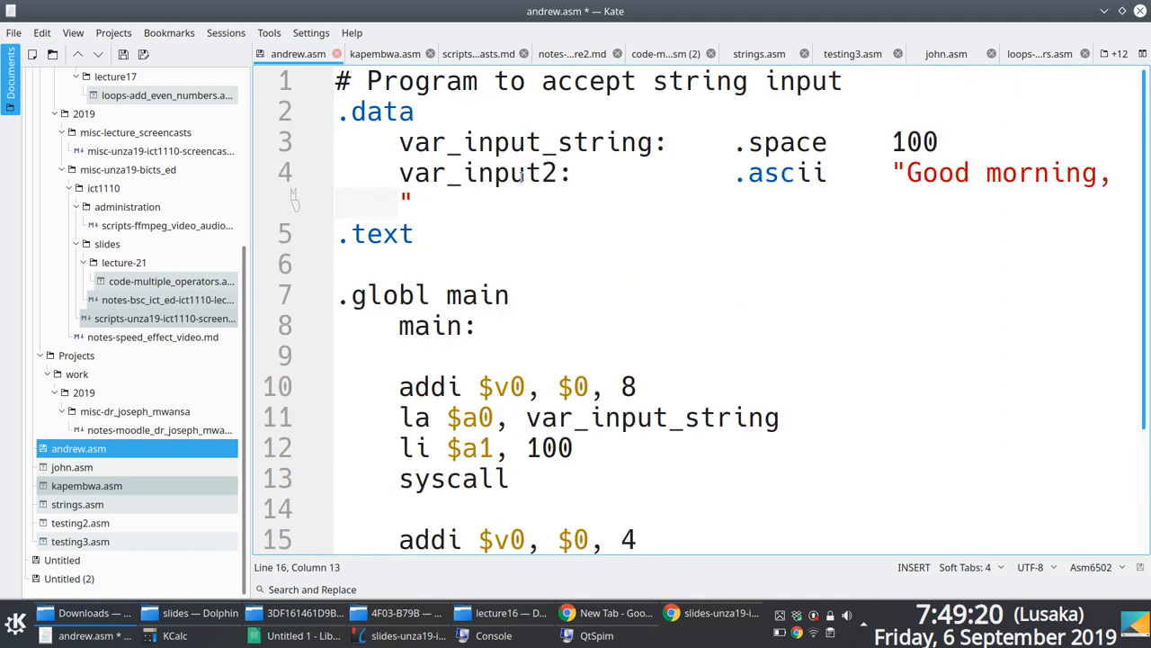
pyautogui.doubleClick(473, 172)
pyautogui.write('syscall')
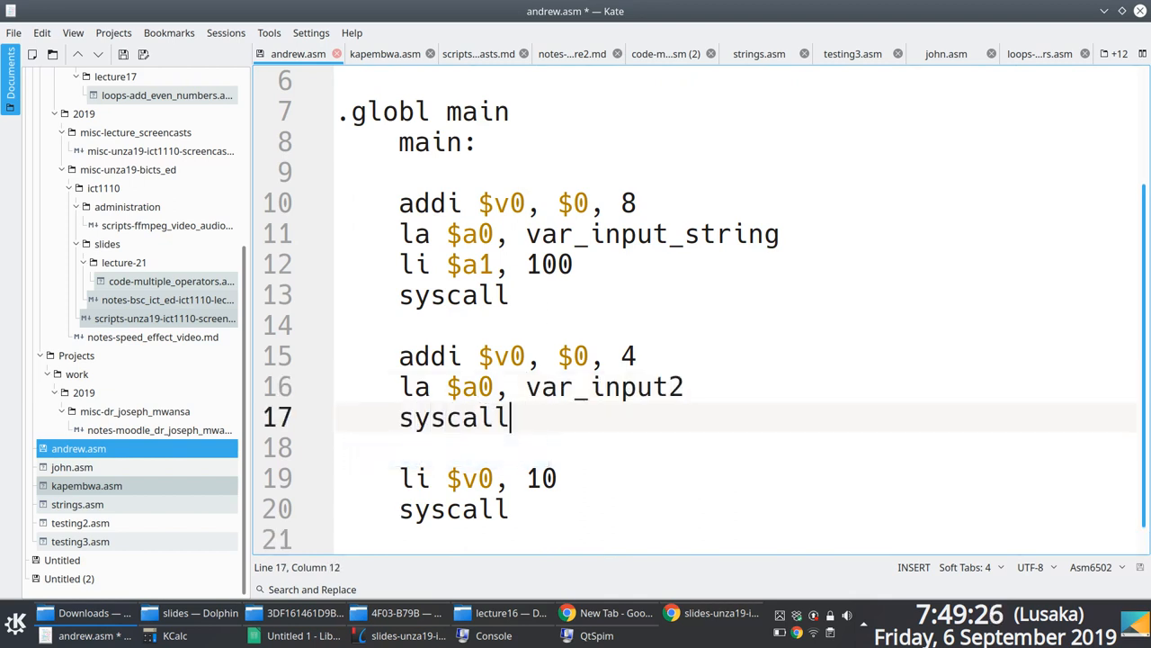
pyautogui.press('ctrl+s')
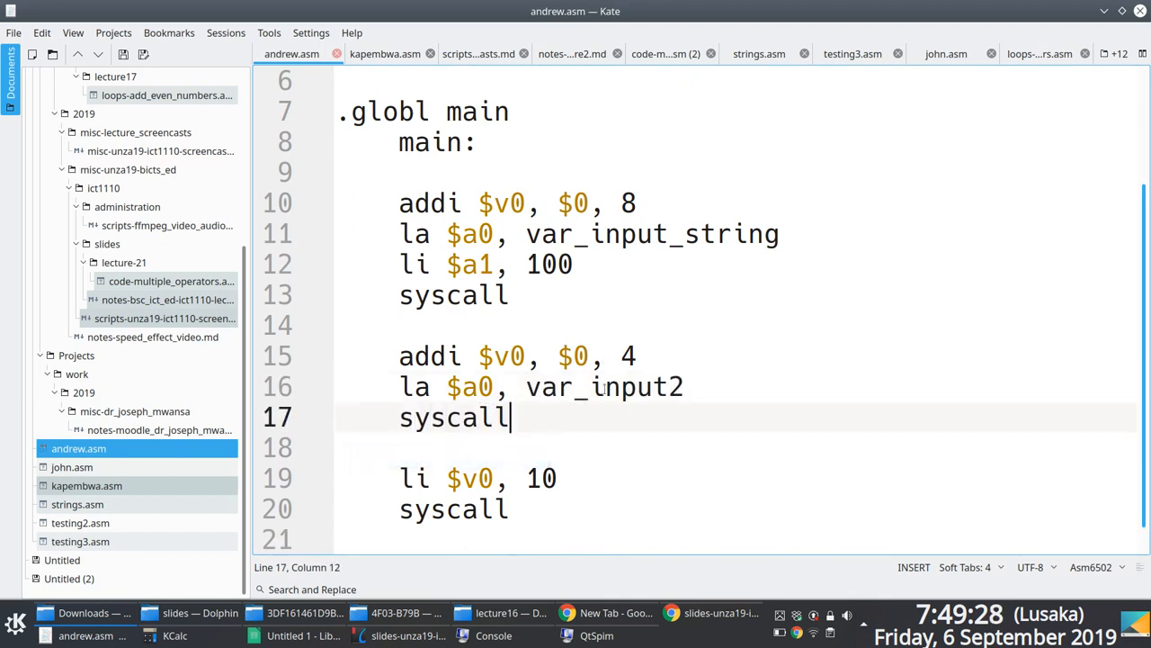
# Step: Start another 'addi $a0' line, correcting a mistyped character
pyautogui.write('a')
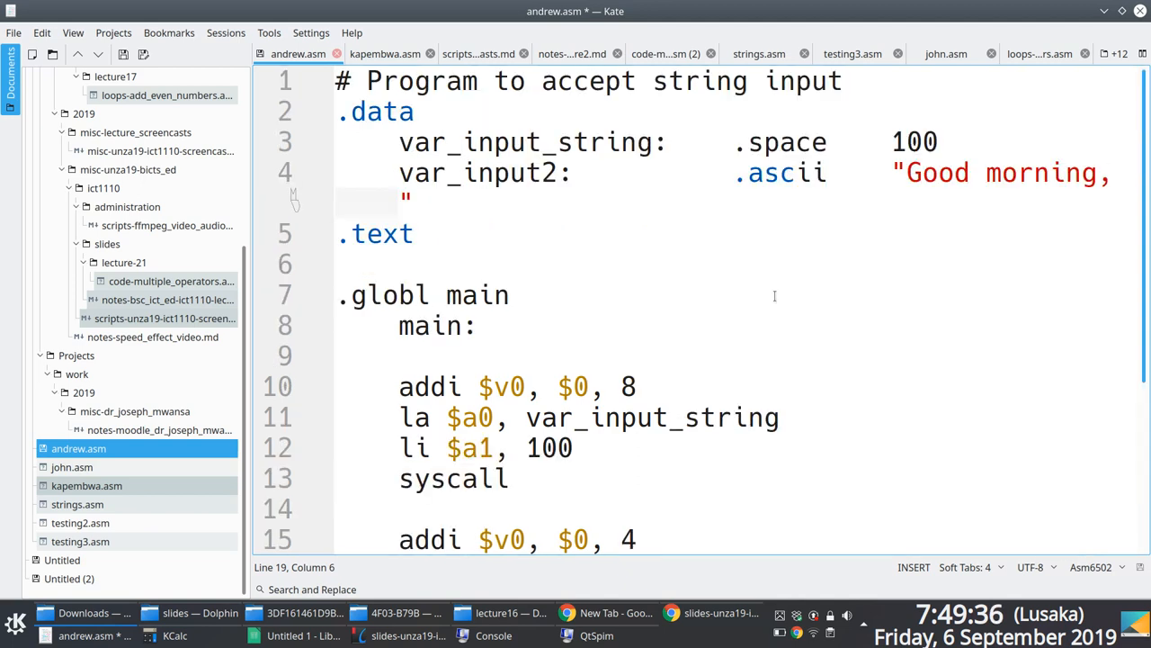
pyautogui.write('z')
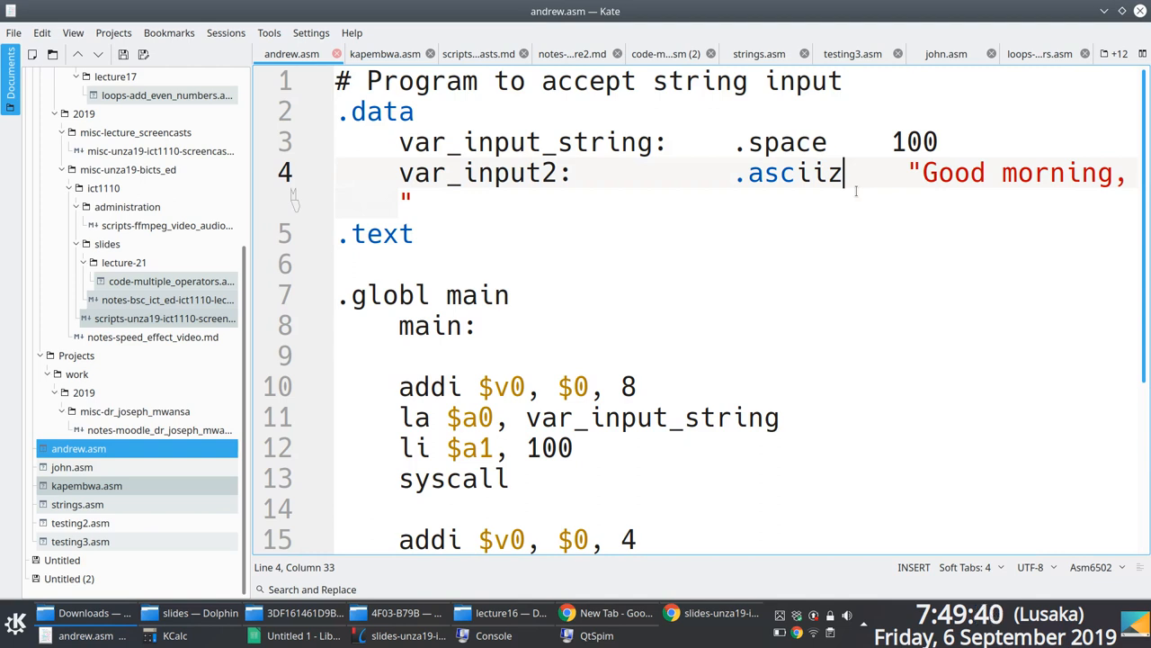
pyautogui.press('BackSpace')
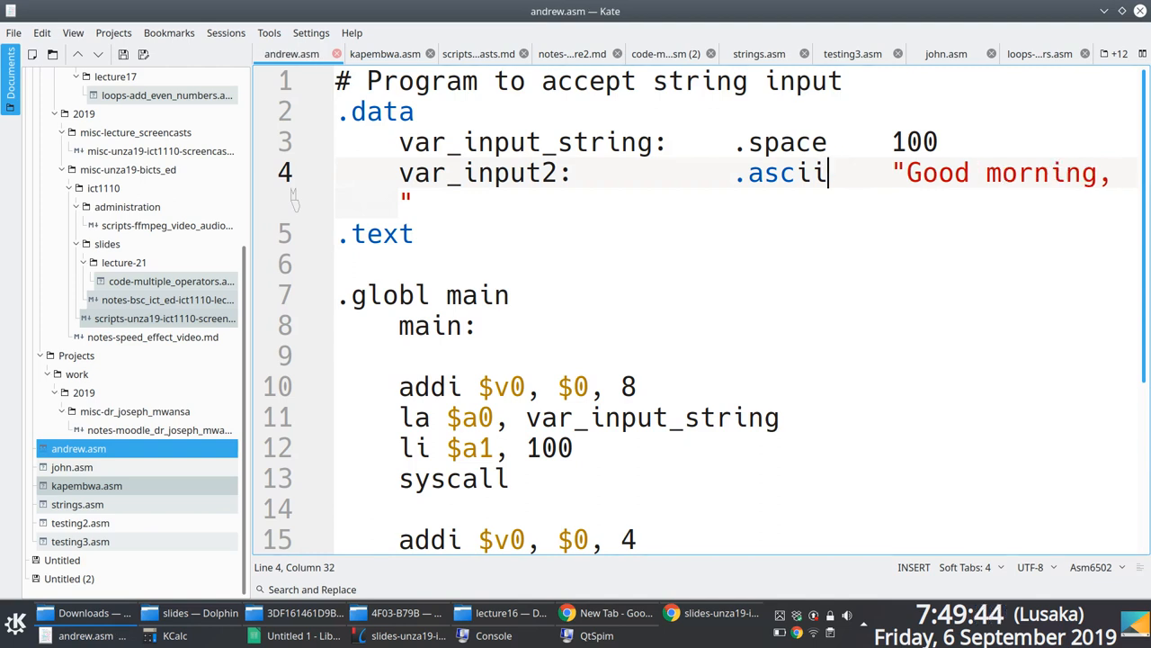
pyautogui.moveTo(617, 353)
pyautogui.write('a')
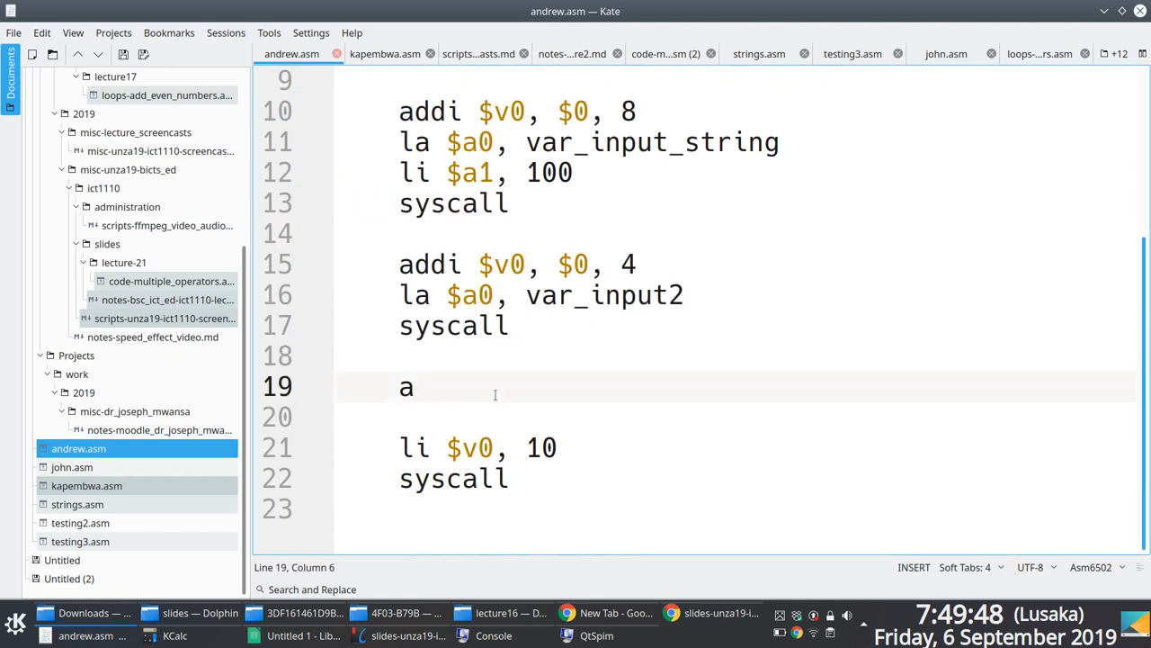
pyautogui.write('ddi $a0')
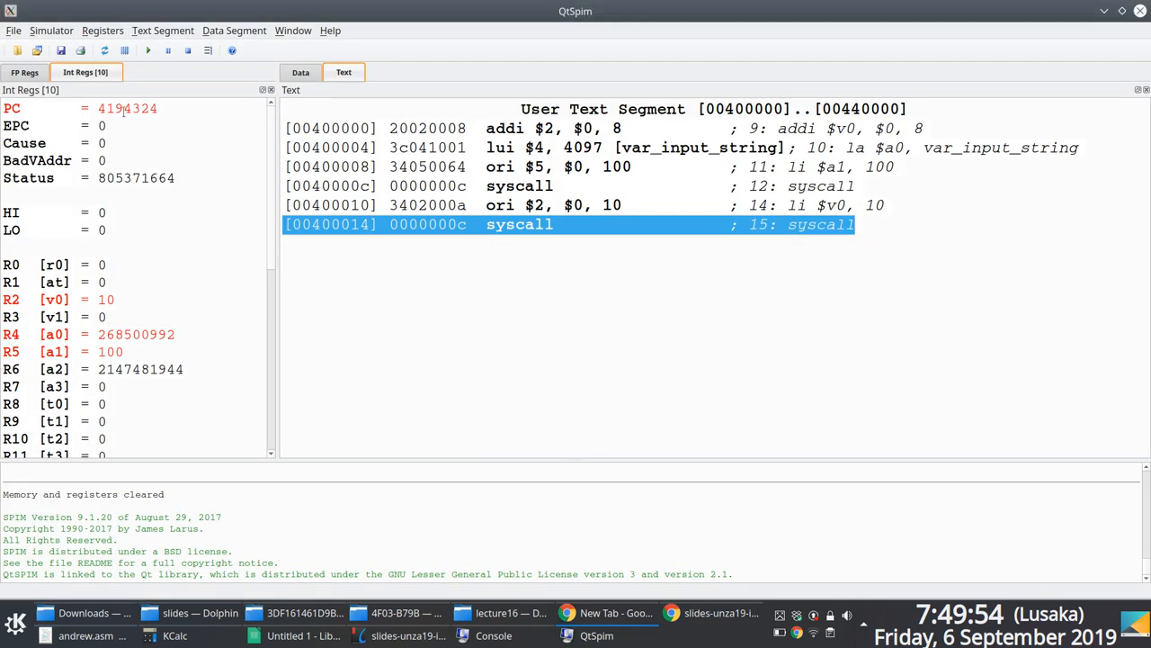
# Step: Reinitialize QtSpim and load the updated andrew.asm file
pyautogui.click(38, 50)
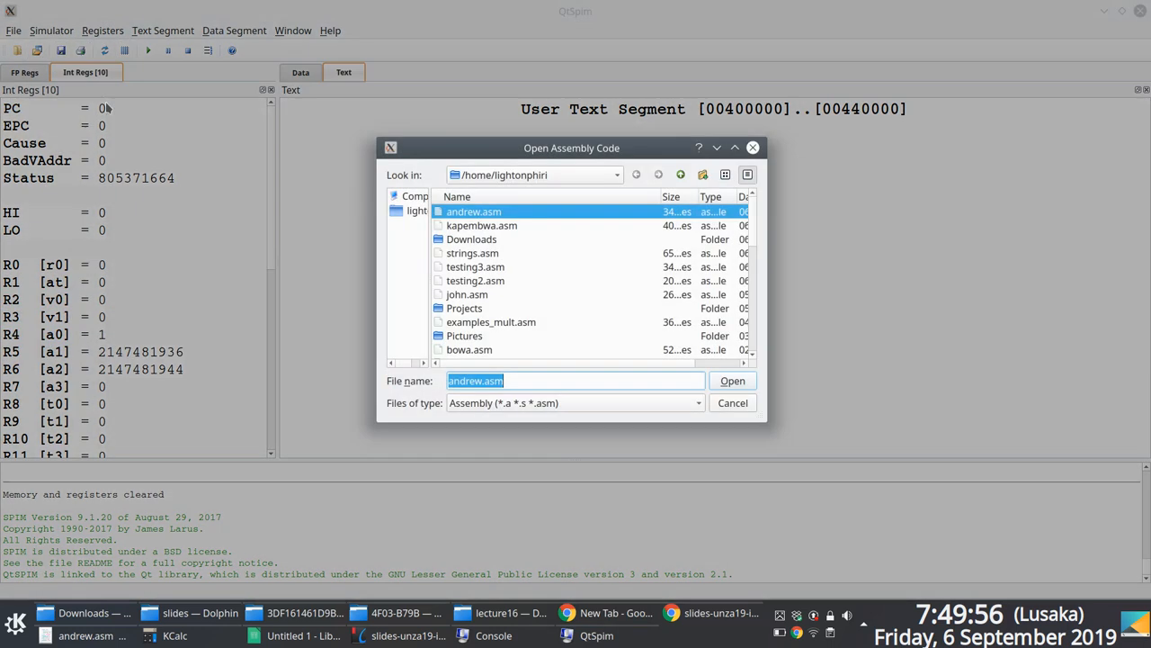
pyautogui.click(732, 381)
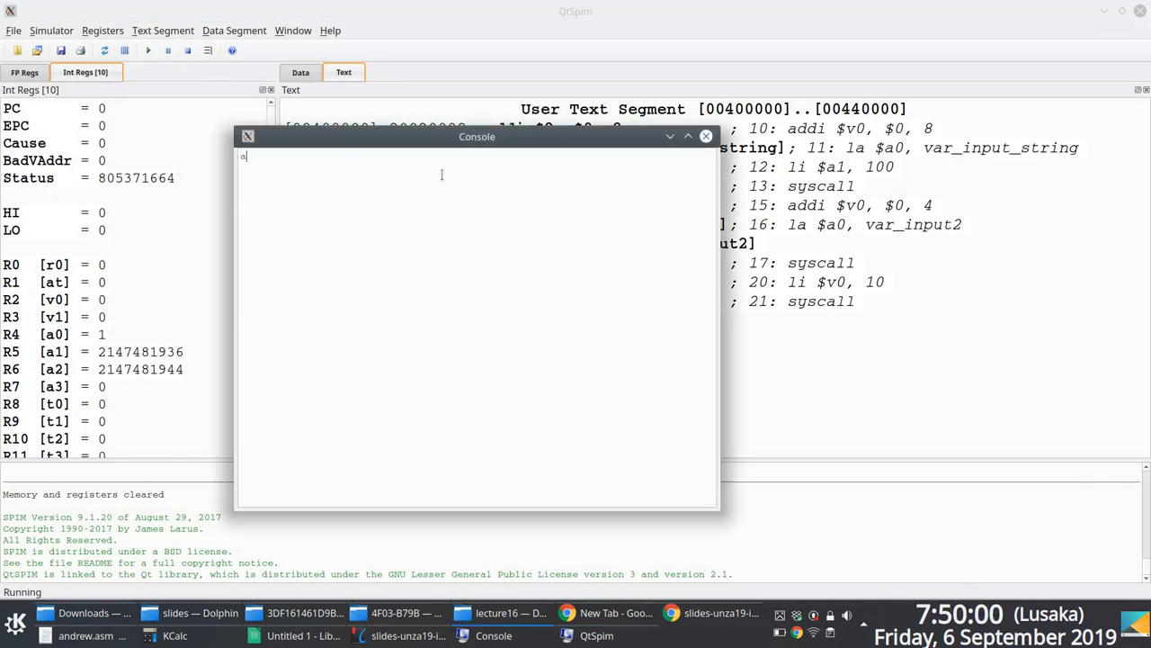
pyautogui.write('ndre')
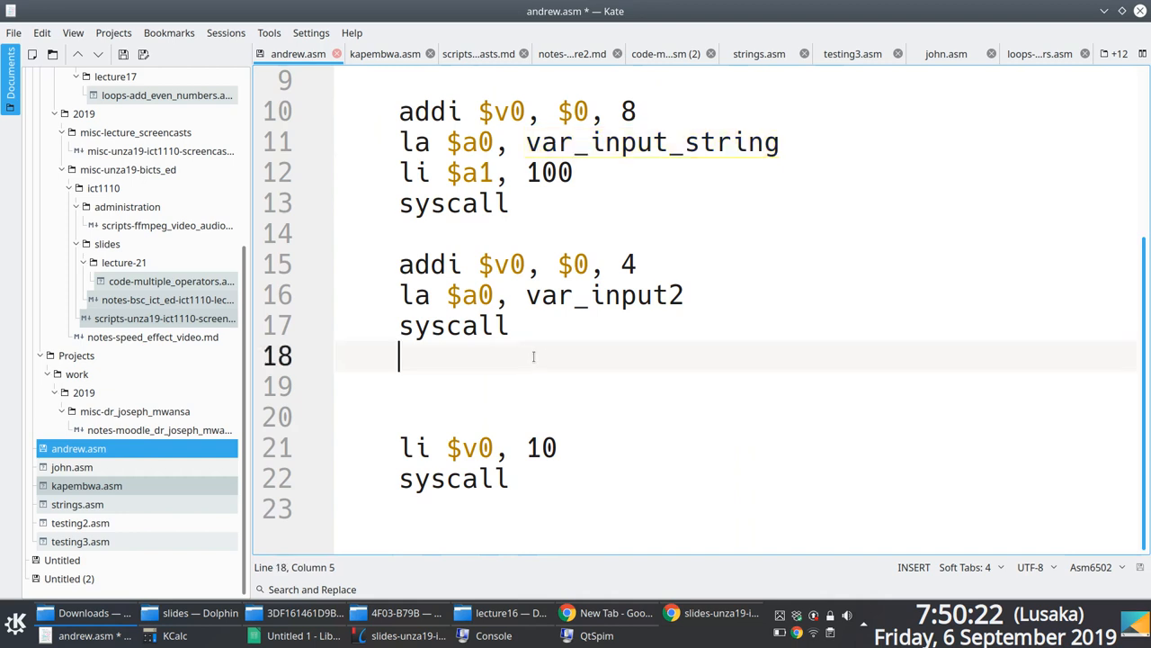
# Step: Add a print-string call (addi $v0, $0, 4; la $a0, var_input_string; syscall) and switch to QtSpim
pyautogui.write('addi')
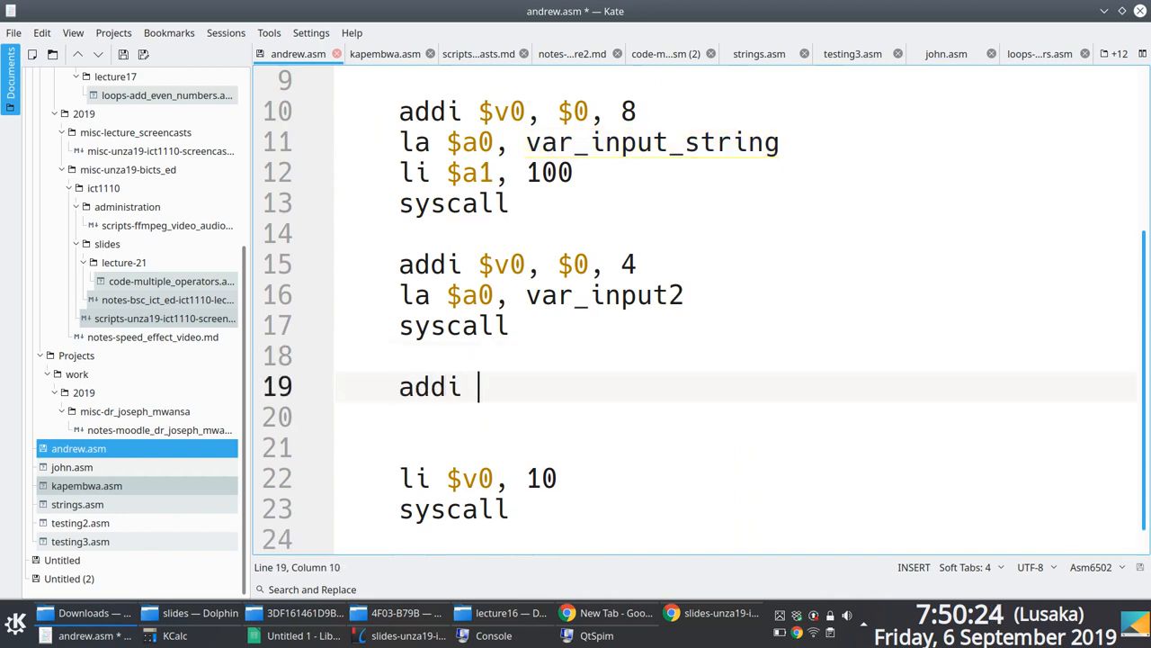
pyautogui.write('$v0f')
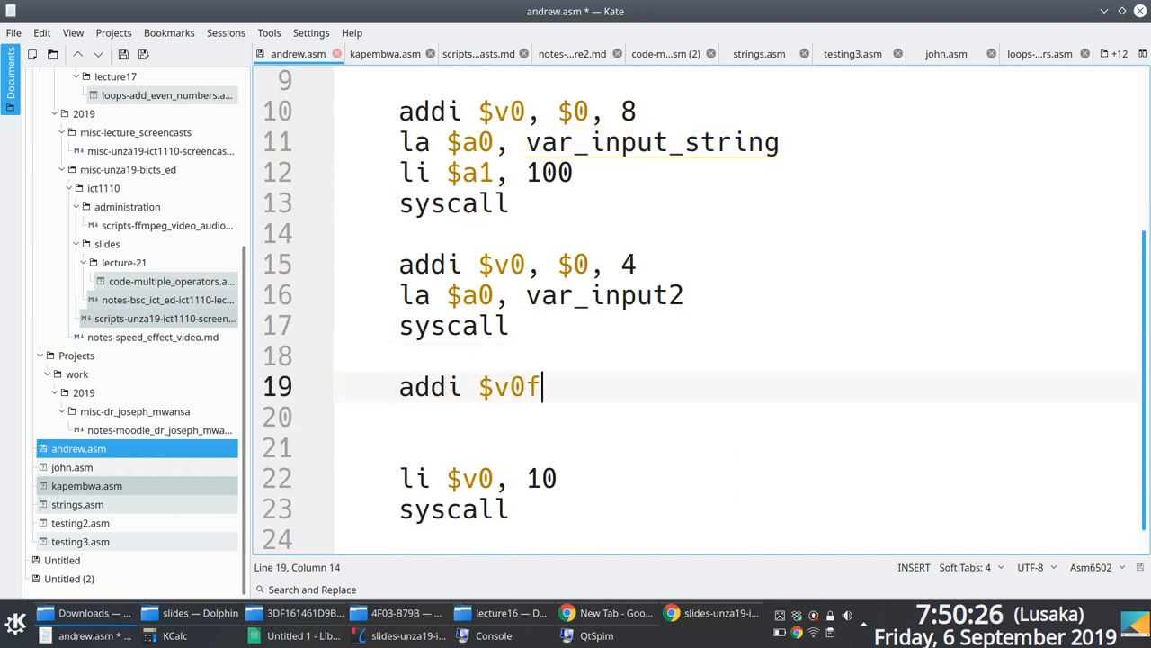
pyautogui.write(', $0, 4')
pyautogui.click(736, 418)
pyautogui.write('la')
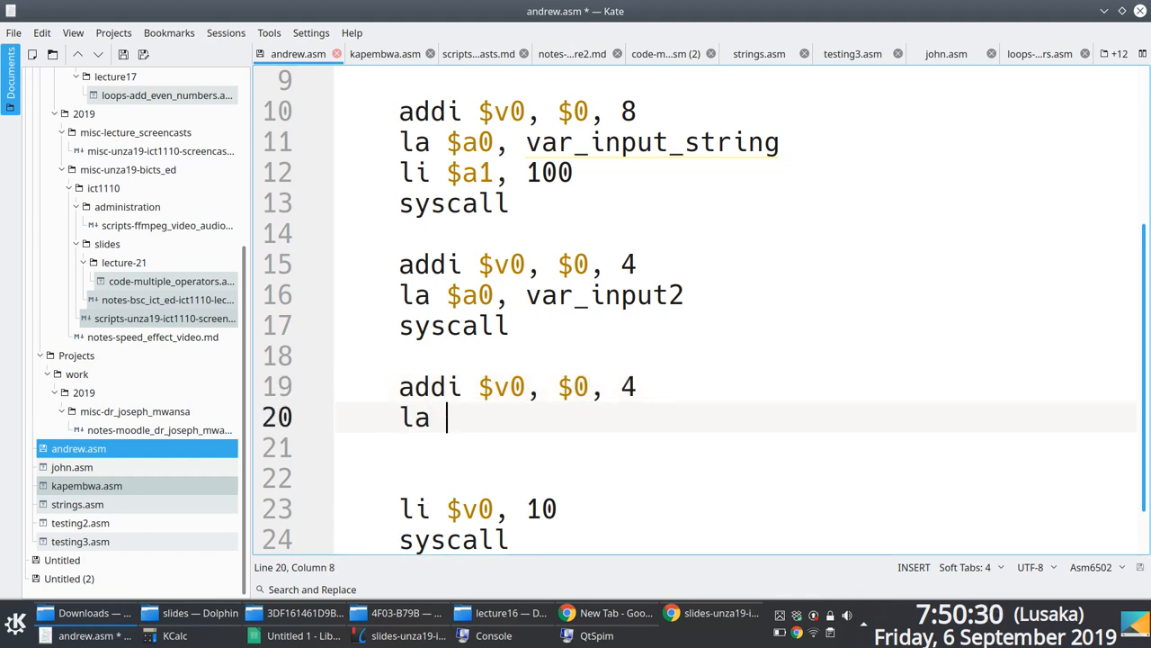
pyautogui.write('$a0, var_input_string')
pyautogui.click(736, 447)
pyautogui.write('syscall')
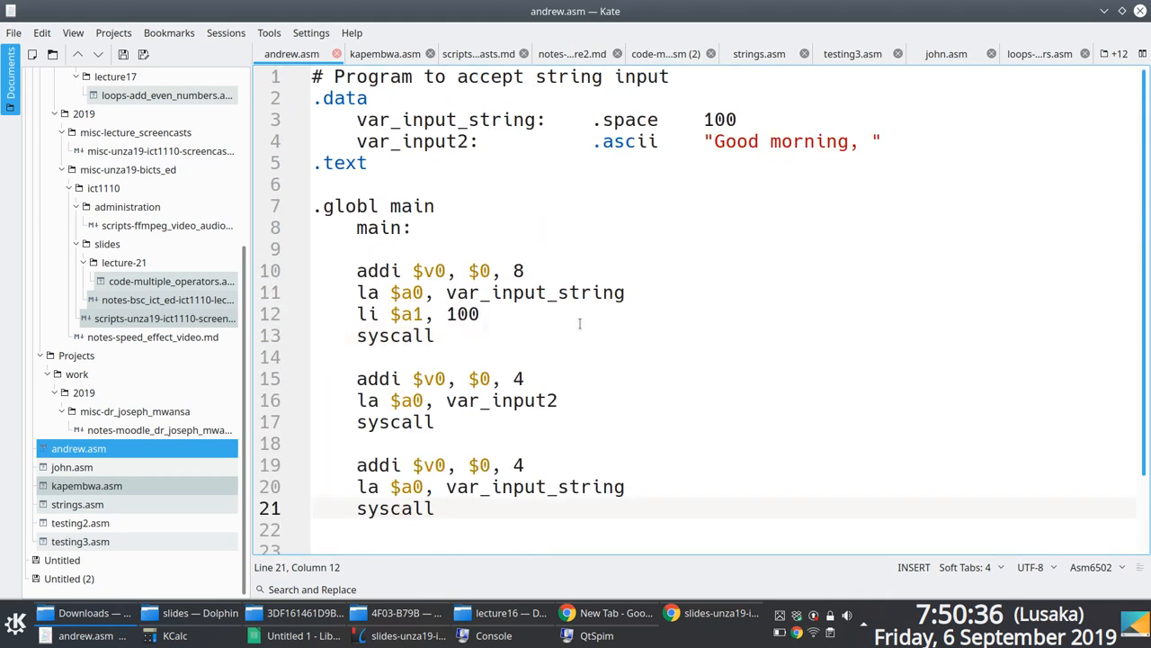
pyautogui.click(592, 636)
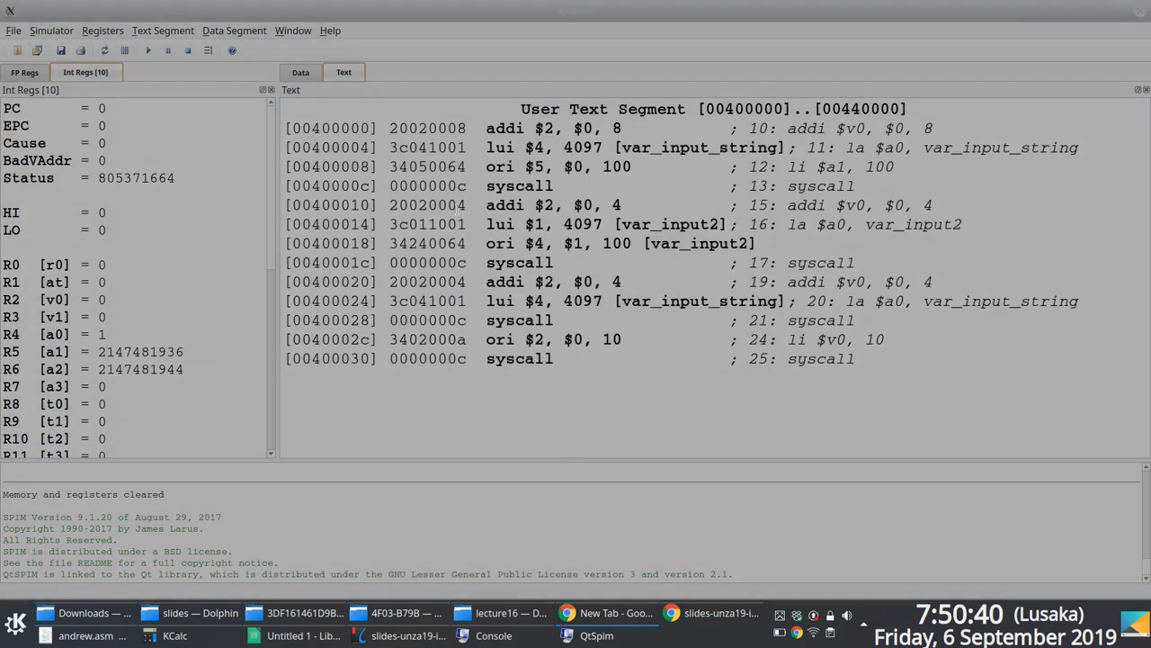
# Step: Return to andrew.asm in Kate to tidy spacing in the data declarations
pyautogui.click(151, 50)
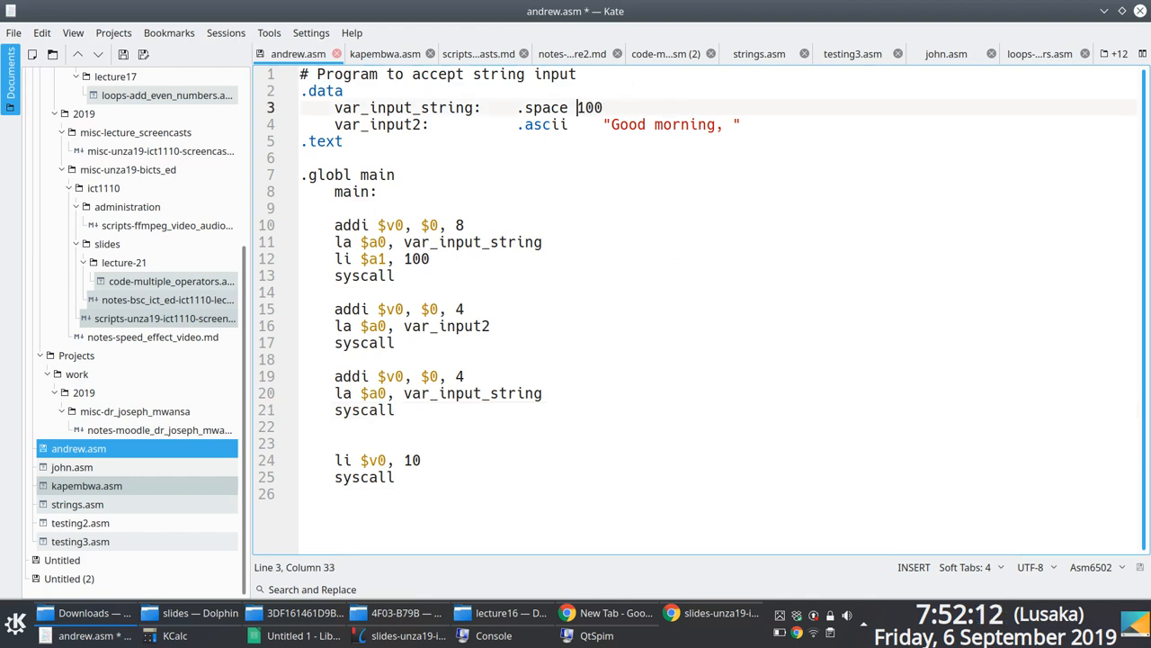
# Step: Remove extra spacing and indentation in andrew.asm, save, and reload in QtSpim, hitting a line-4 syntax error
pyautogui.click(525, 107)
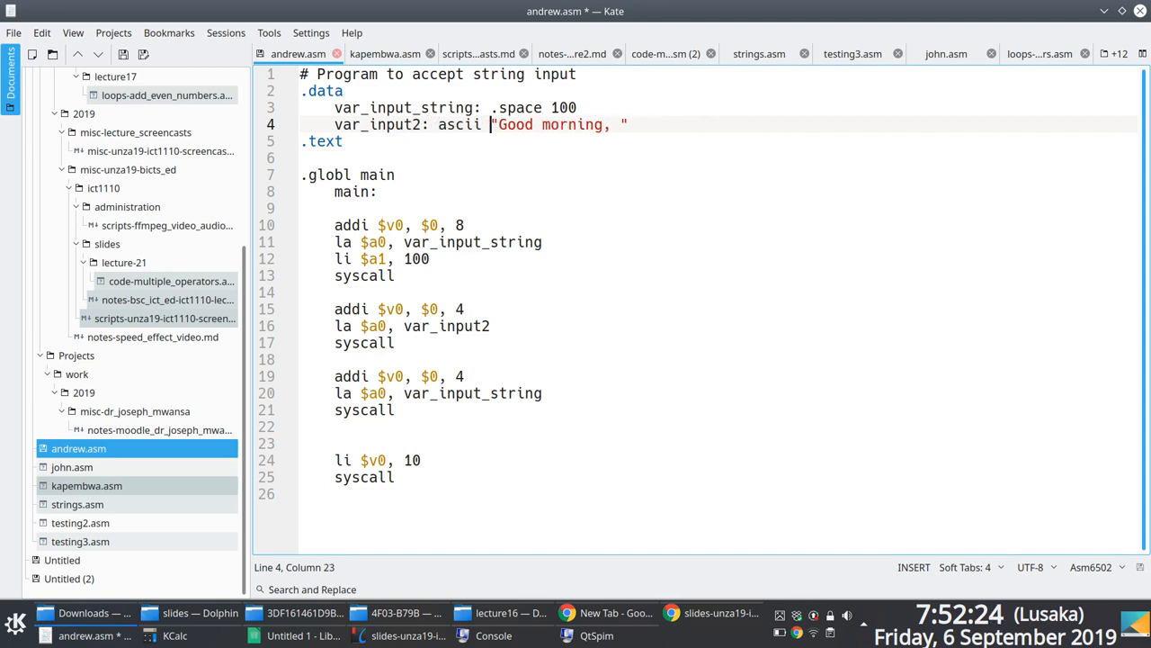
pyautogui.press('ctrl+s')
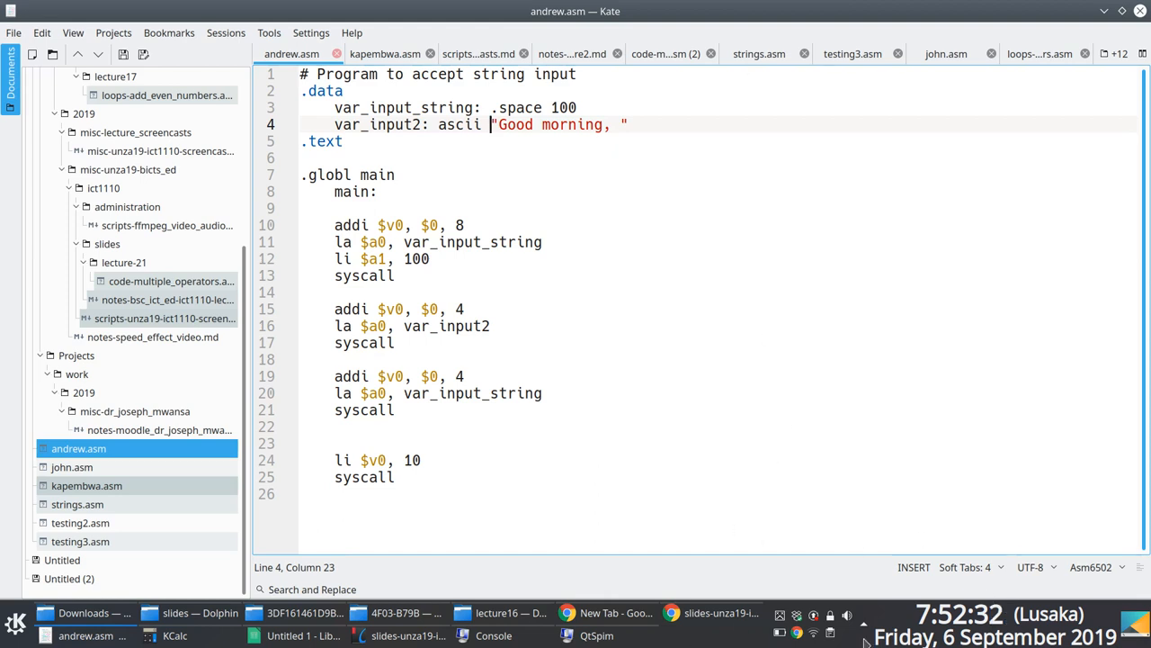
pyautogui.press('ctrl+a')
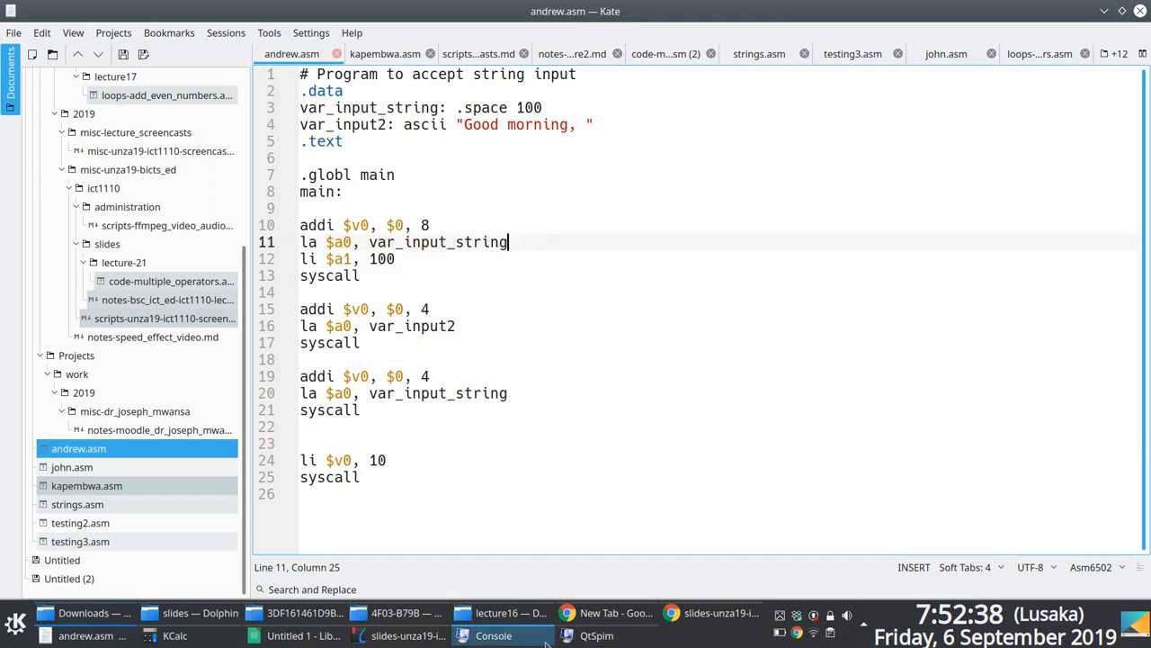
pyautogui.click(612, 635)
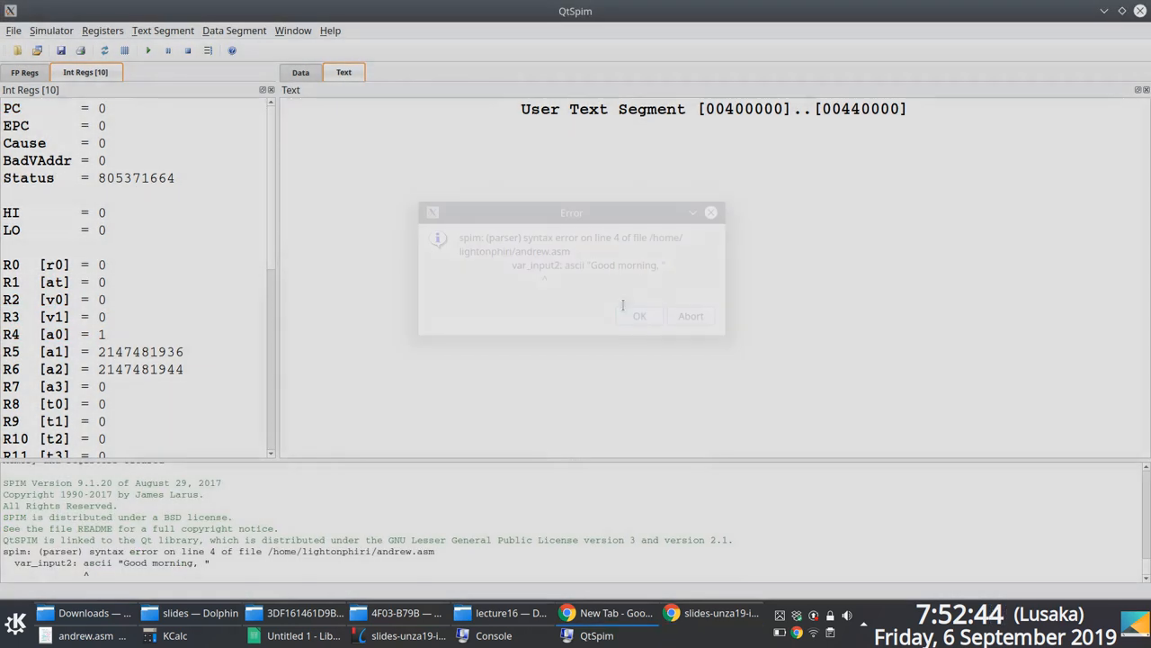
# Step: Dismiss the error, restore '.ascii' on line 4 in Kate, and return to QtSpim
pyautogui.click(75, 645)
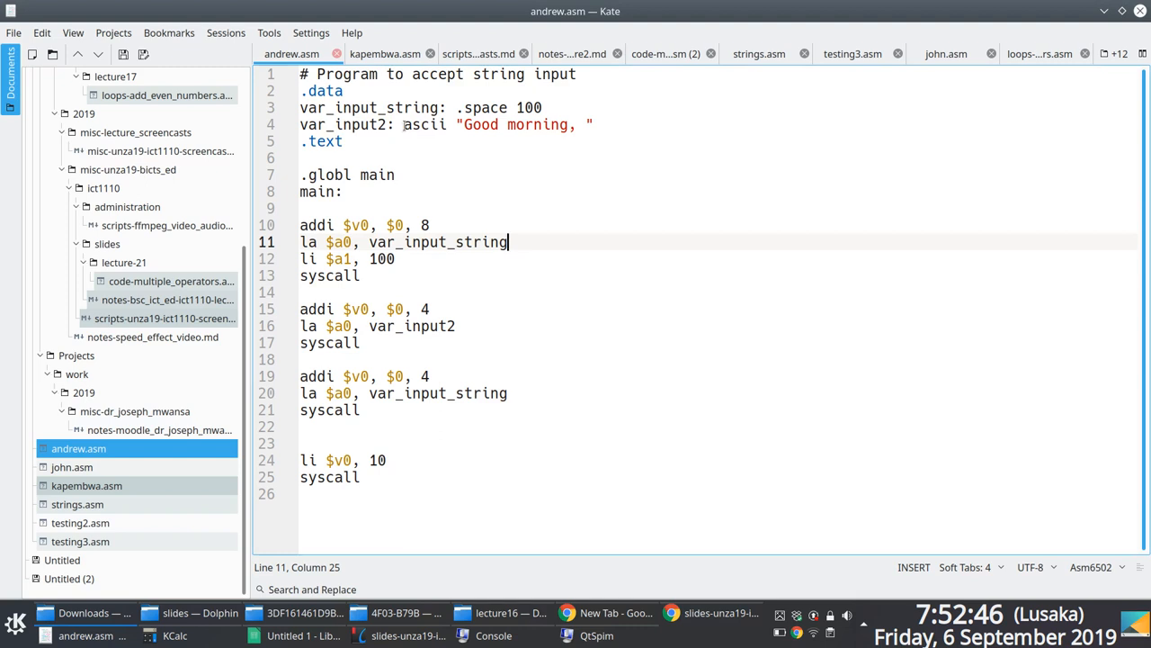
pyautogui.click(404, 124)
pyautogui.write('.')
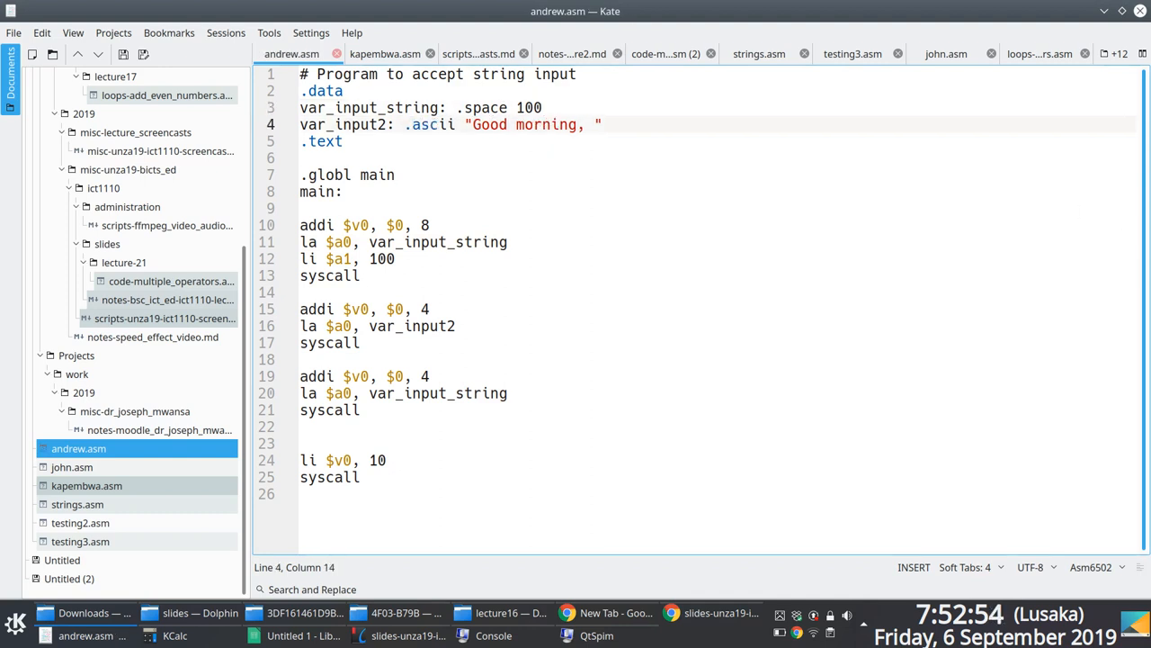
pyautogui.click(605, 636)
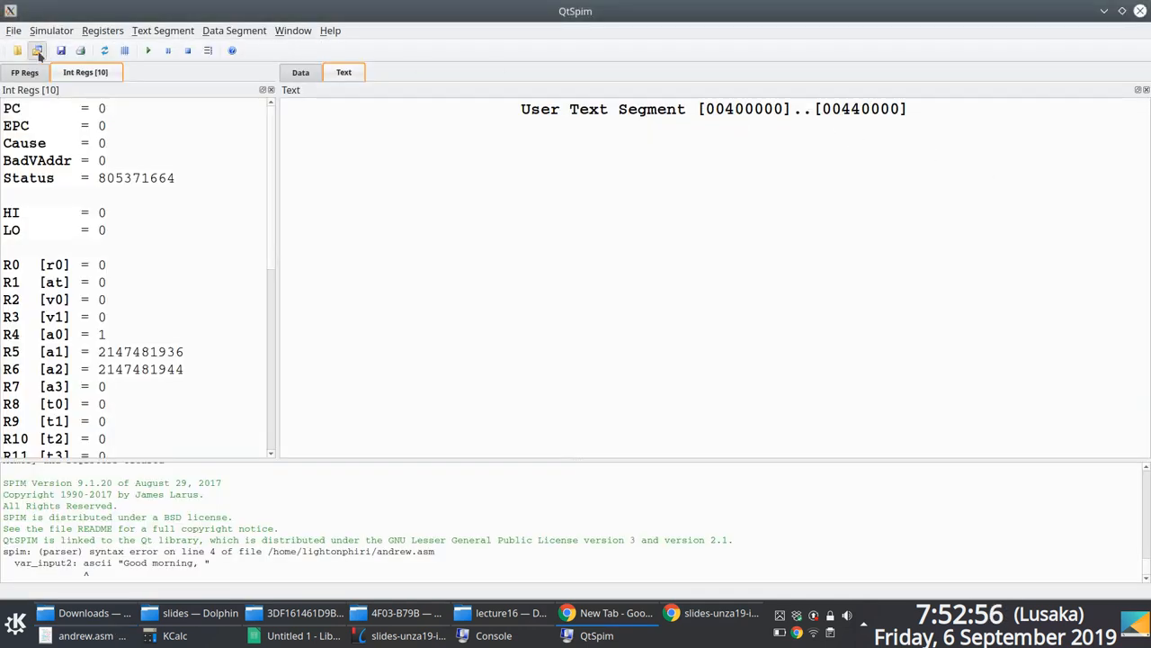
# Step: Reload andrew.asm, run it to print 'Good morning, hgfhgfg', then go back to Kate
pyautogui.click(38, 50)
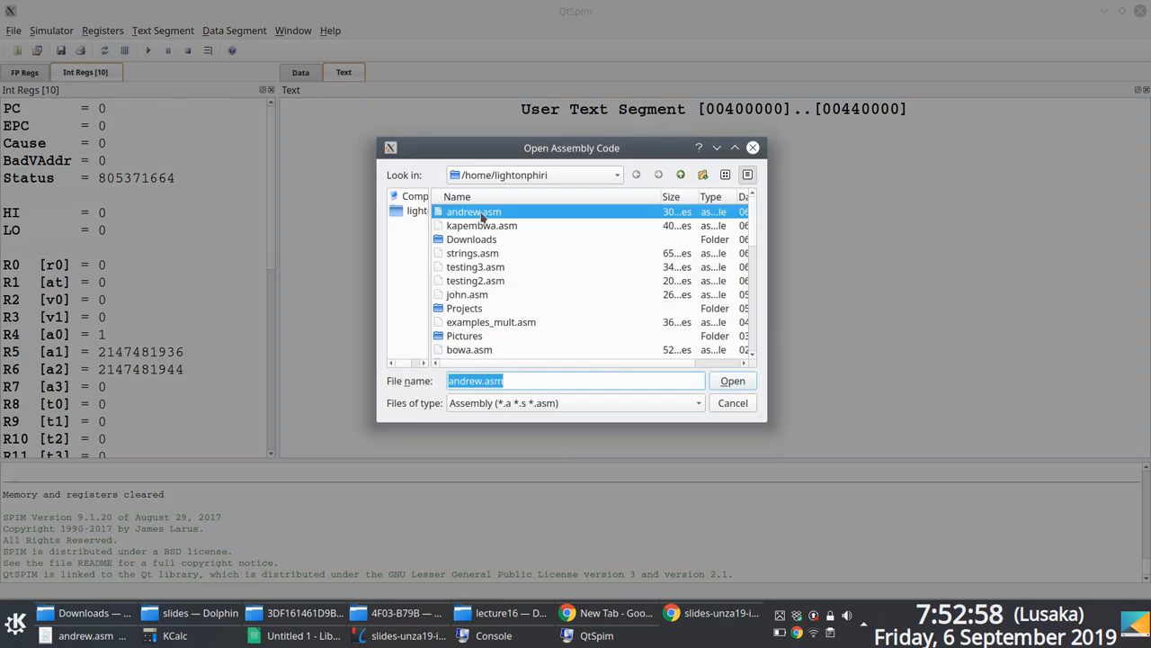
pyautogui.click(732, 381)
pyautogui.write('hgfhgfg')
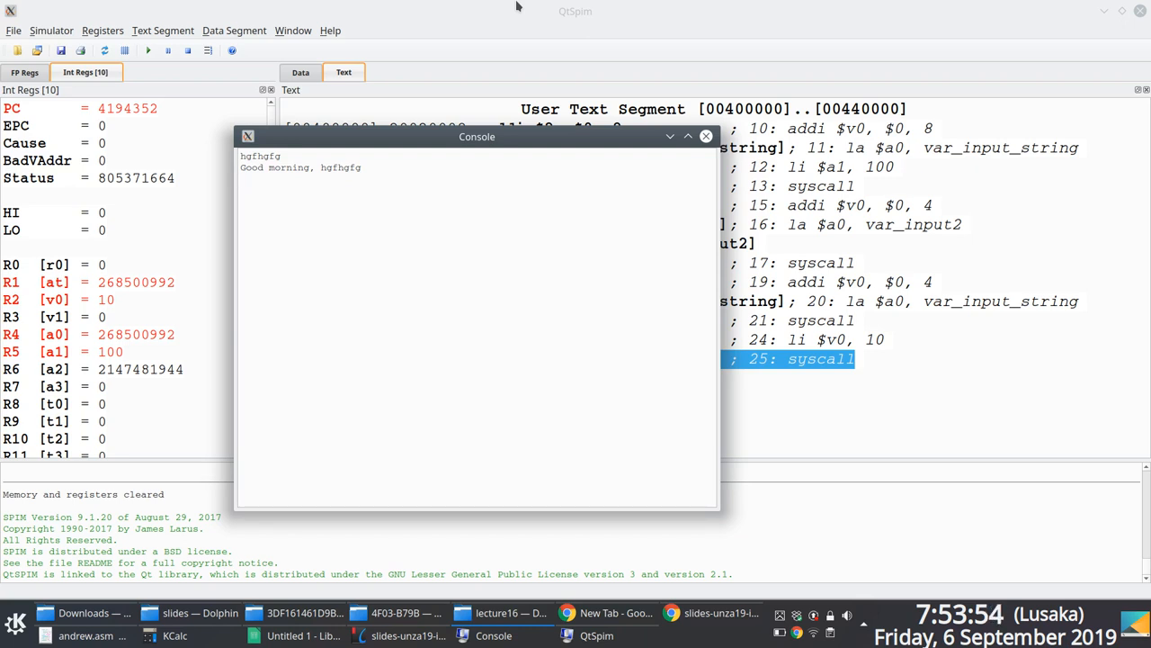
pyautogui.click(706, 135)
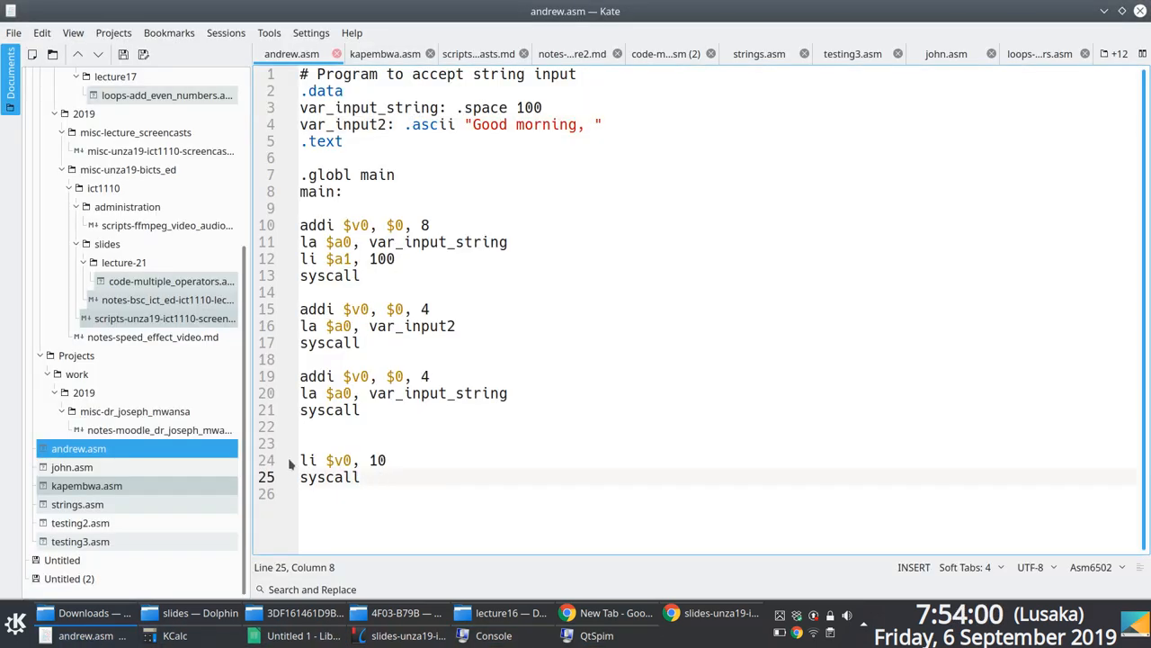
# Step: Comment out the exit lines 'li $v0, 10' and syscall with #### and switch to QtSpim
pyautogui.write('####')
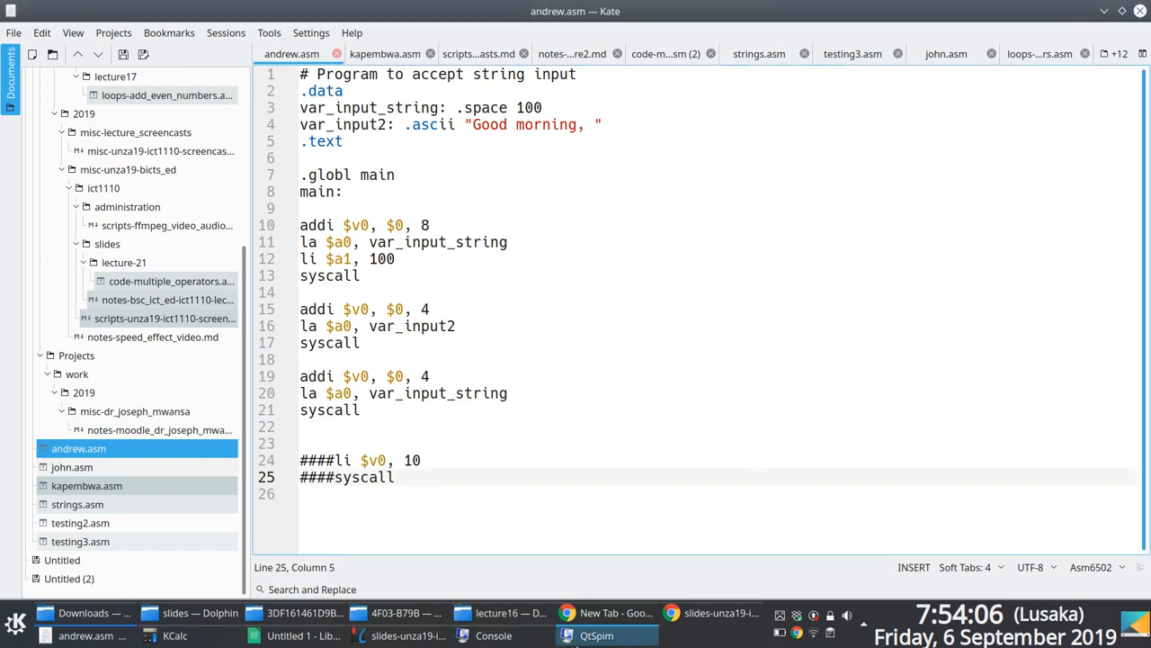
pyautogui.click(605, 635)
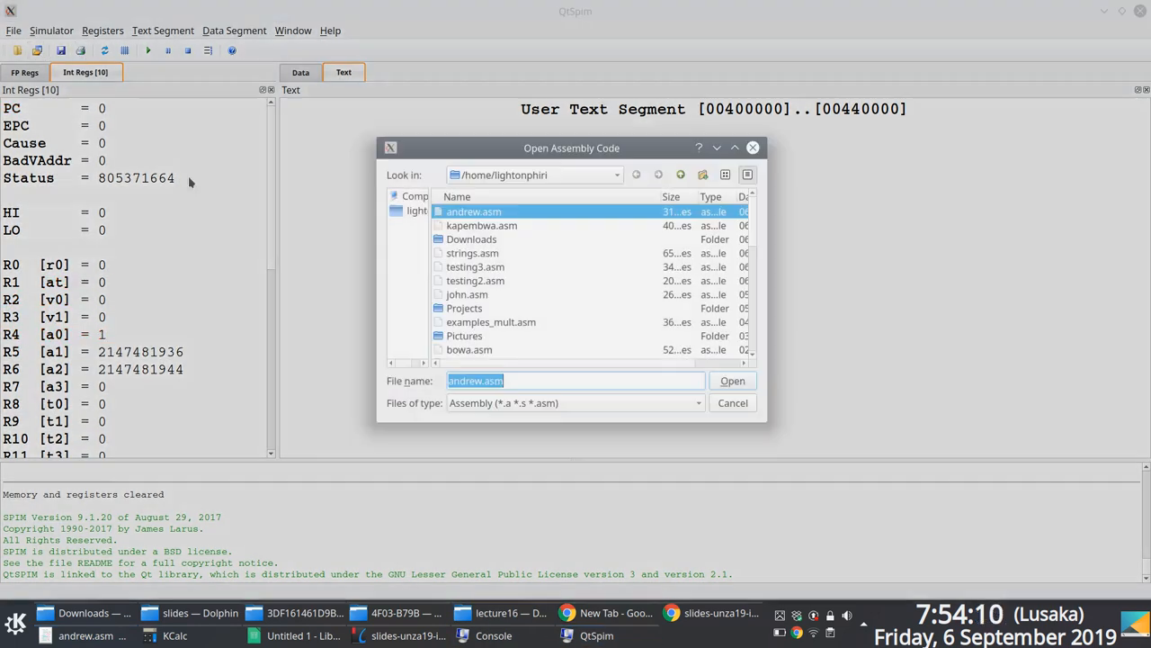
# Step: Run the exit-less andrew.asm, which greets the name then errors at 0x0040002c, and select the error
pyautogui.click(732, 380)
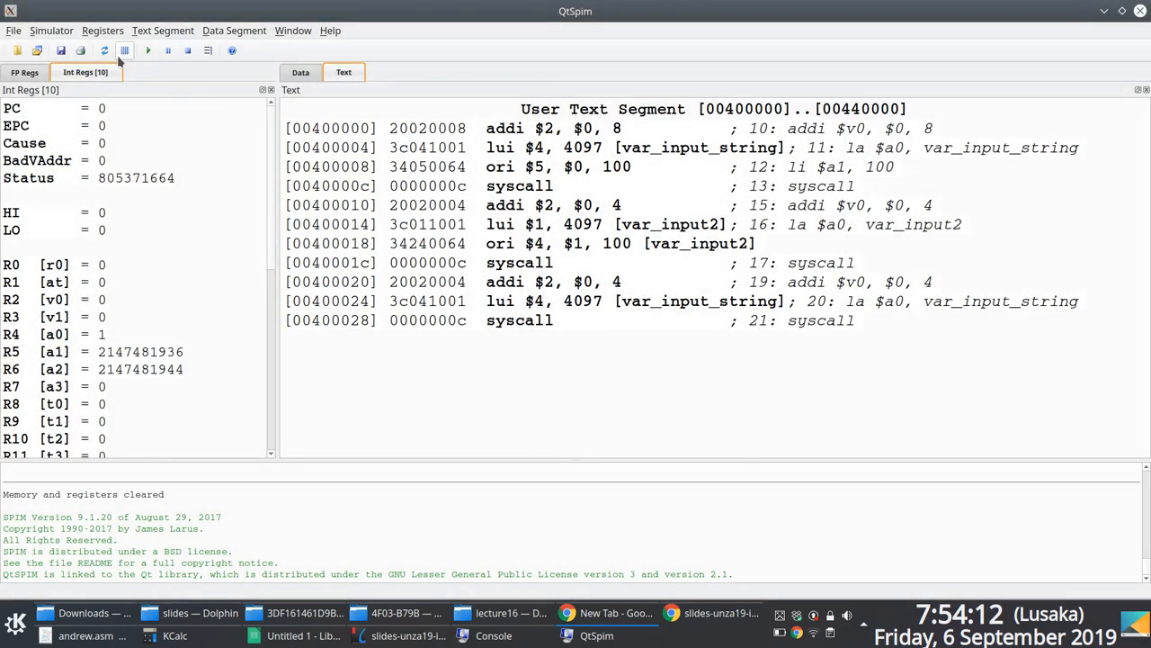
pyautogui.click(151, 50)
pyautogui.write('sfdsafsdf')
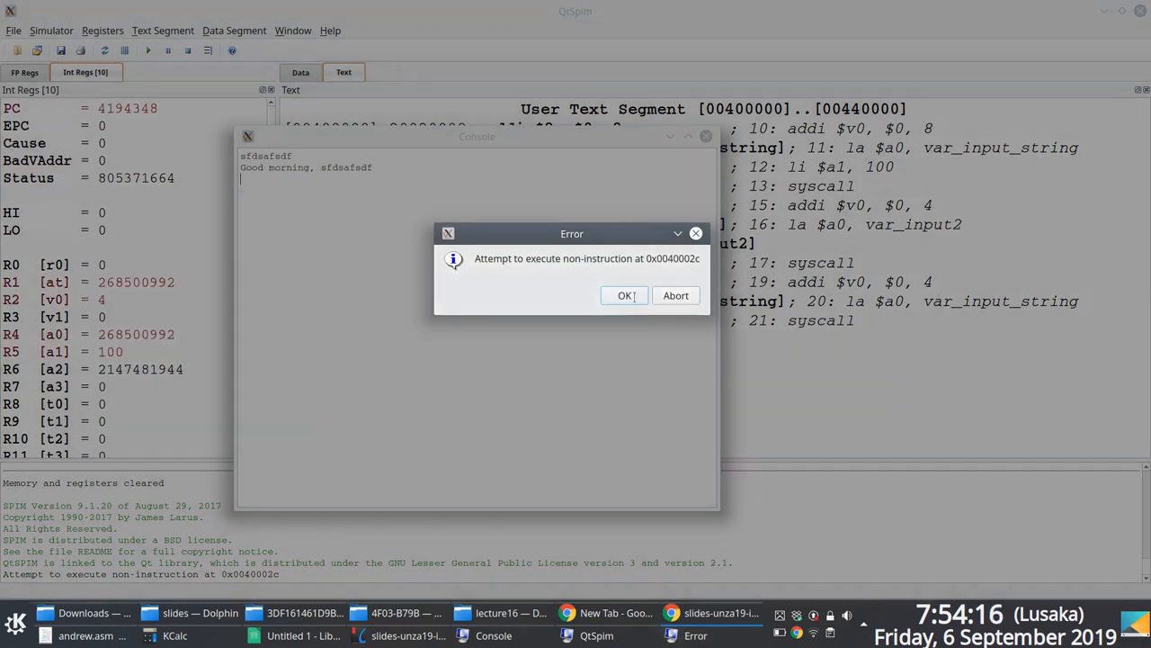
pyautogui.click(621, 295)
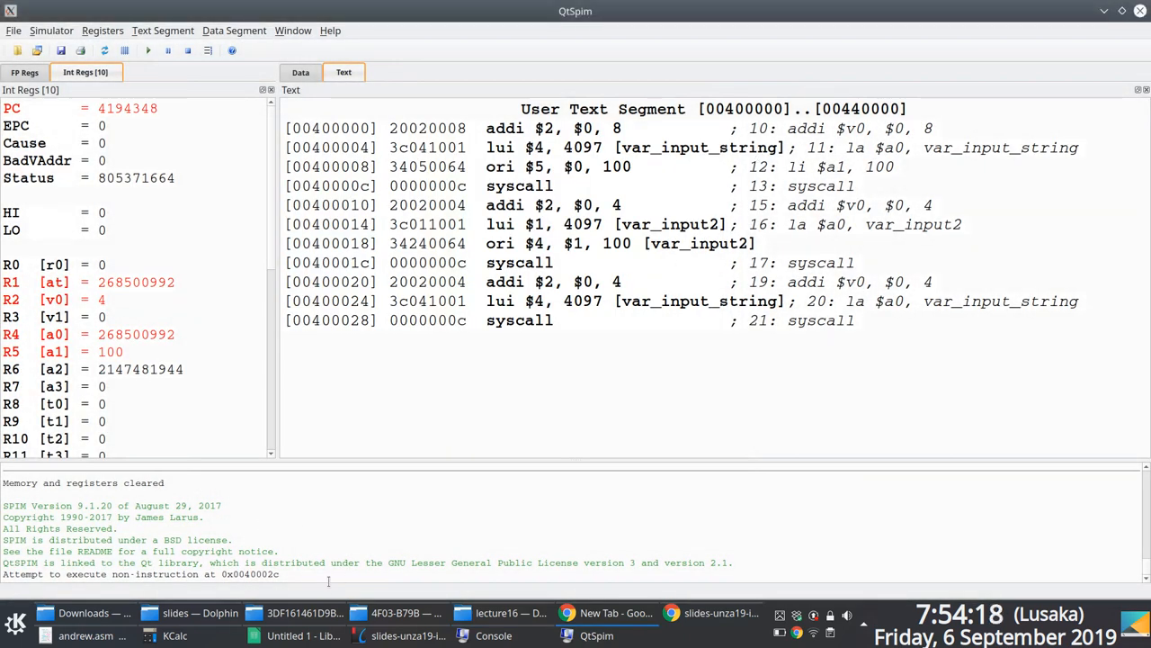
pyautogui.tripleClick(135, 574)
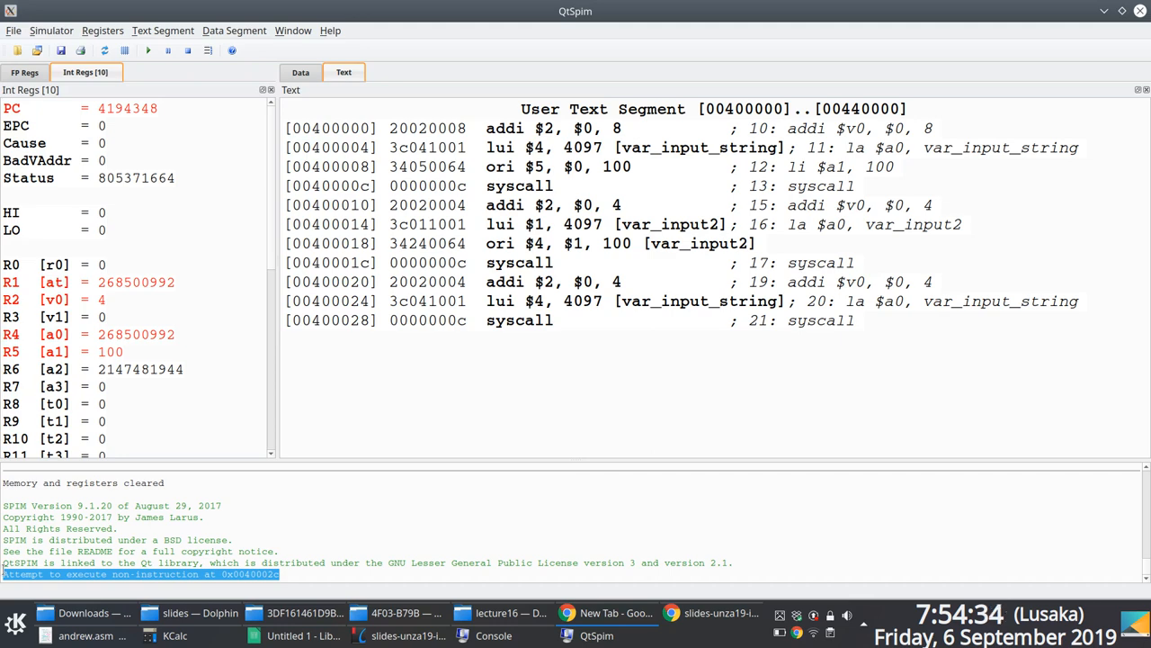
pyautogui.moveTo(306, 612)
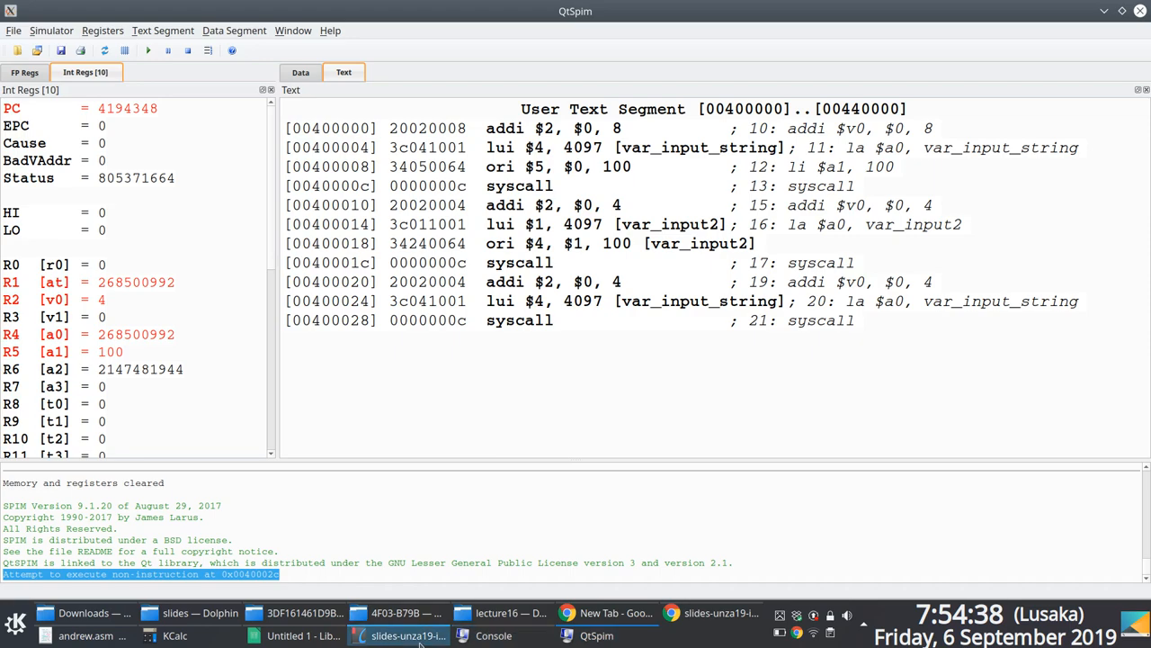
# Step: Change var_input_string's buffer from .space 100 to .space 2 in Kate and save
pyautogui.click(423, 635)
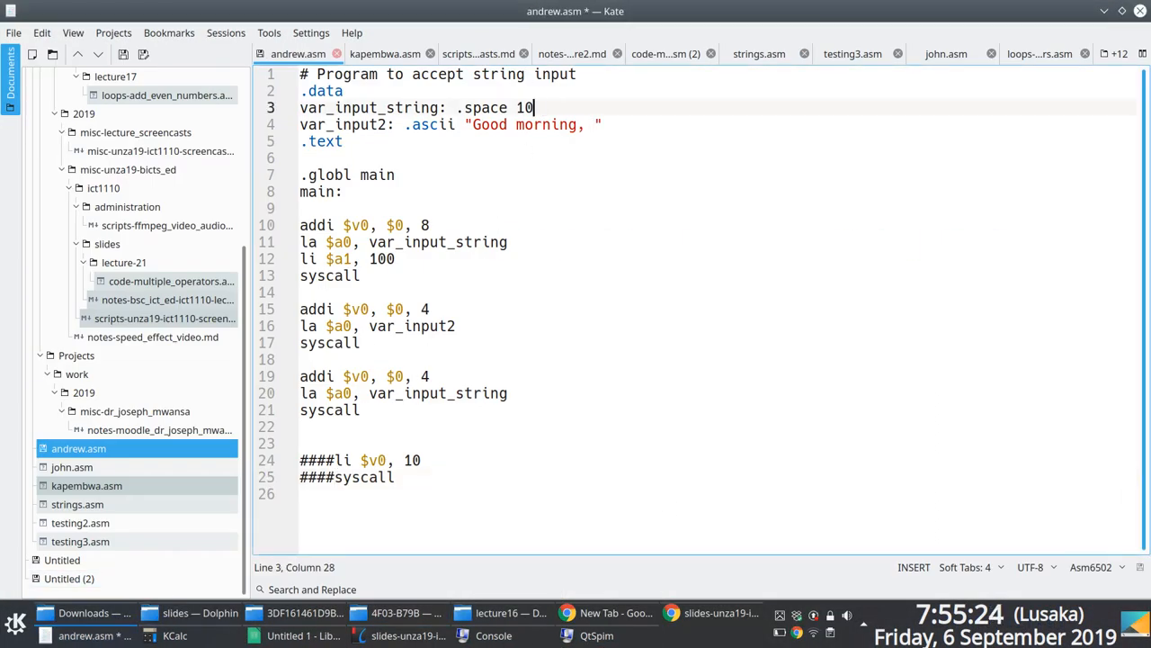
pyautogui.press('BackSpace')
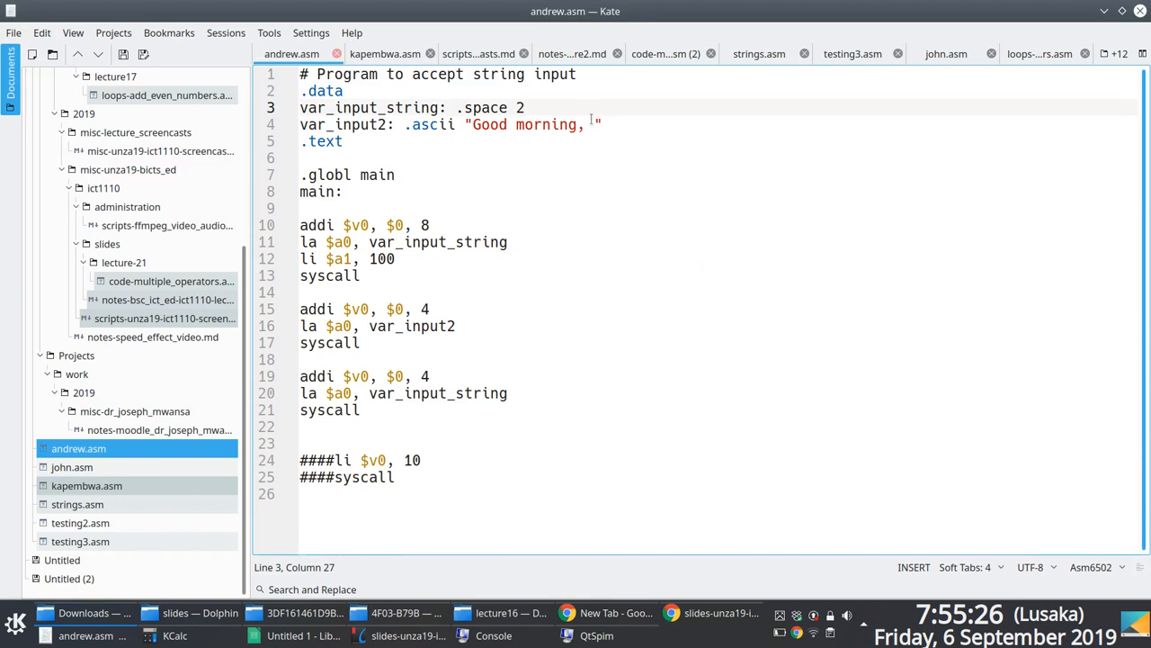